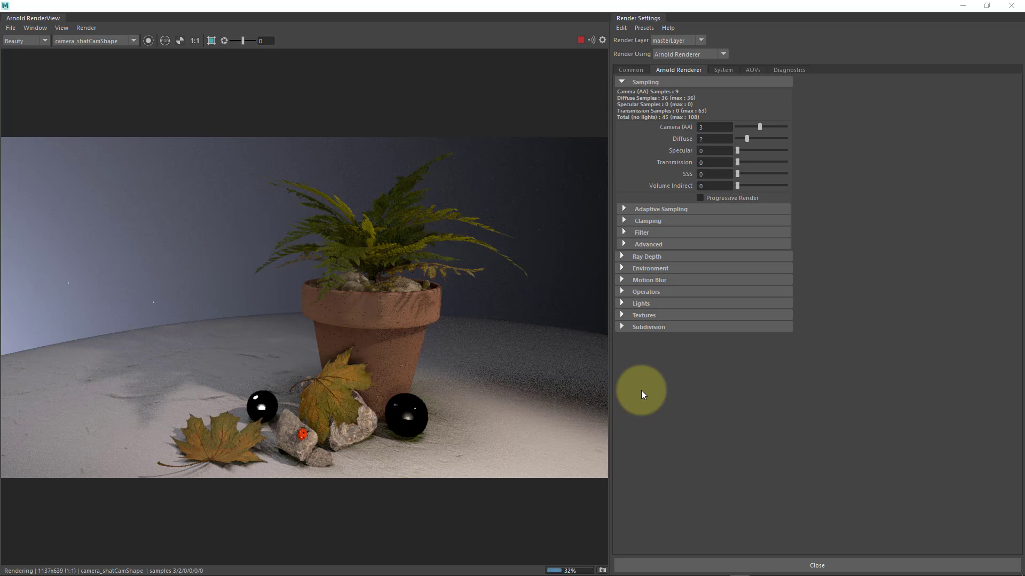
pyautogui.moveTo(680, 193)
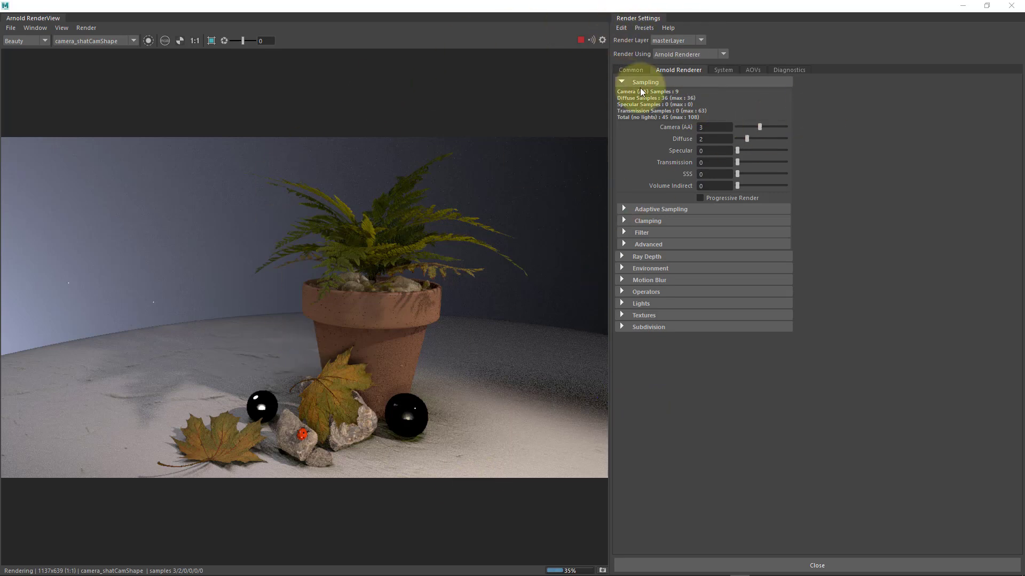
# Step: Review the Common output settings, collapsing file output and frame range, then return to sampling
pyautogui.click(631, 69)
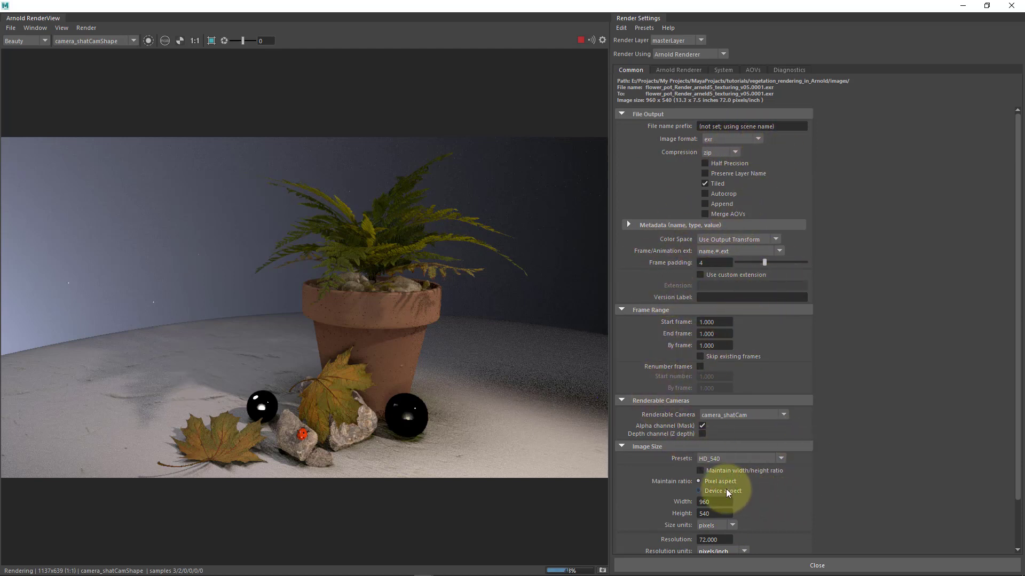
pyautogui.click(627, 113)
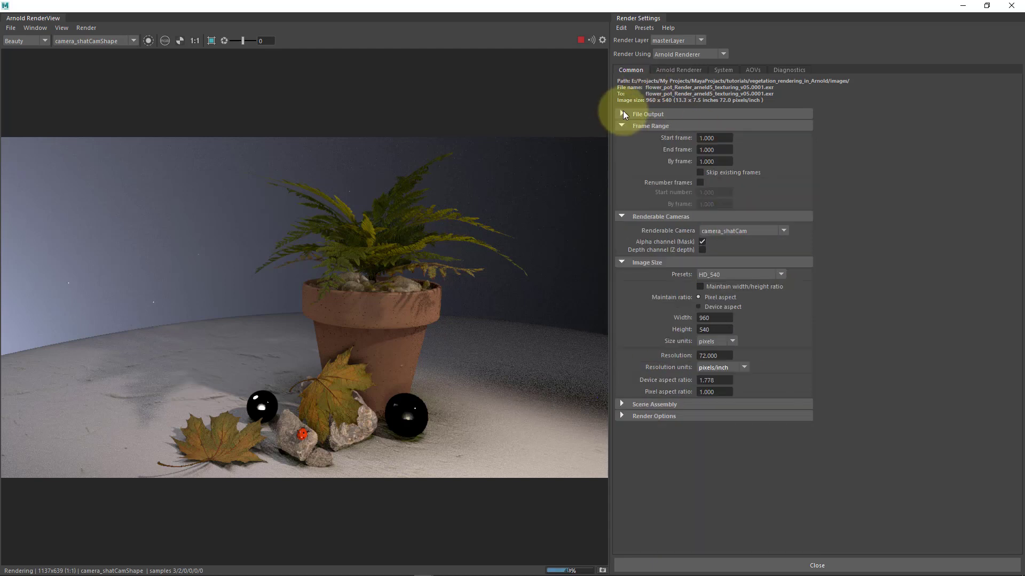
pyautogui.click(622, 125)
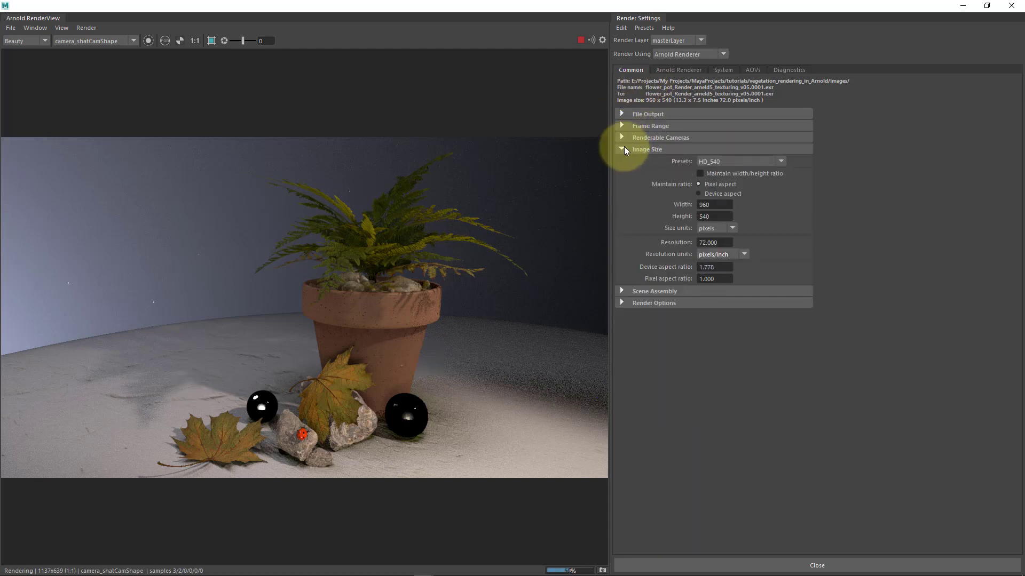
pyautogui.click(678, 70)
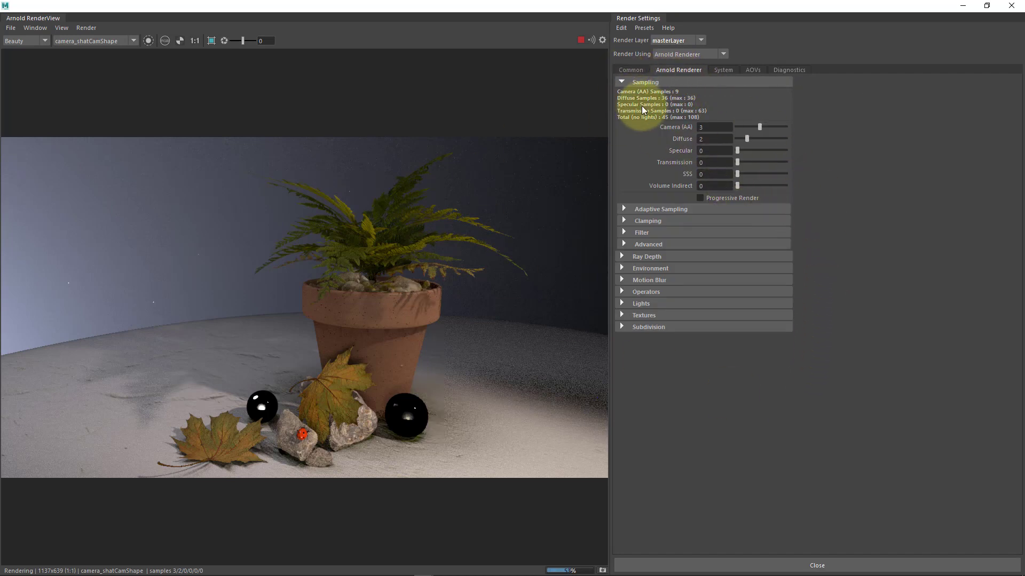
pyautogui.moveTo(681, 76)
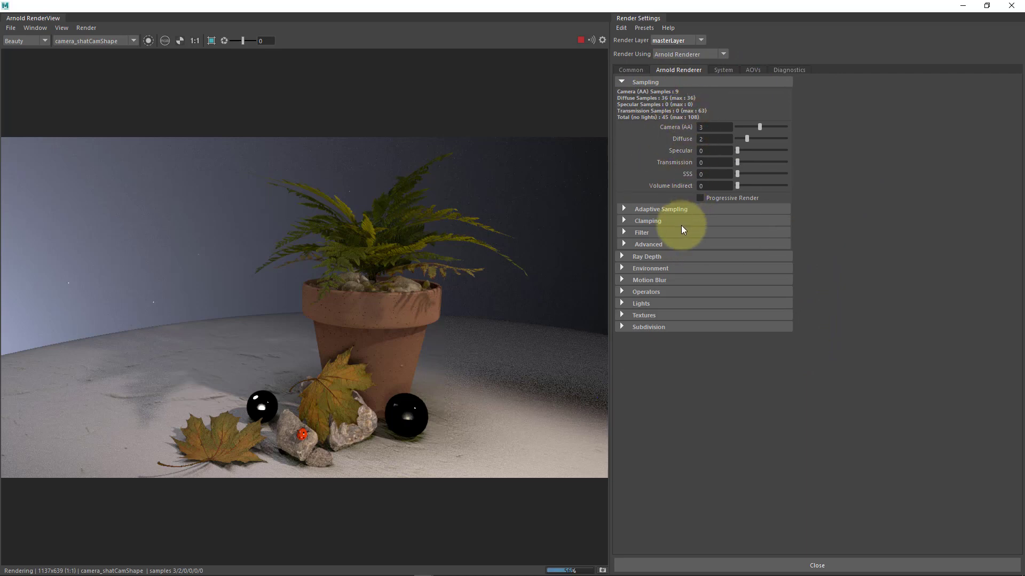
pyautogui.moveTo(729, 161)
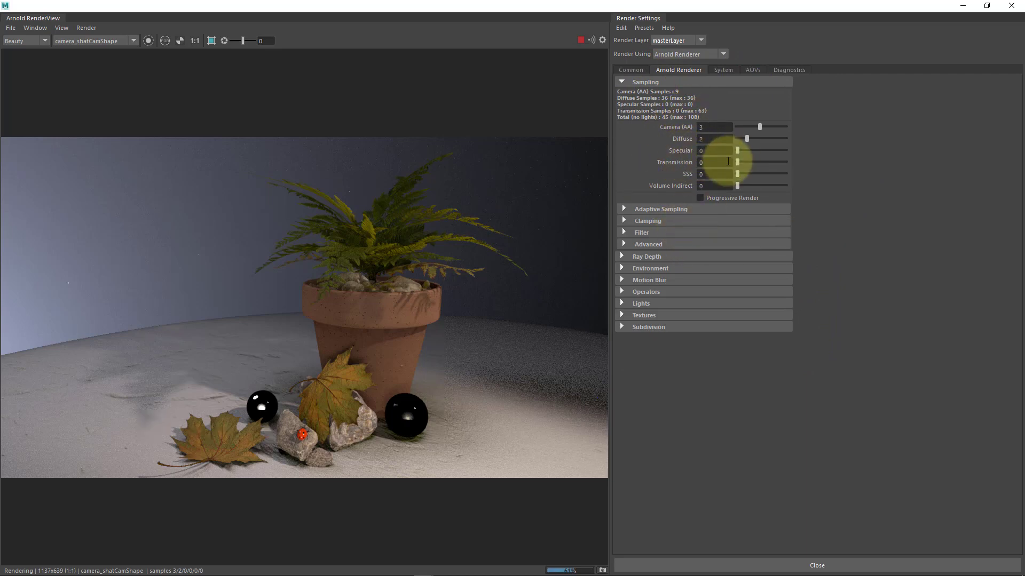
pyautogui.moveTo(686, 179)
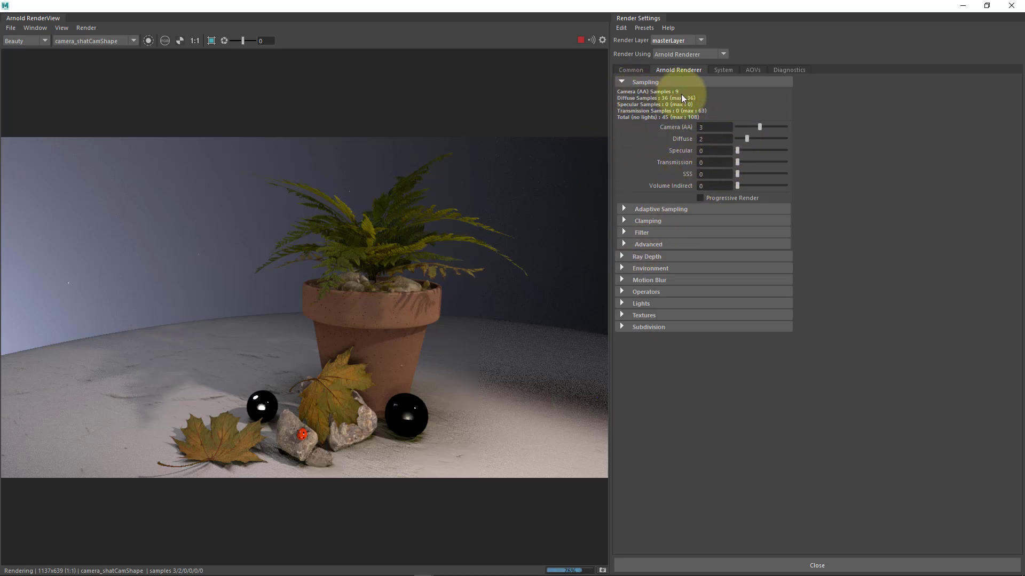
pyautogui.moveTo(477, 367)
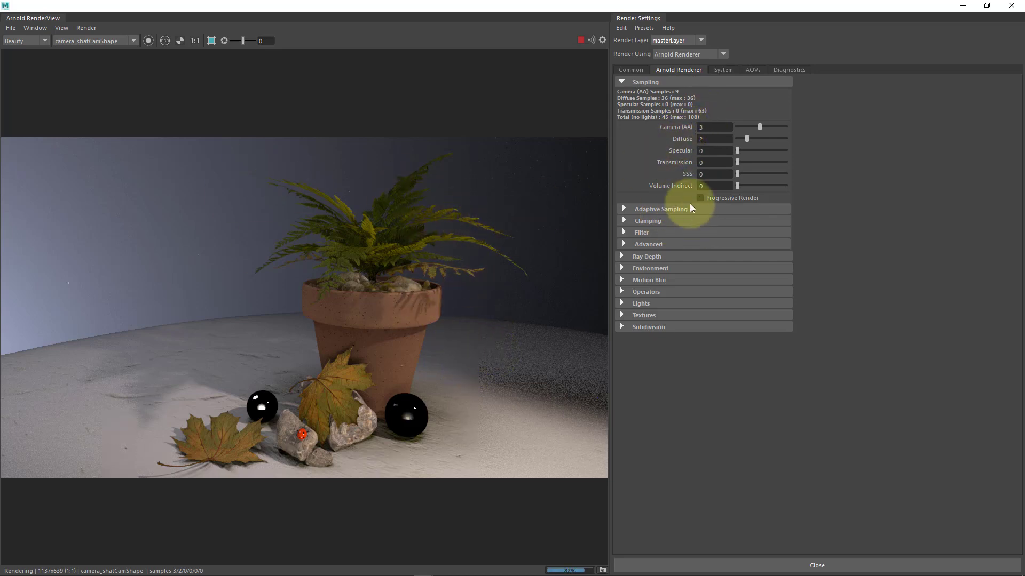
pyautogui.moveTo(482, 315)
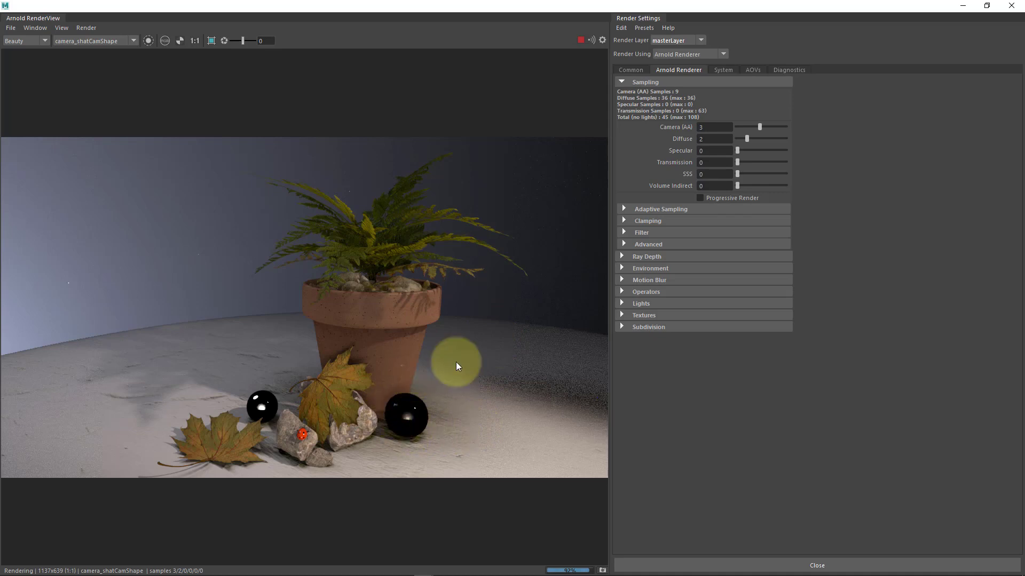
pyautogui.moveTo(693, 202)
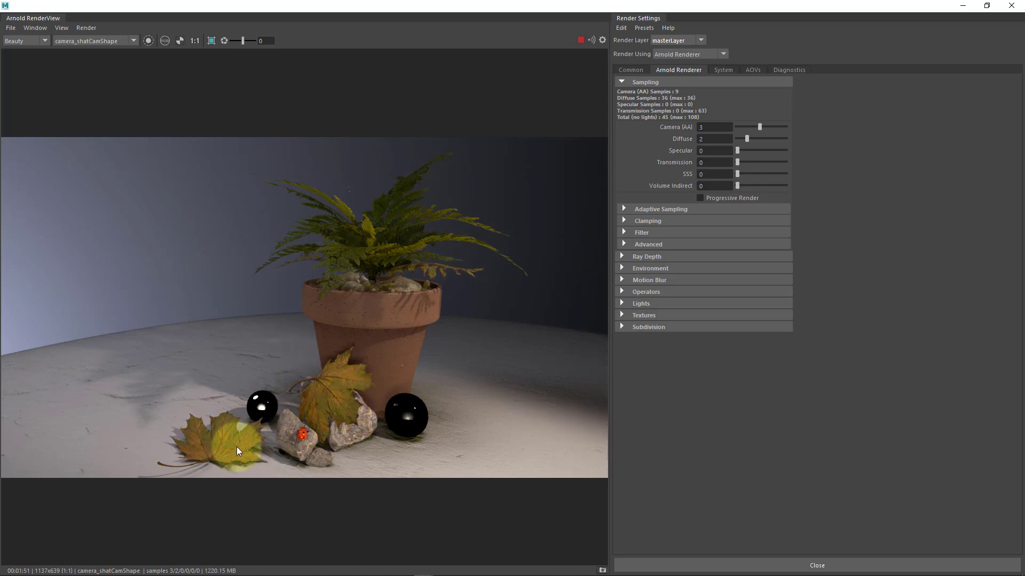
pyautogui.click(261, 411)
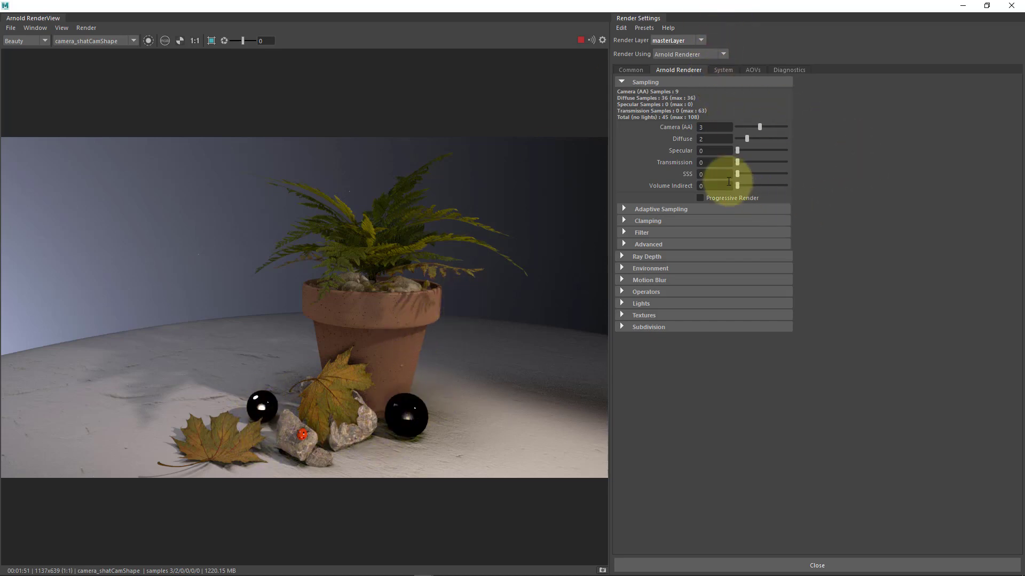
pyautogui.moveTo(484, 451)
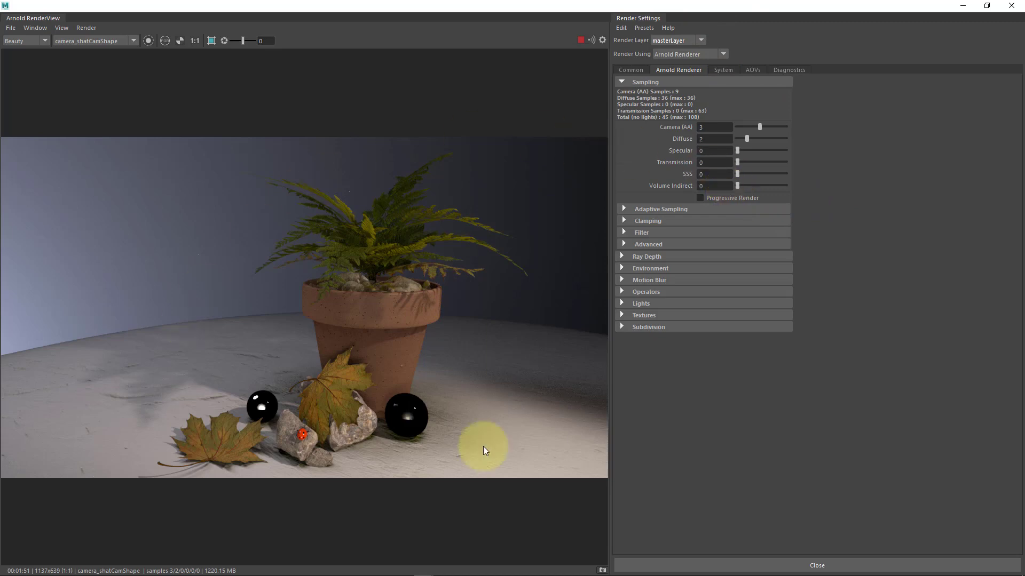
pyautogui.moveTo(430, 205)
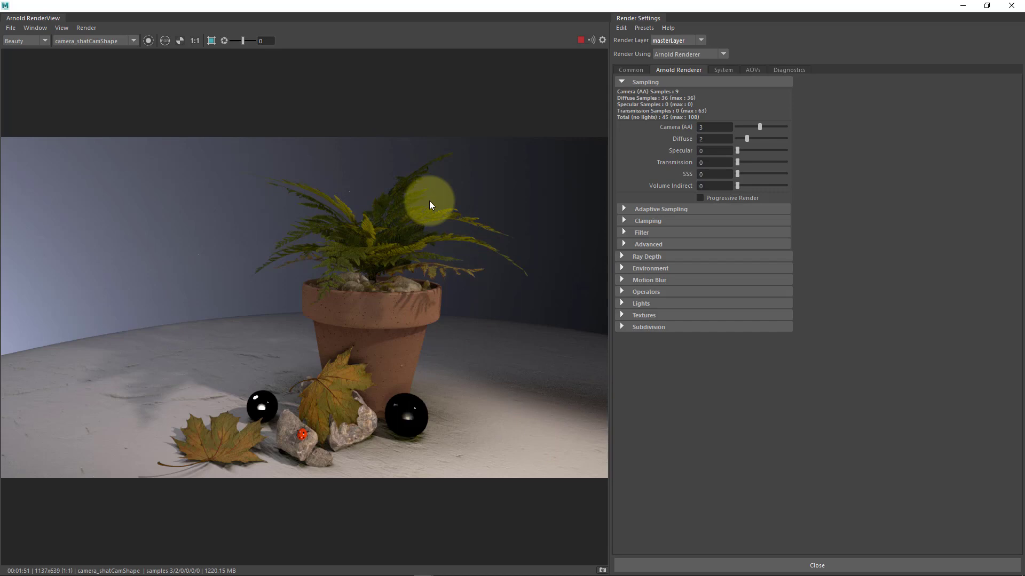
pyautogui.moveTo(412, 336)
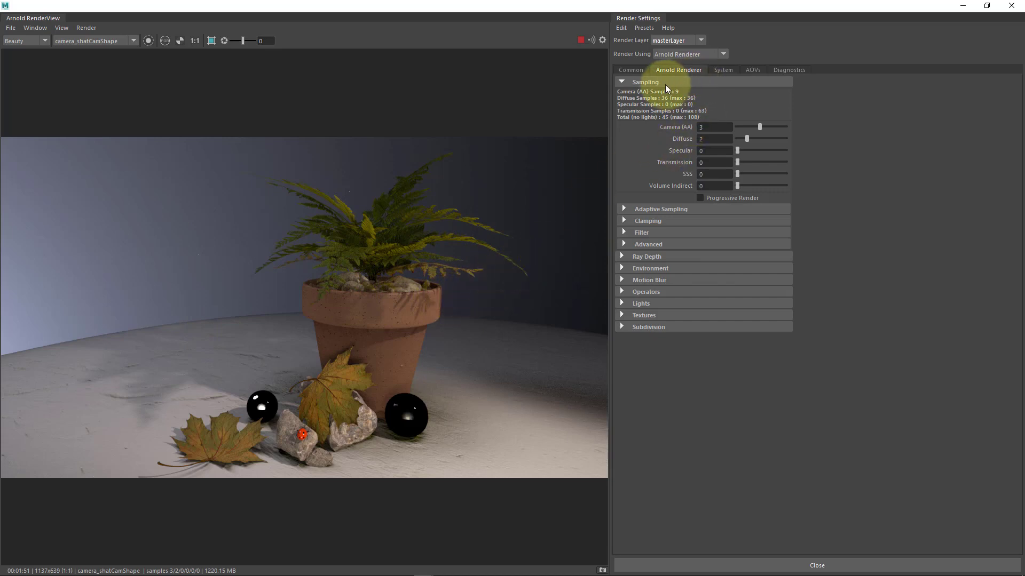
# Step: Add the diffuse and diffuse_indirect passes to the active AOVs
pyautogui.click(753, 69)
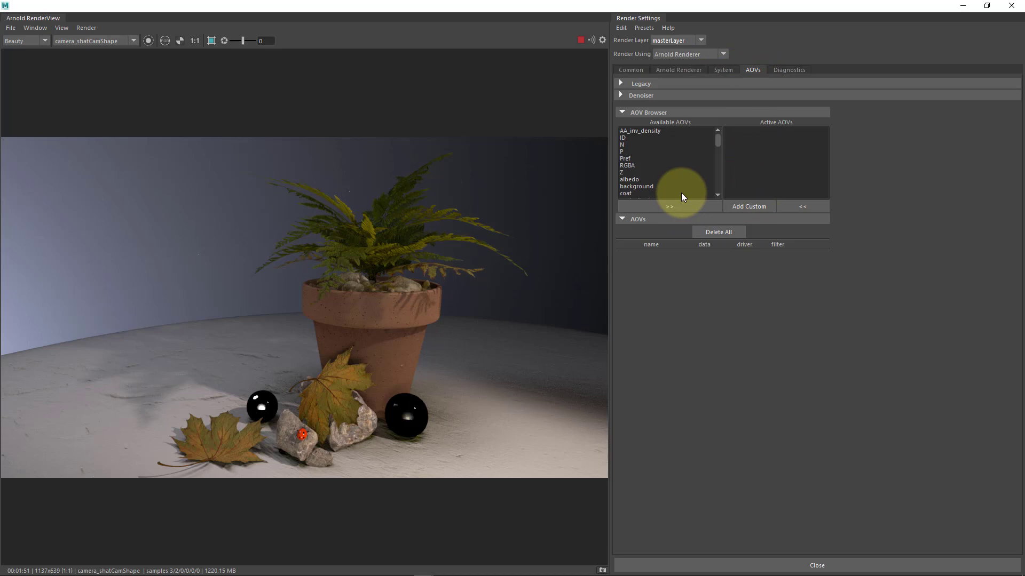
pyautogui.moveTo(689, 179)
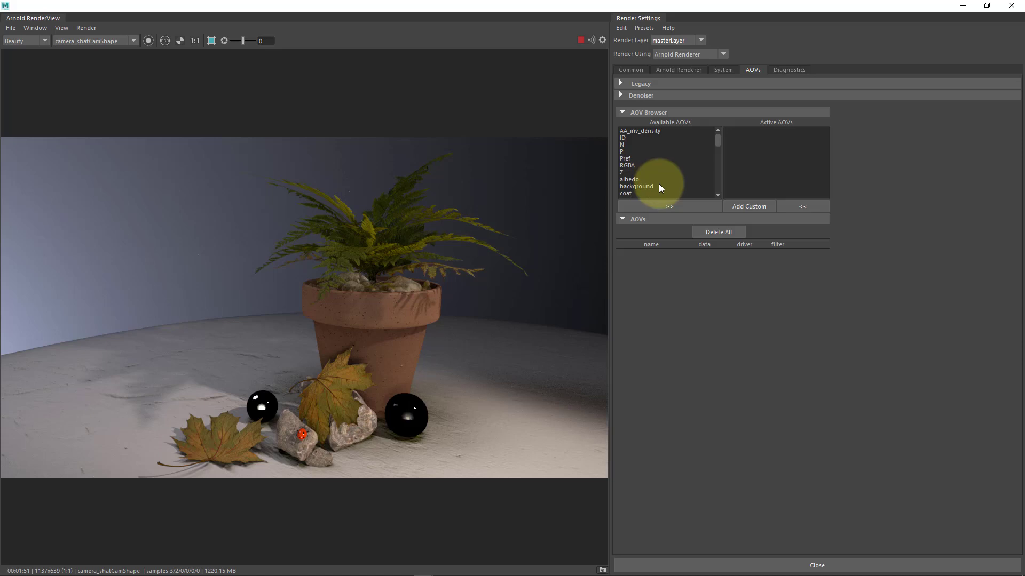
pyautogui.scroll(-3)
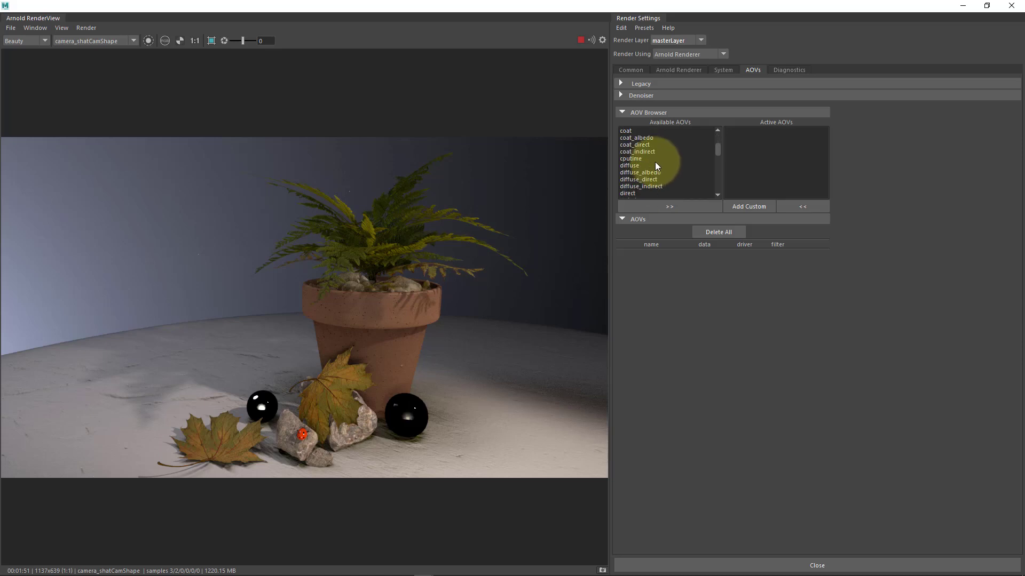
pyautogui.click(629, 165)
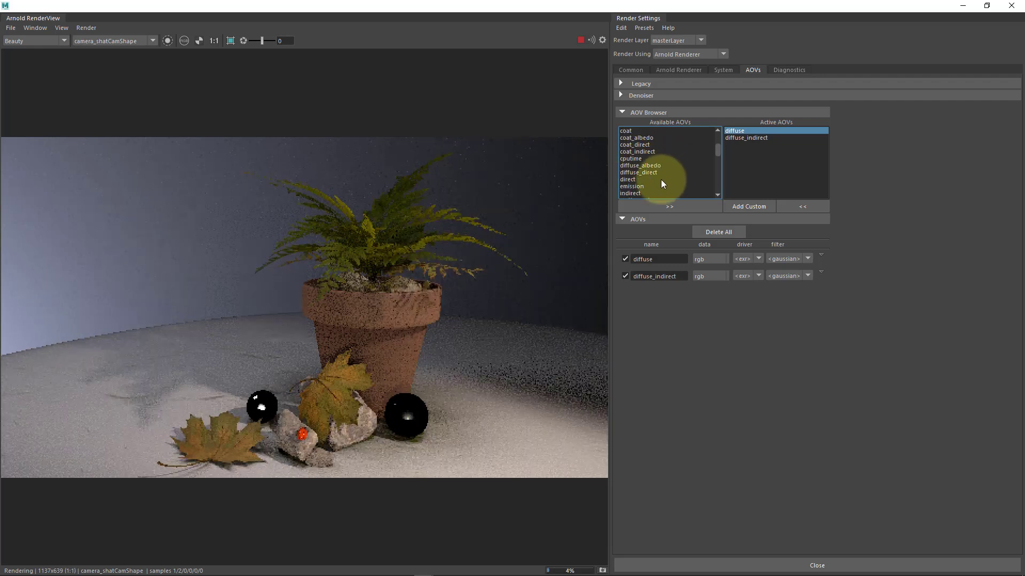
pyautogui.scroll(-3)
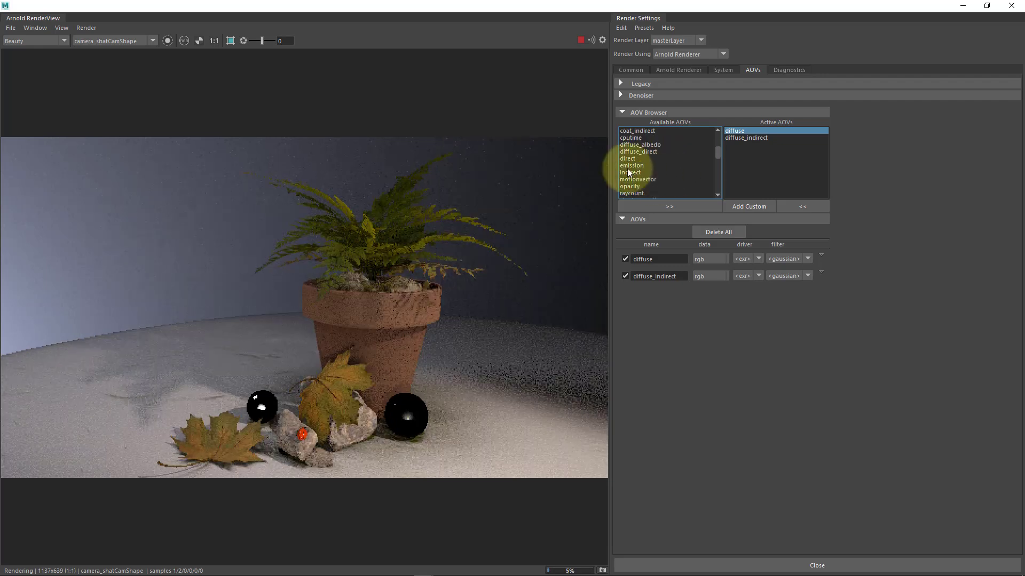
pyautogui.scroll(-3)
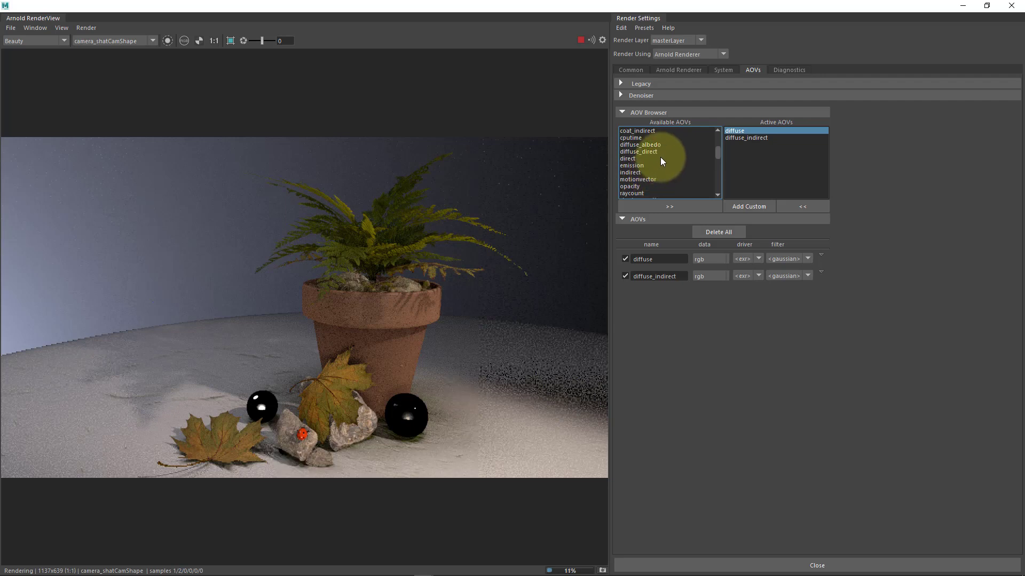
pyautogui.scroll(-3)
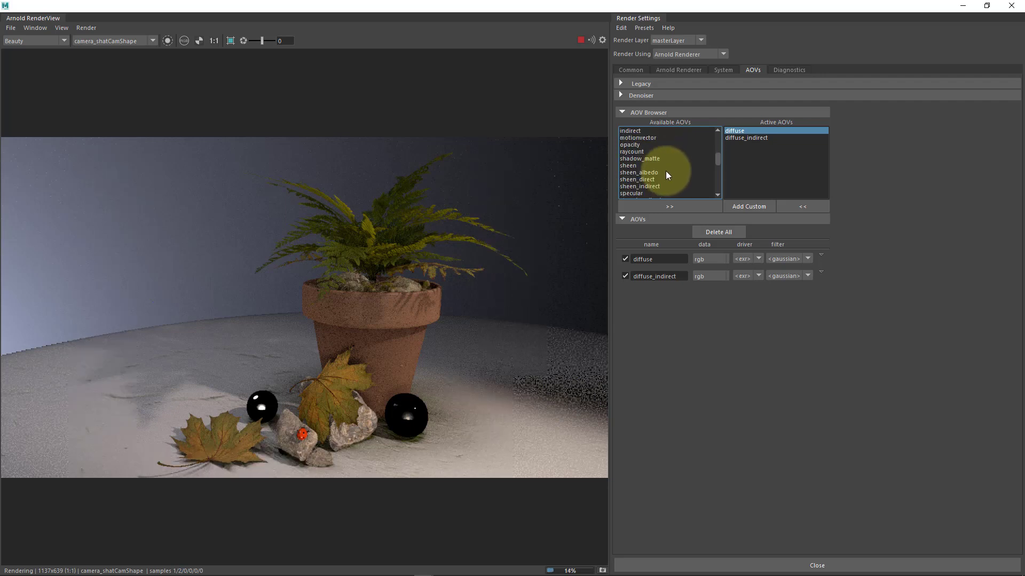
pyautogui.scroll(-3)
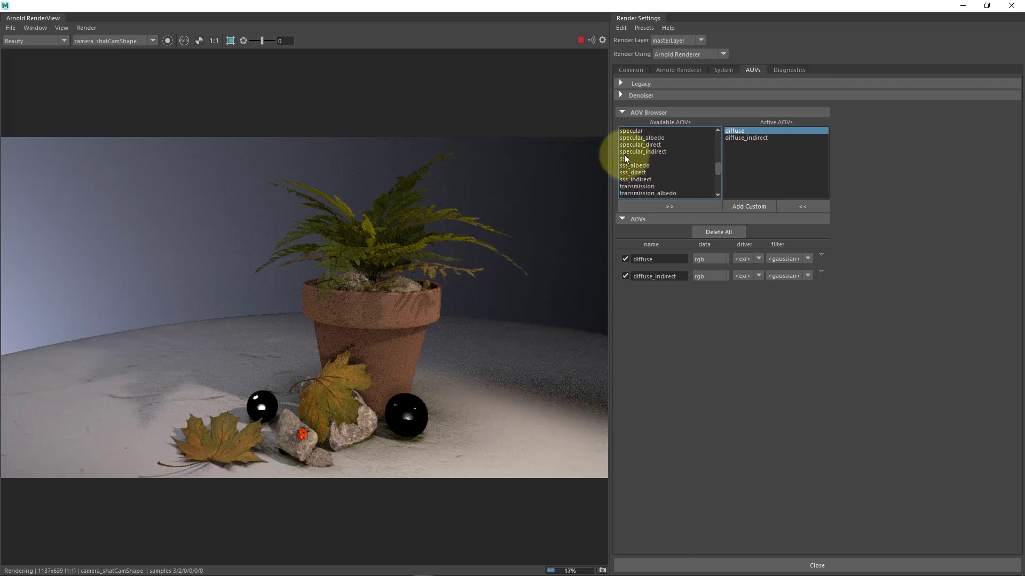
# Step: Add sss, sss_indirect, specular, specular_direct, specular_indirect and transmission to the active AOVs
pyautogui.click(624, 159)
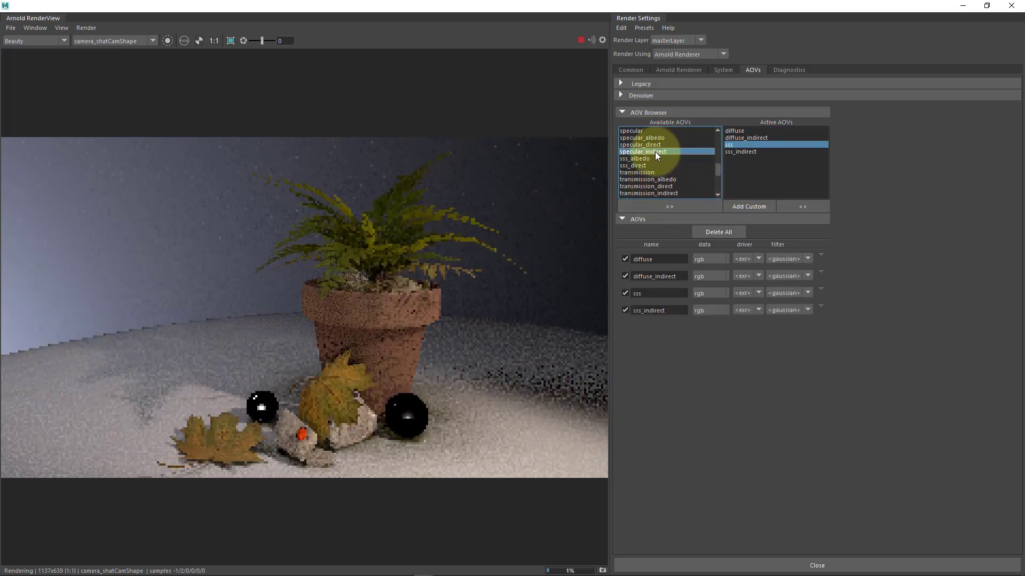
pyautogui.click(669, 206)
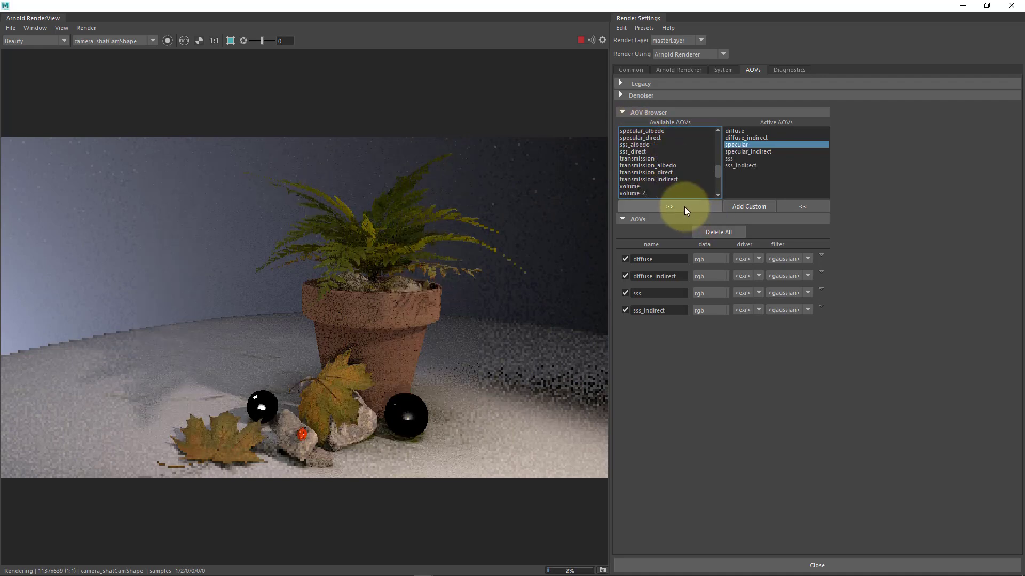
pyautogui.click(638, 159)
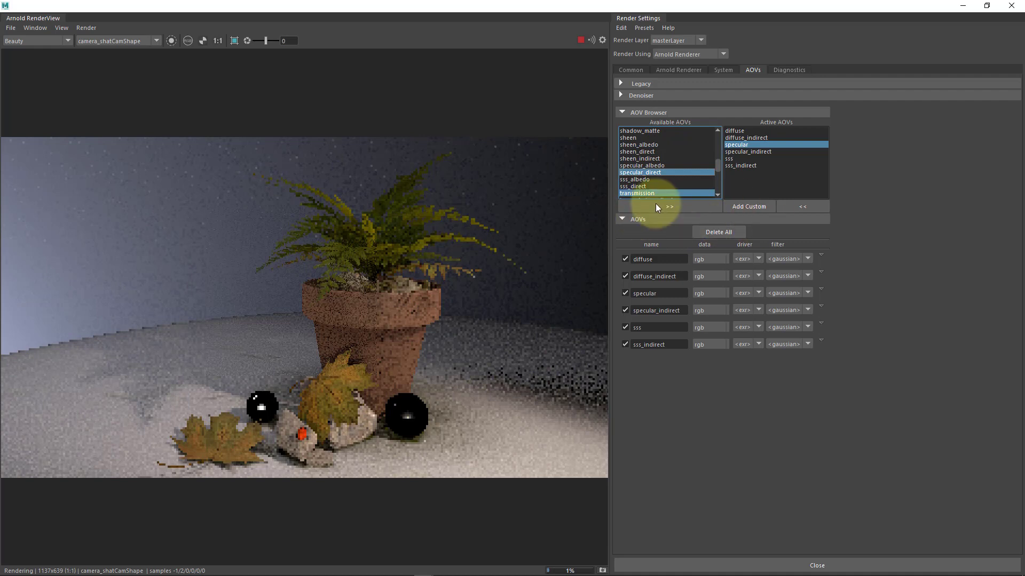
pyautogui.click(669, 207)
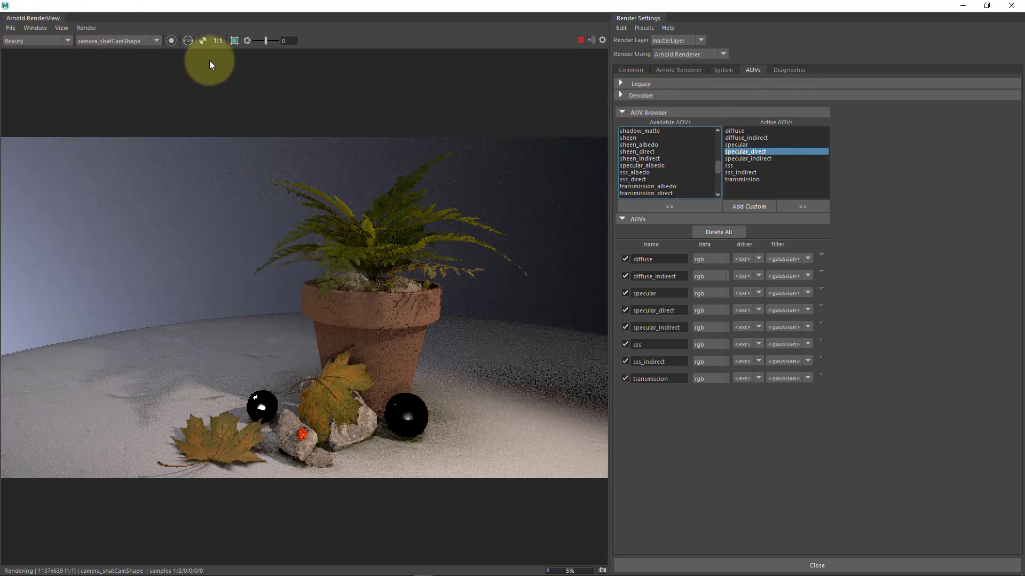
pyautogui.click(36, 27)
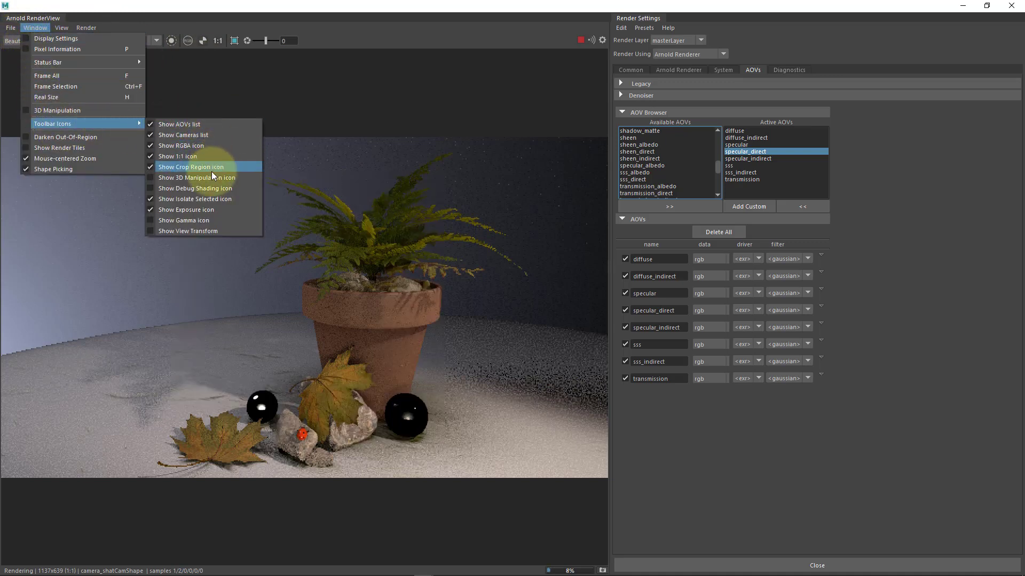
pyautogui.click(191, 167)
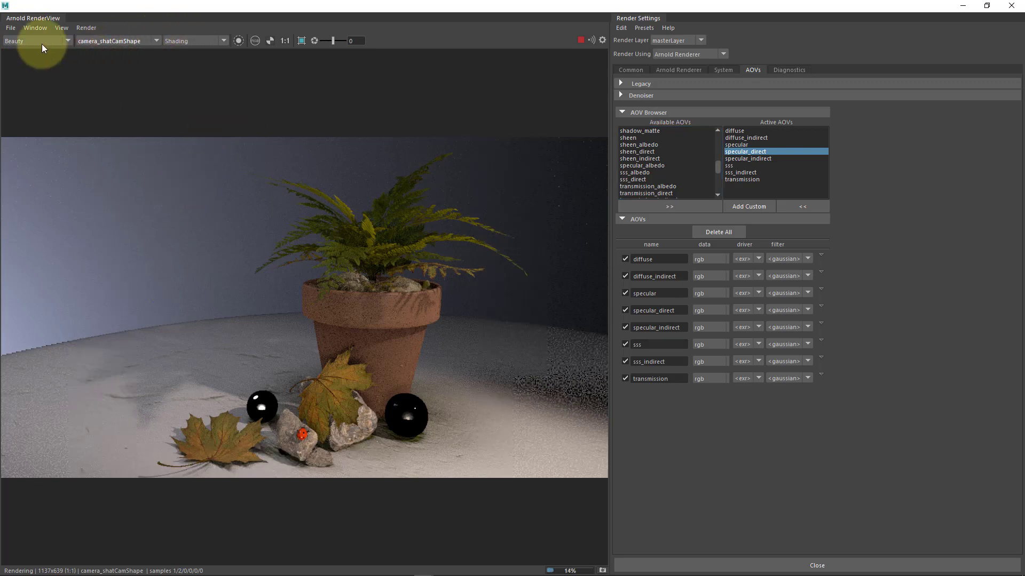
pyautogui.click(65, 40)
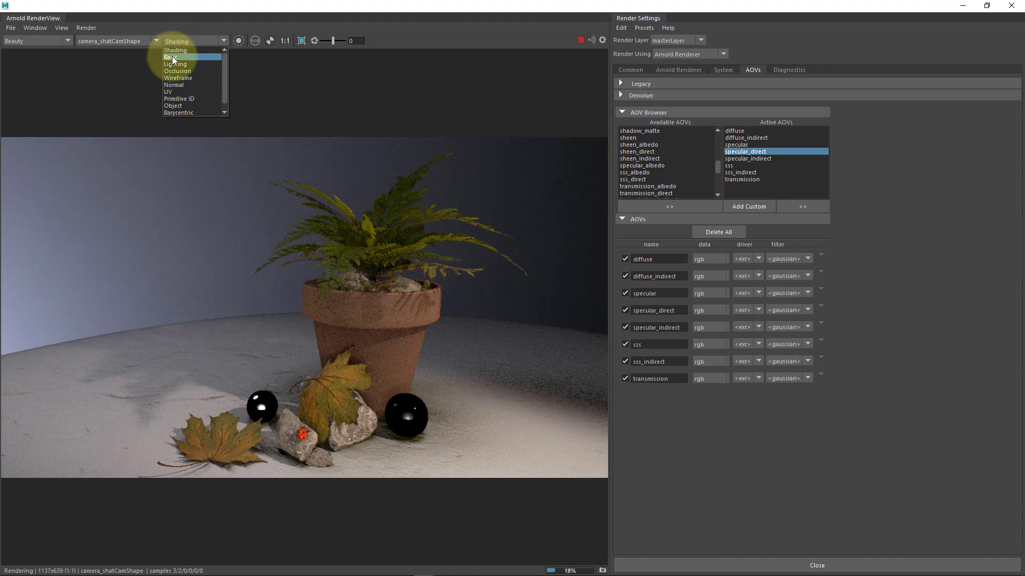
pyautogui.click(172, 57)
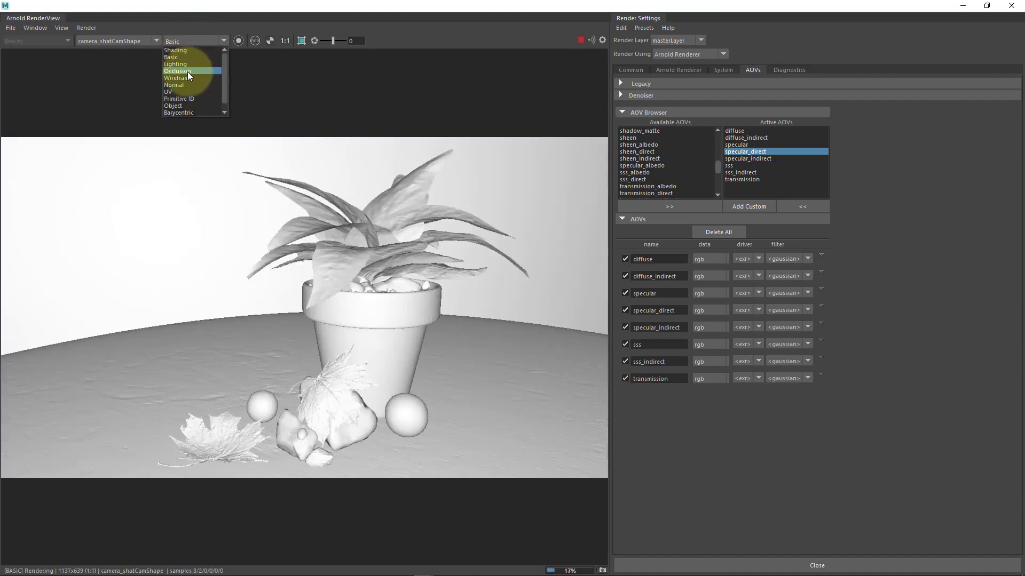
pyautogui.click(178, 70)
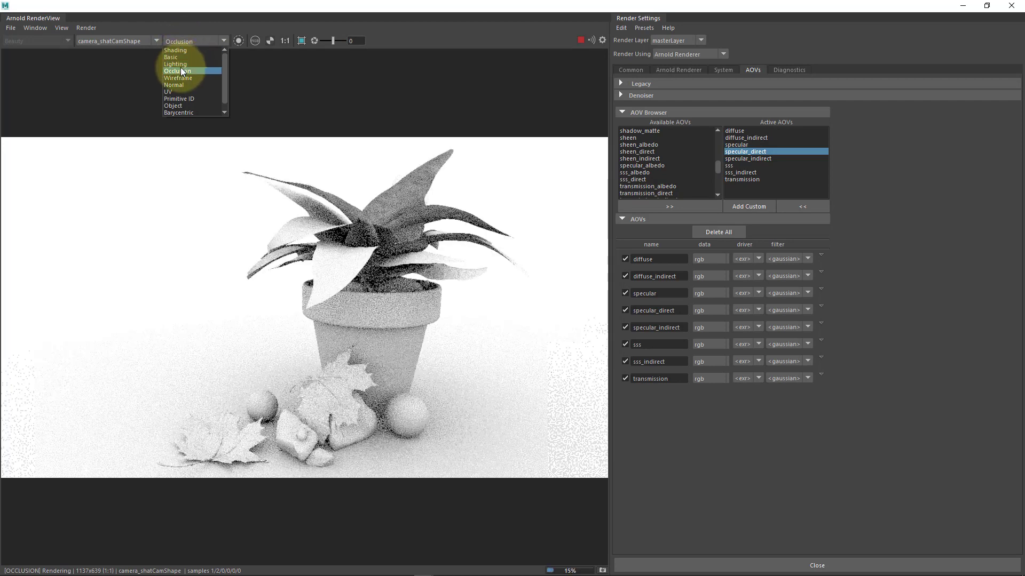
pyautogui.click(175, 64)
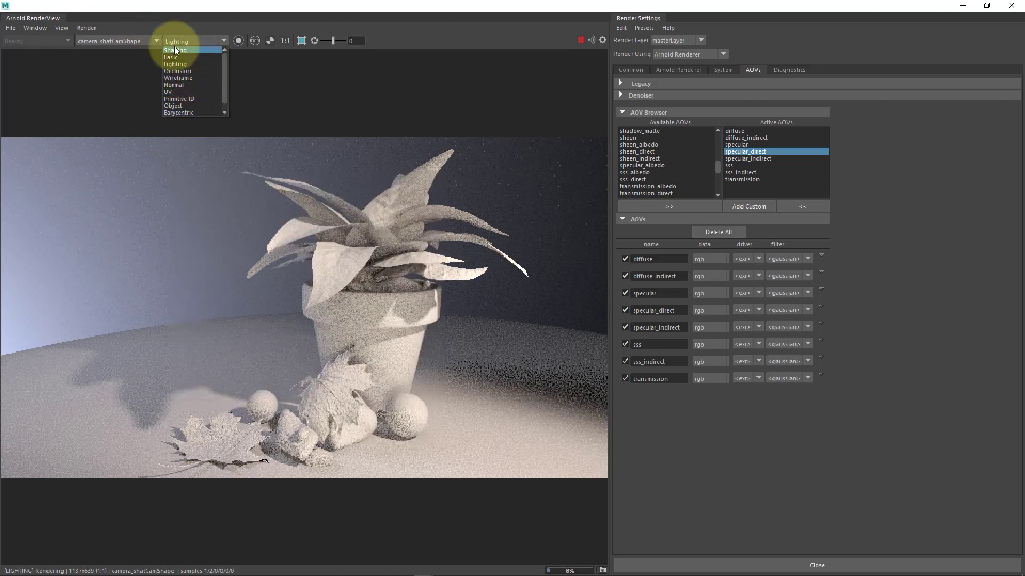
pyautogui.moveTo(179, 94)
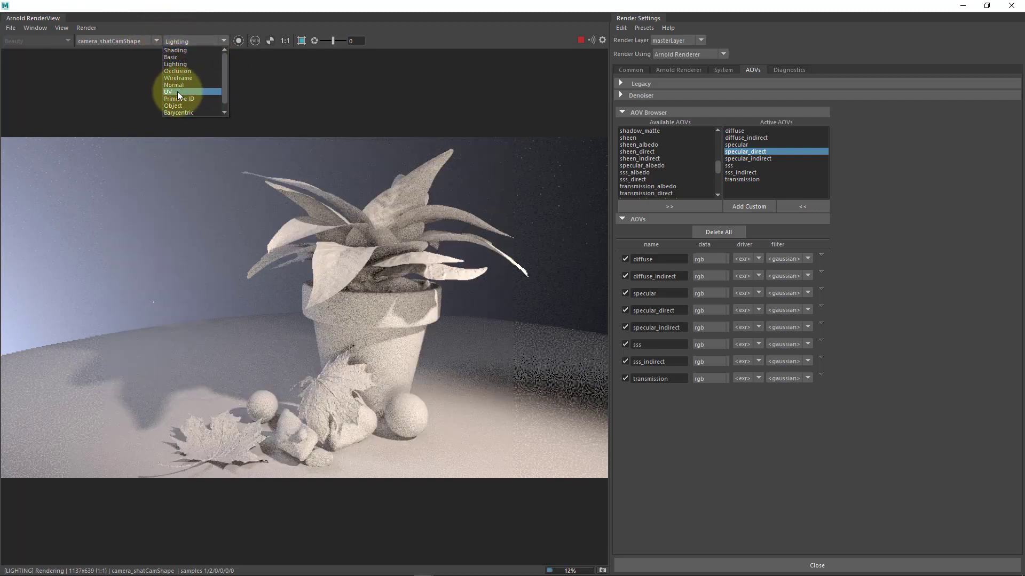
pyautogui.click(178, 91)
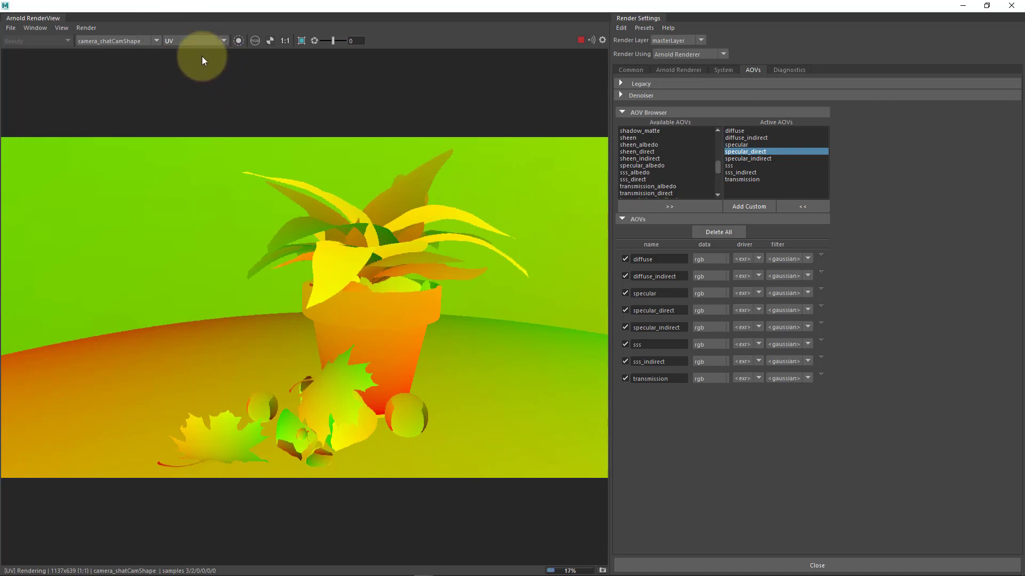
pyautogui.click(222, 41)
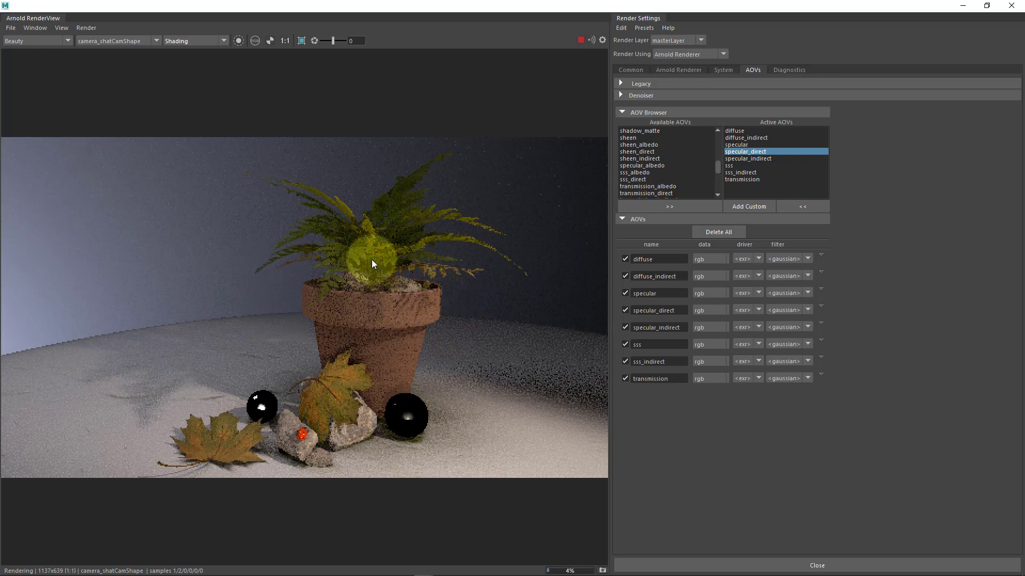
pyautogui.click(66, 42)
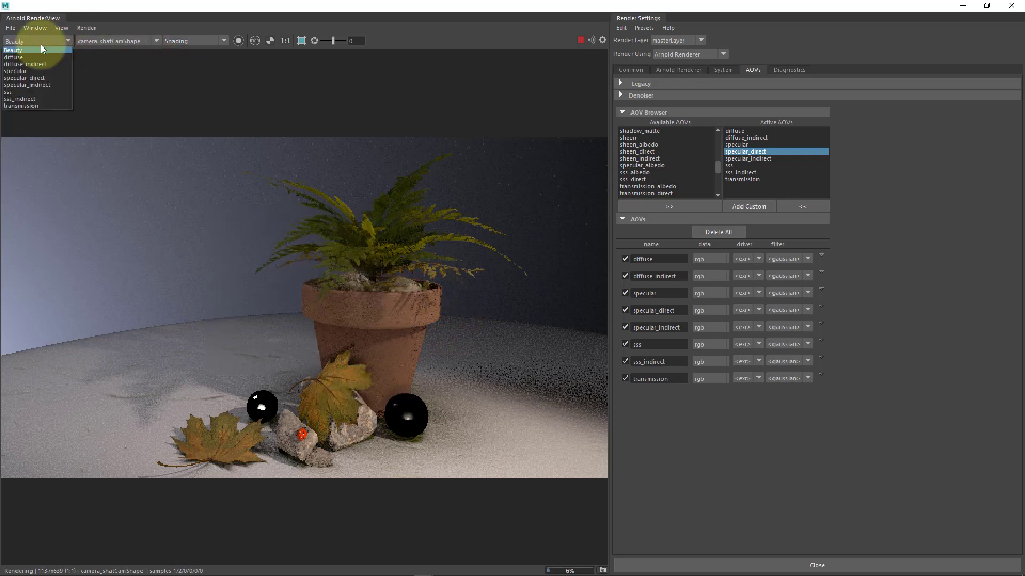
pyautogui.click(17, 57)
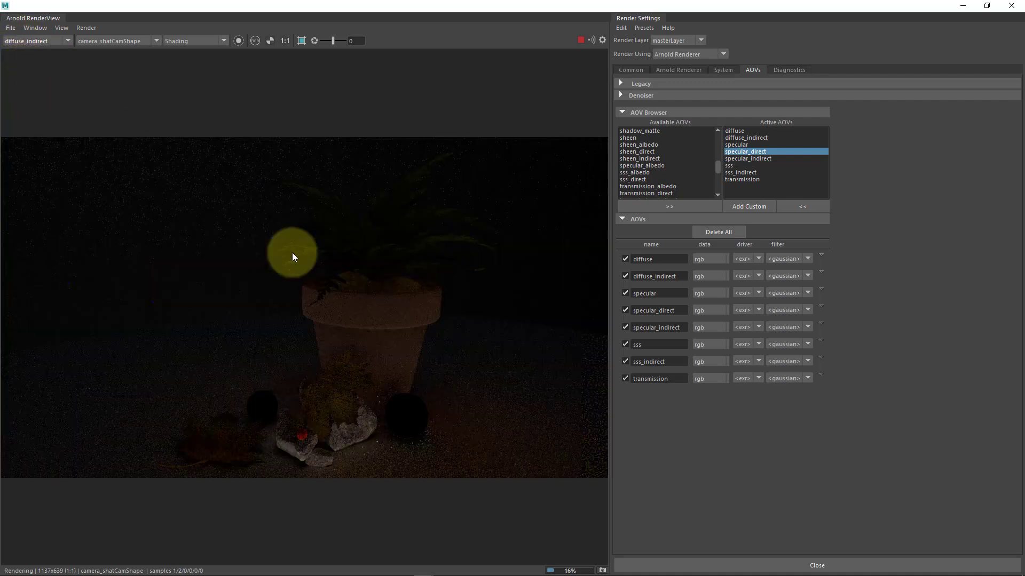
pyautogui.moveTo(254, 155)
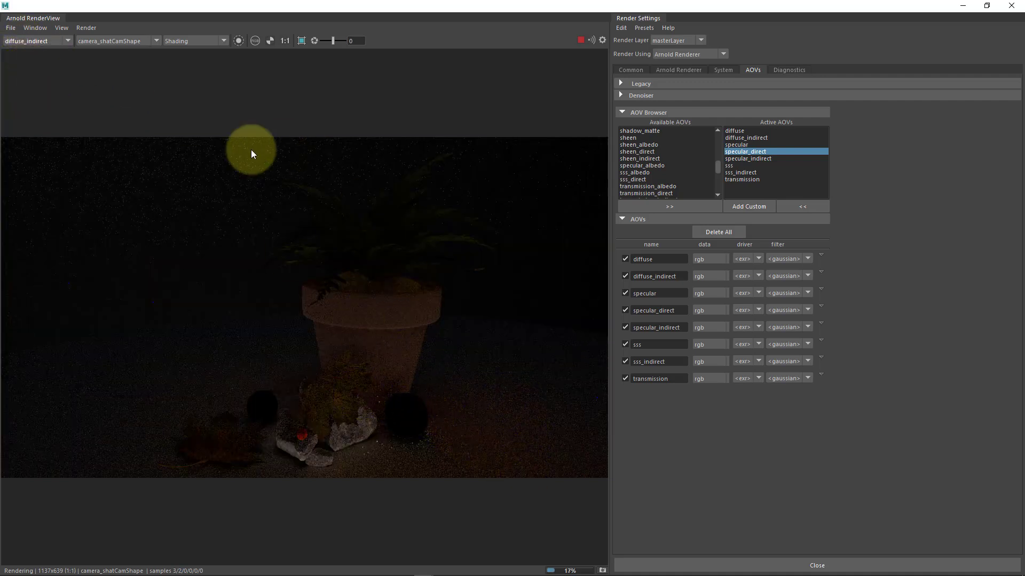
pyautogui.moveTo(408, 486)
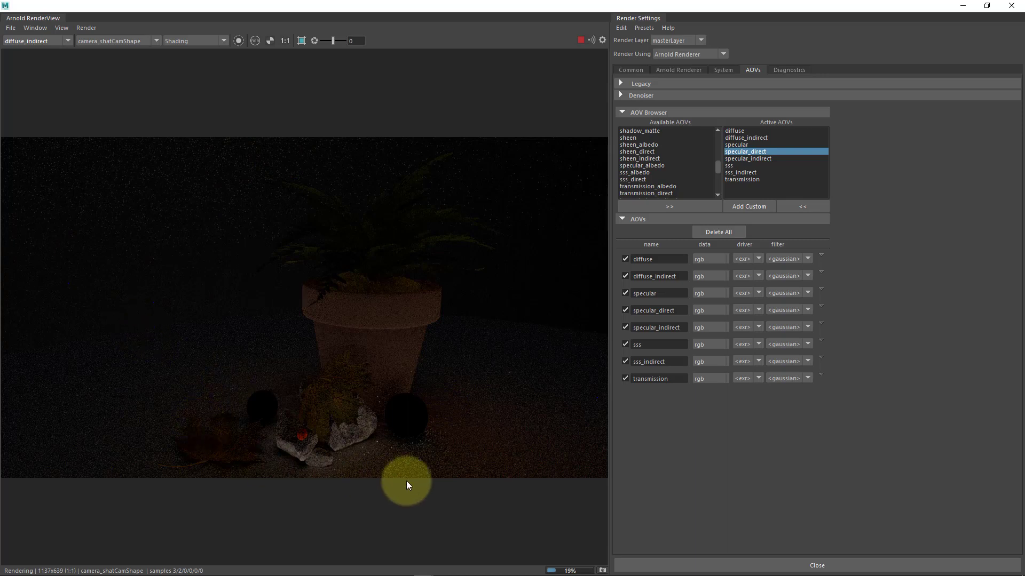
pyautogui.moveTo(463, 445)
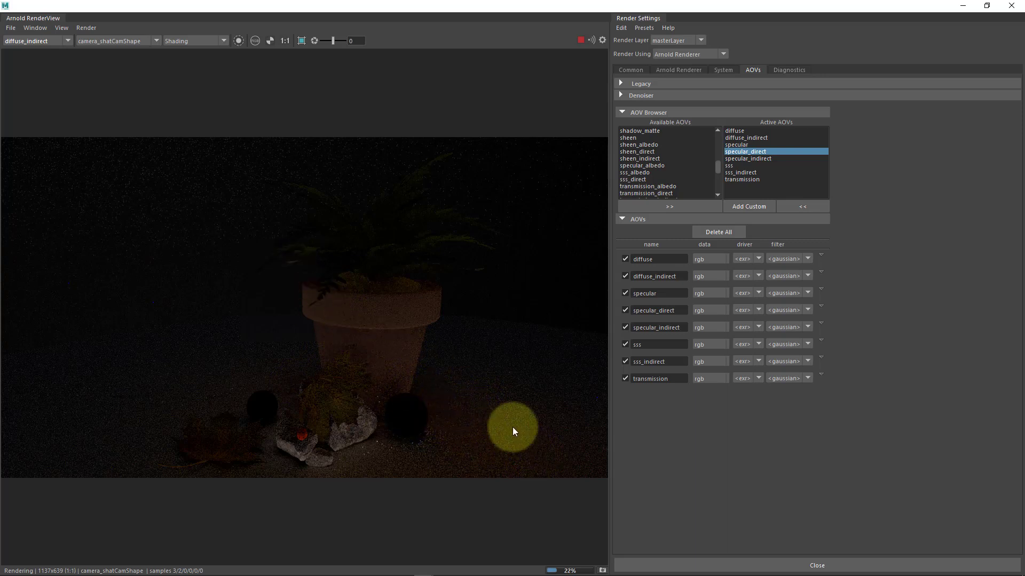
pyautogui.moveTo(474, 448)
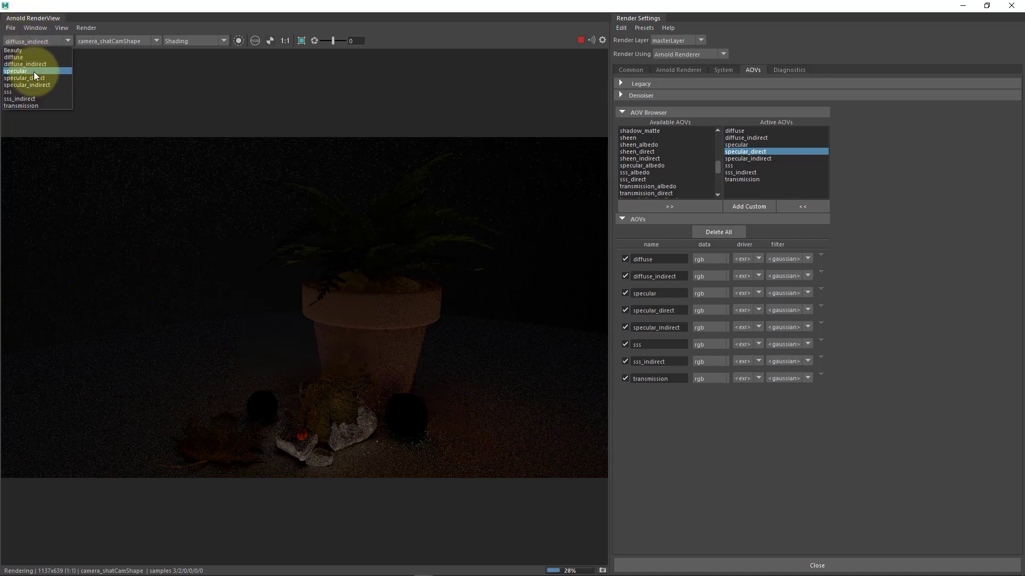
pyautogui.click(16, 71)
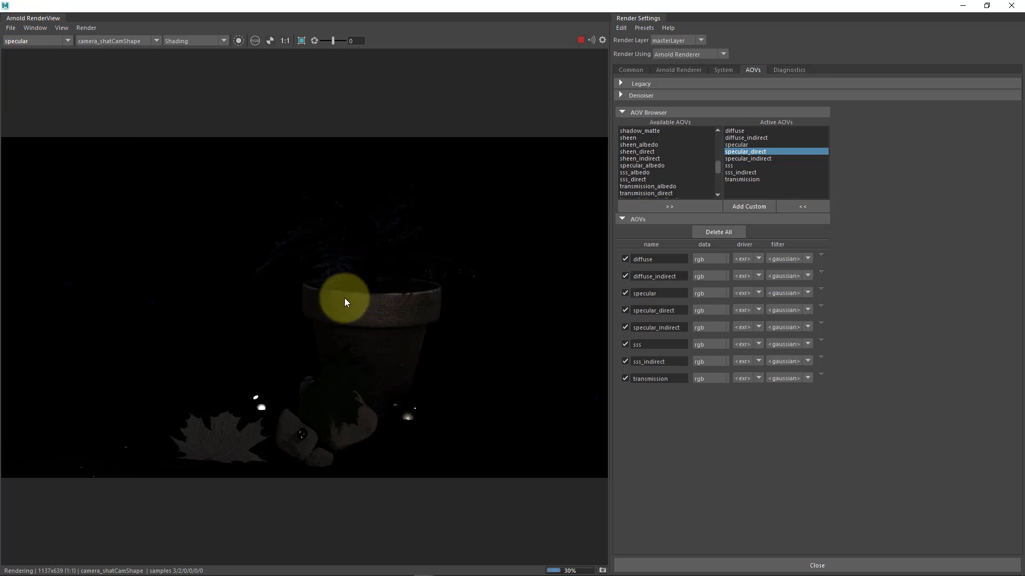
pyautogui.click(66, 41)
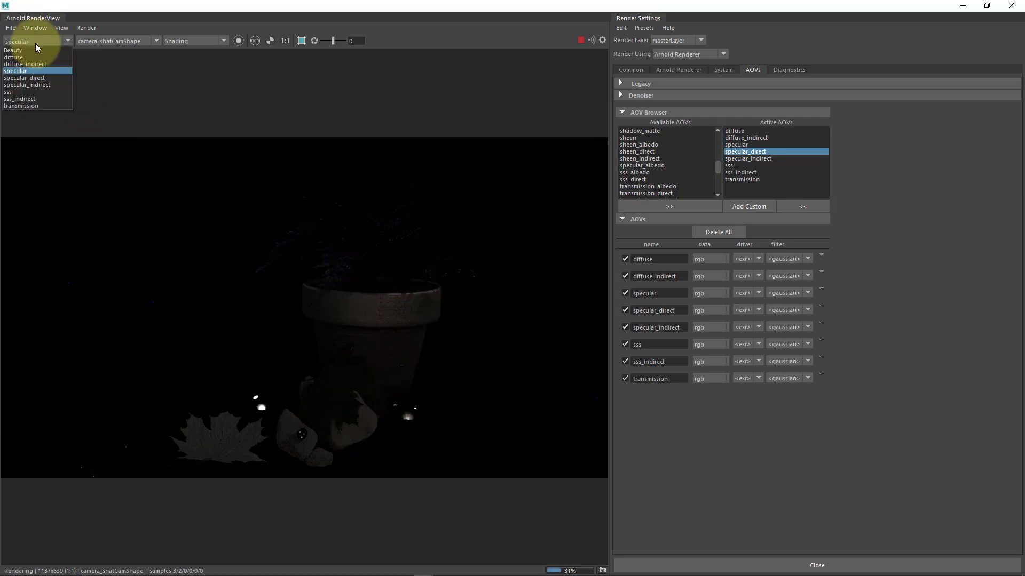
pyautogui.moveTo(45, 86)
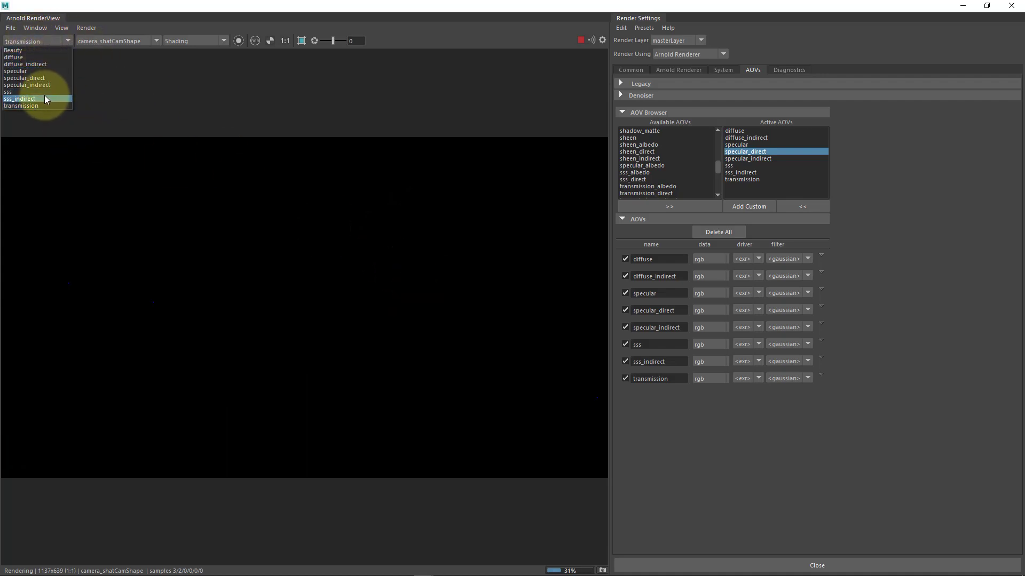
pyautogui.click(8, 91)
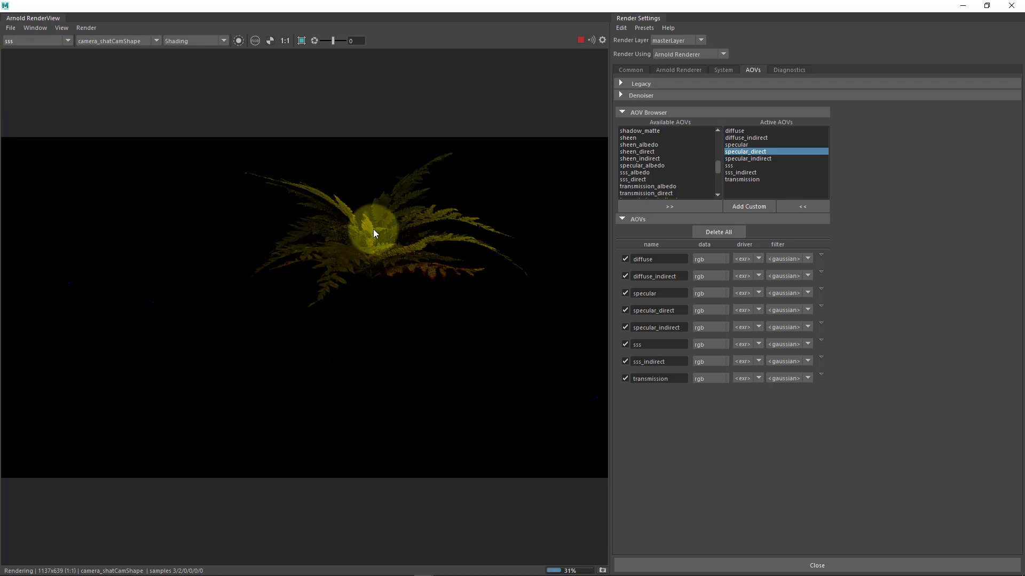
pyautogui.moveTo(372, 234); pyautogui.dragTo(238, 375)
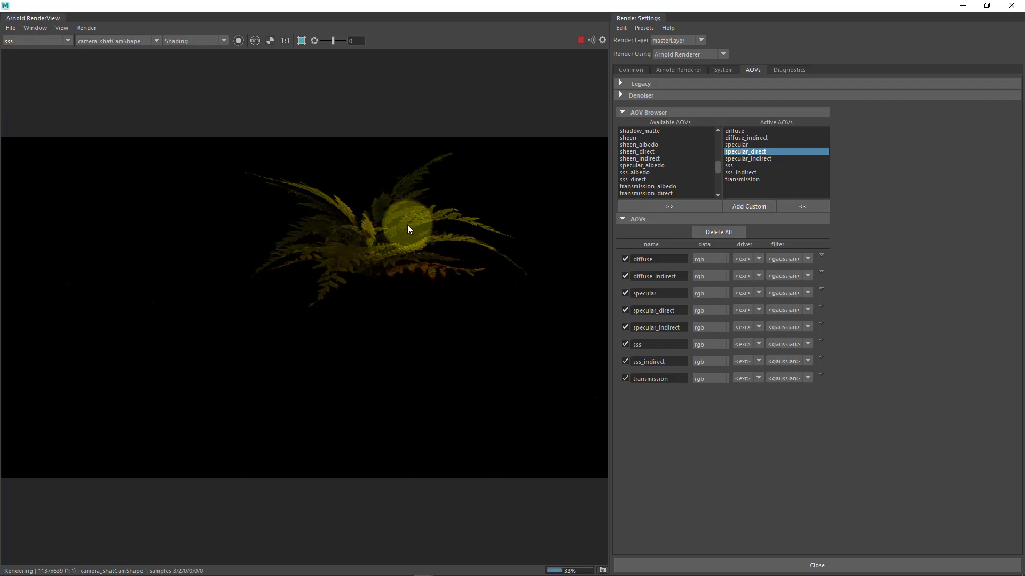
pyautogui.click(68, 41)
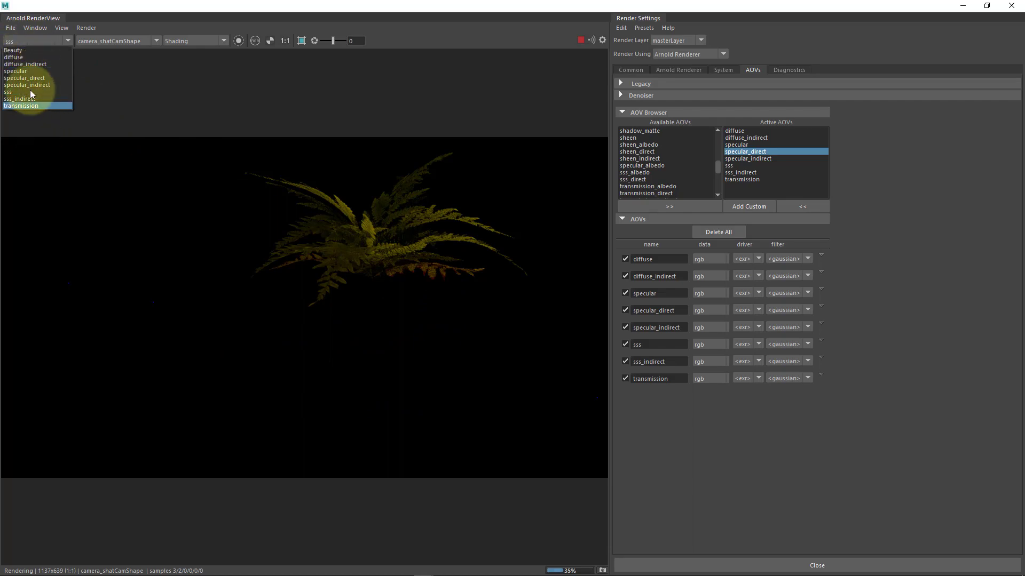
pyautogui.moveTo(20, 51)
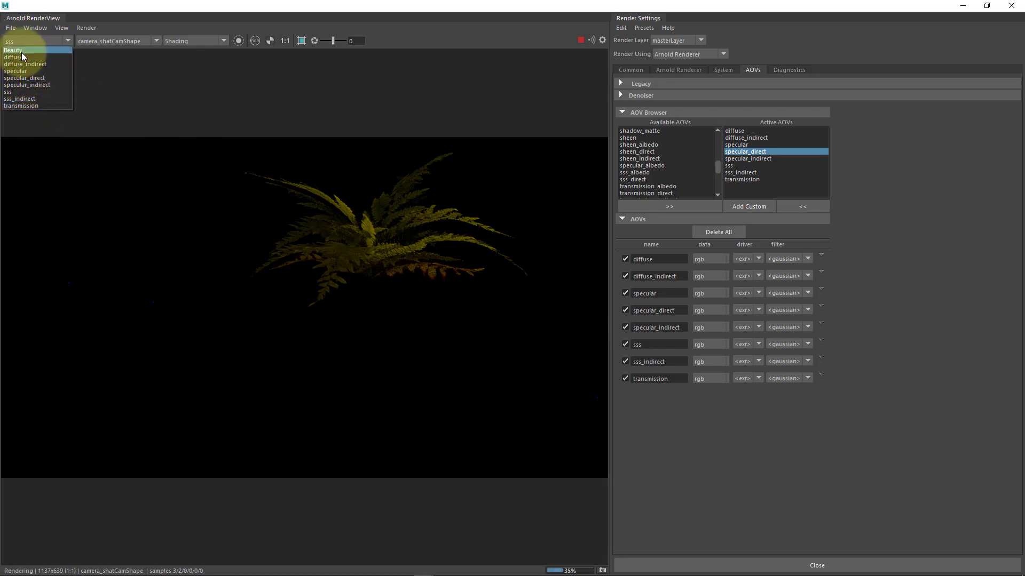
pyautogui.click(14, 49)
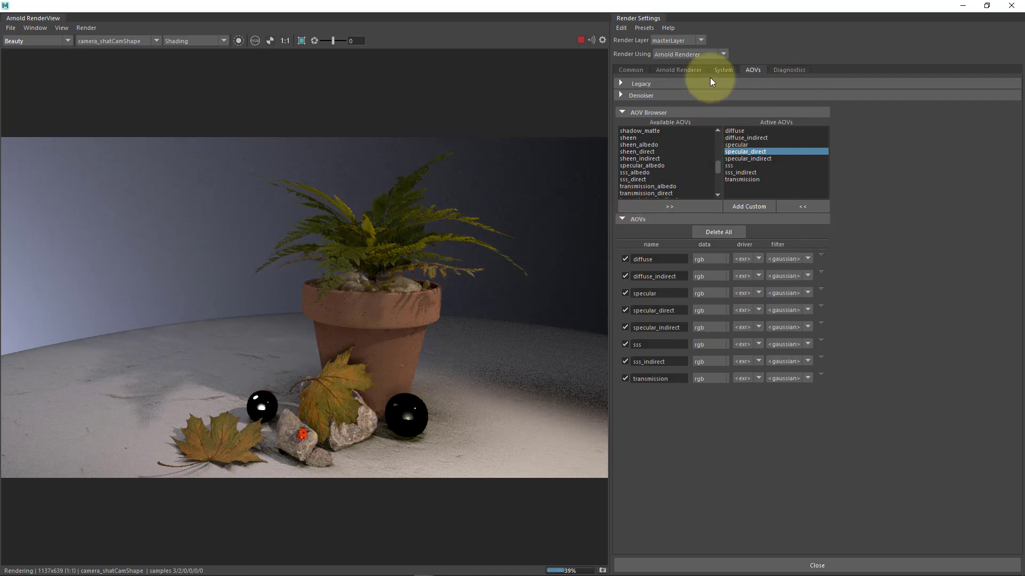
pyautogui.click(723, 69)
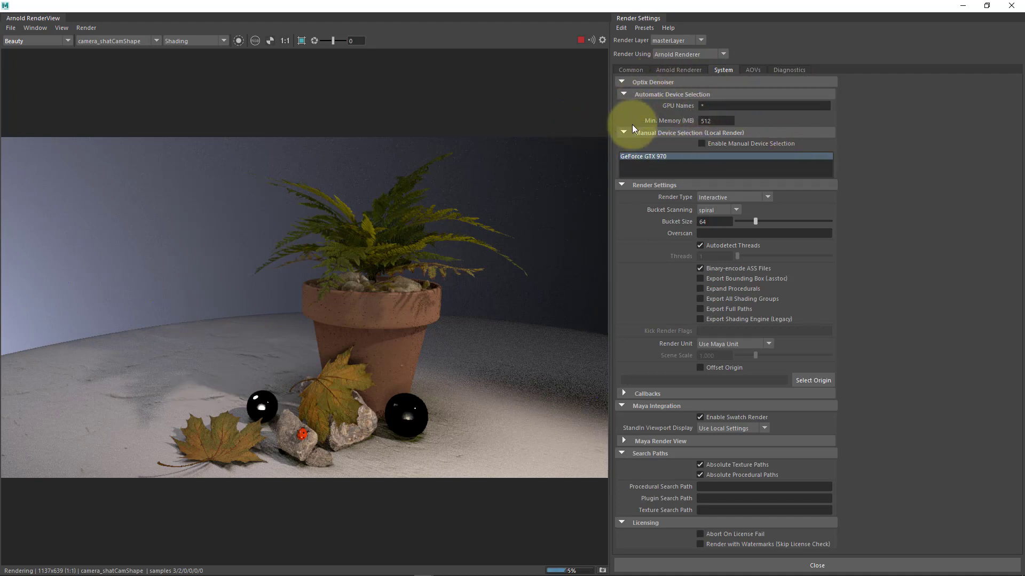
pyautogui.moveTo(624, 94)
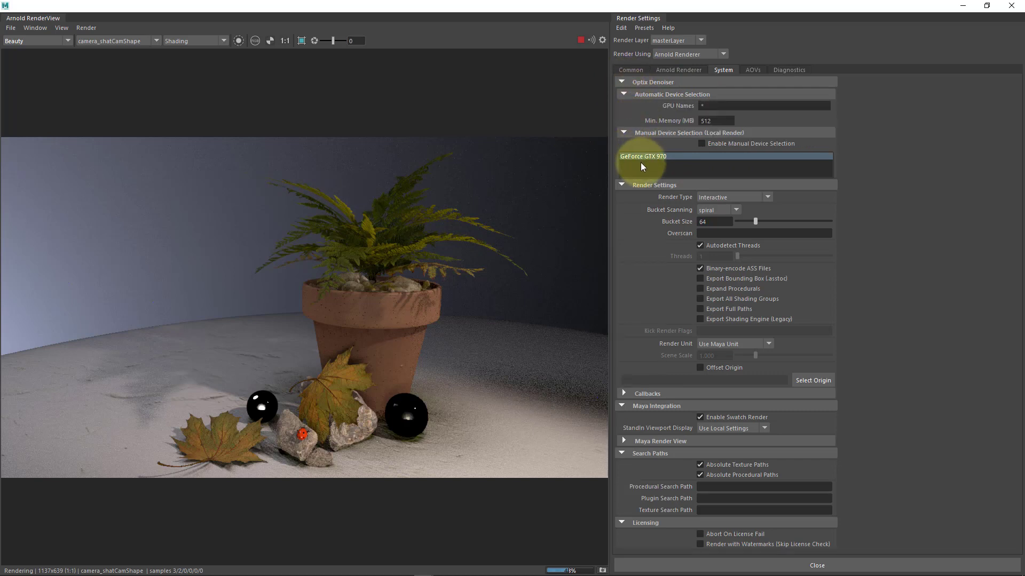
pyautogui.click(753, 70)
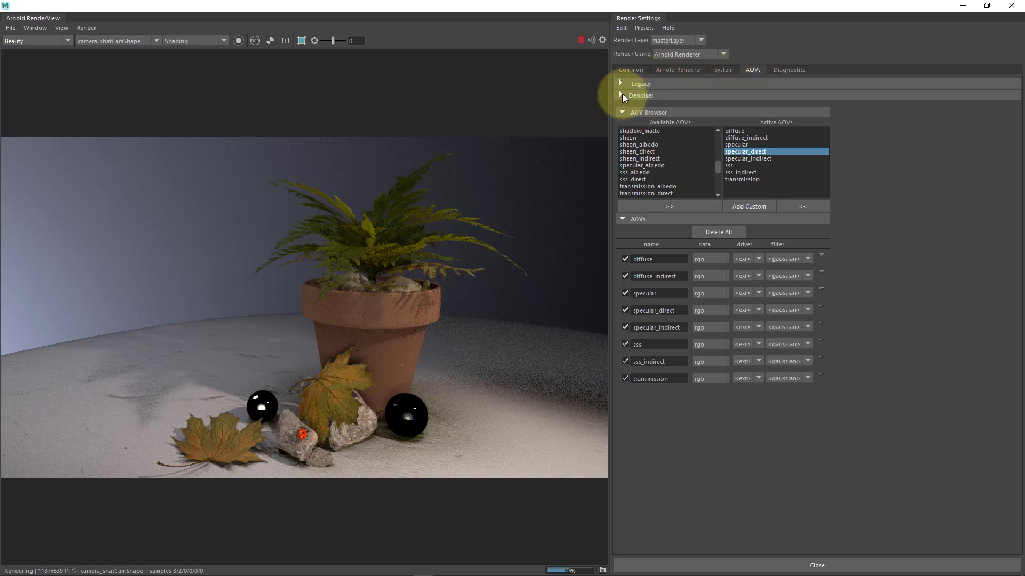
# Step: Expand the Denoiser section and check Denoise Beauty AOV under Optix Denoiser
pyautogui.click(621, 95)
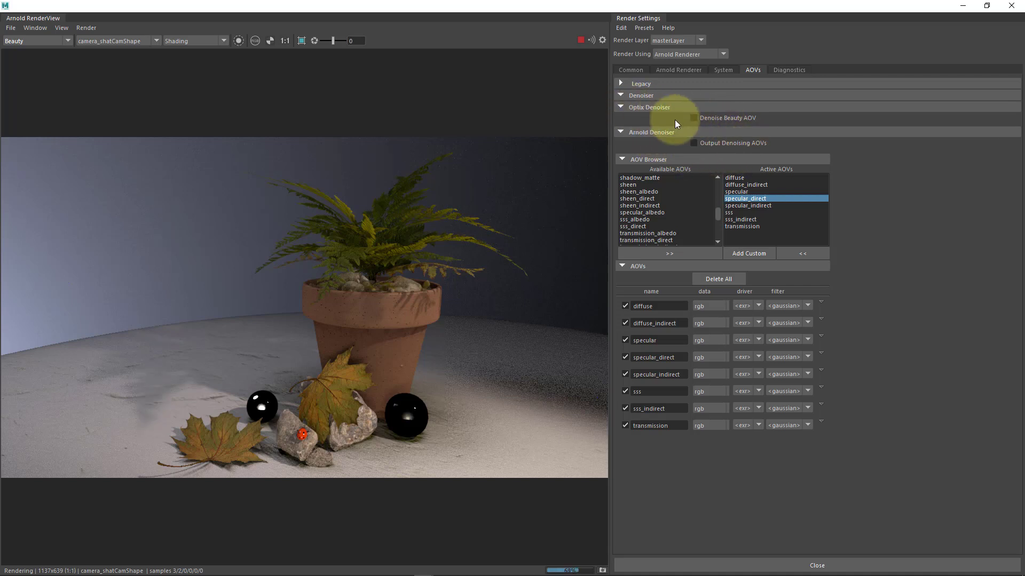
pyautogui.click(621, 83)
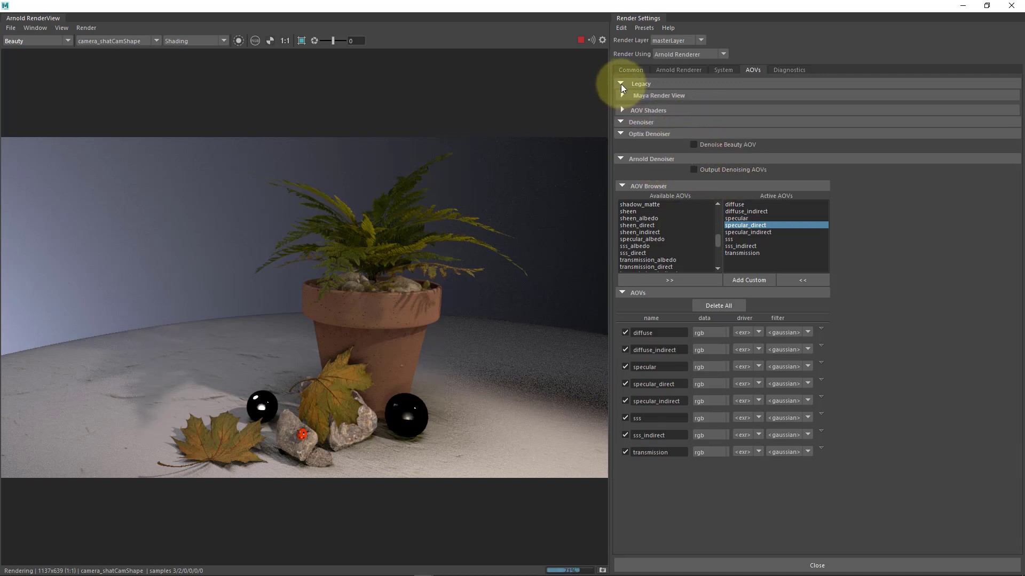
pyautogui.click(620, 84)
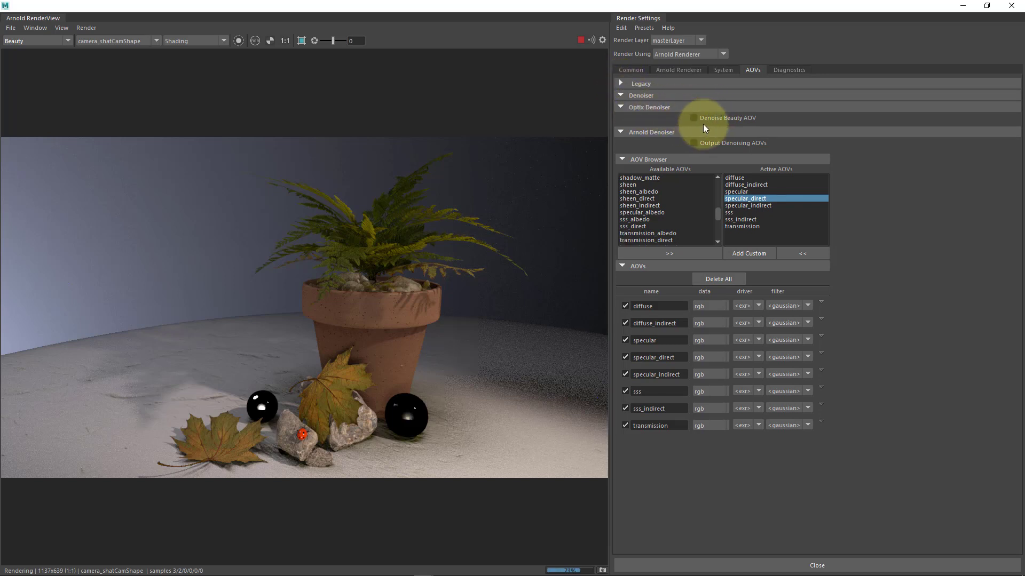
pyautogui.click(694, 118)
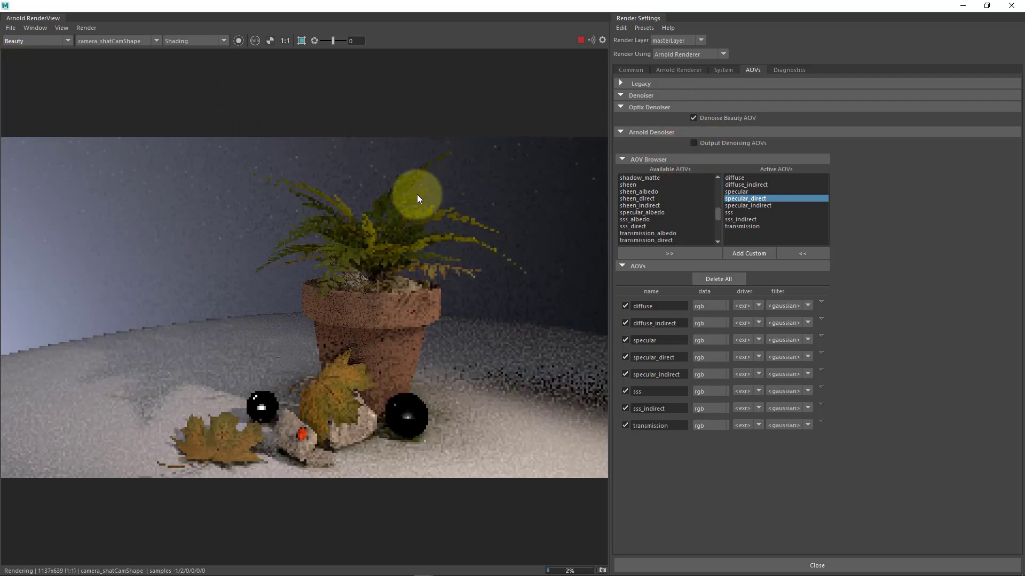
# Step: Switch the RenderView display to the RGBA_denoise pass
pyautogui.click(67, 40)
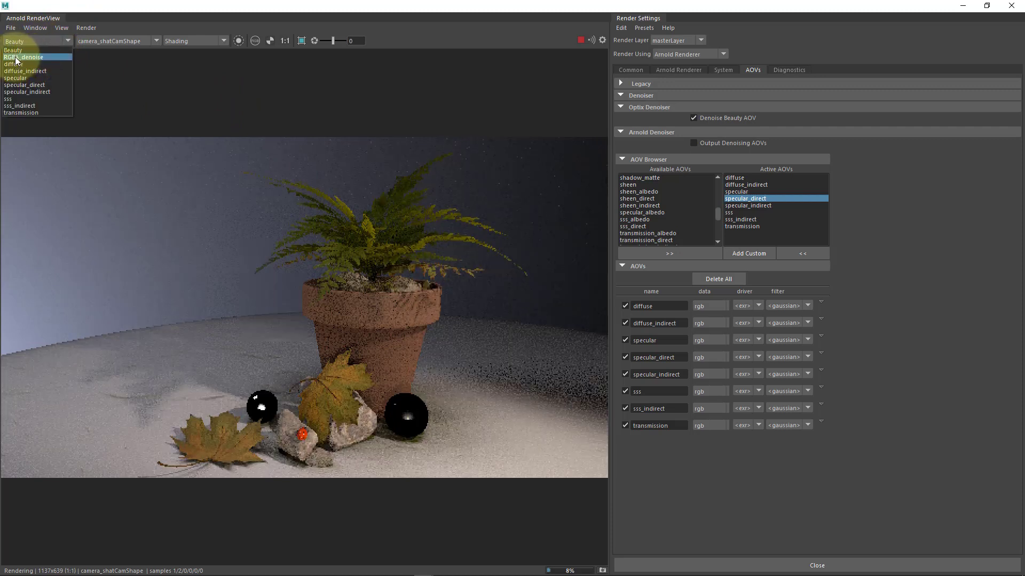
pyautogui.click(25, 57)
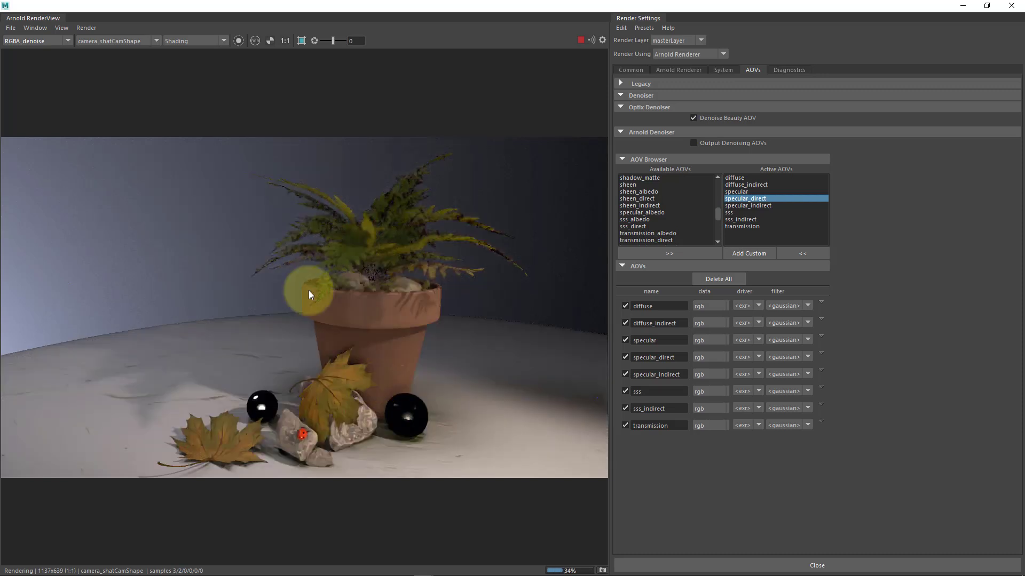
pyautogui.moveTo(384, 362)
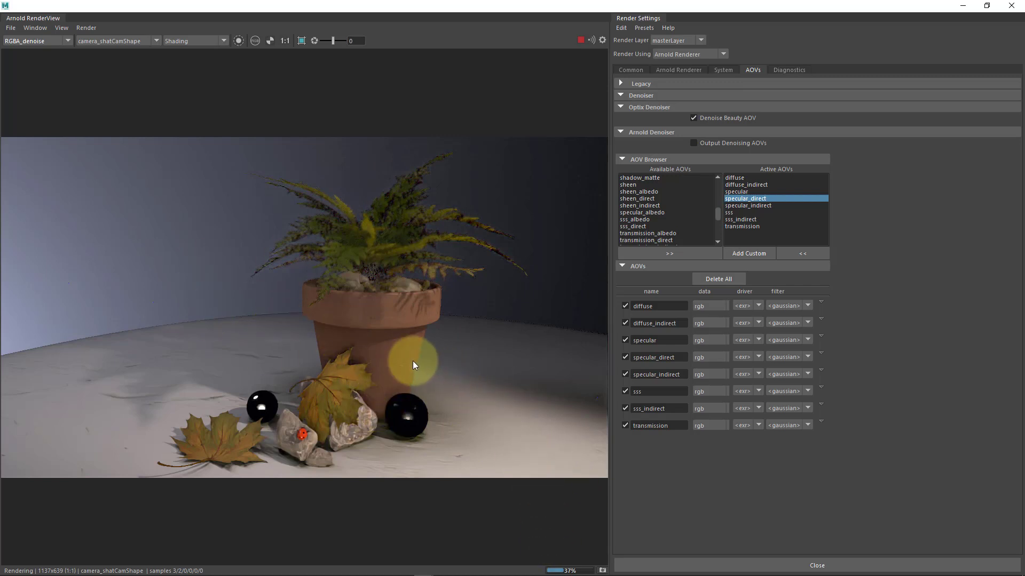
pyautogui.moveTo(463, 470)
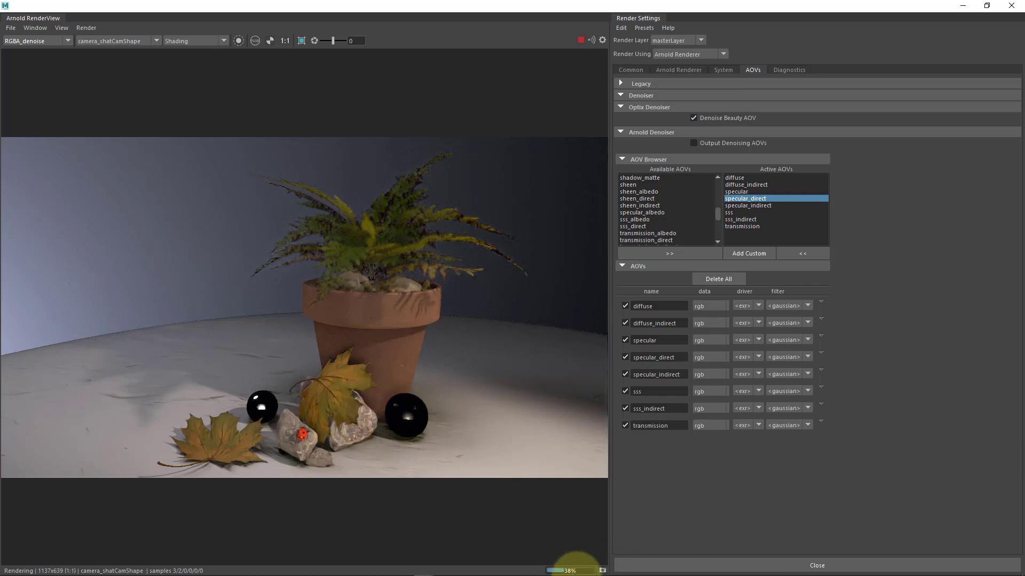
pyautogui.moveTo(476, 326)
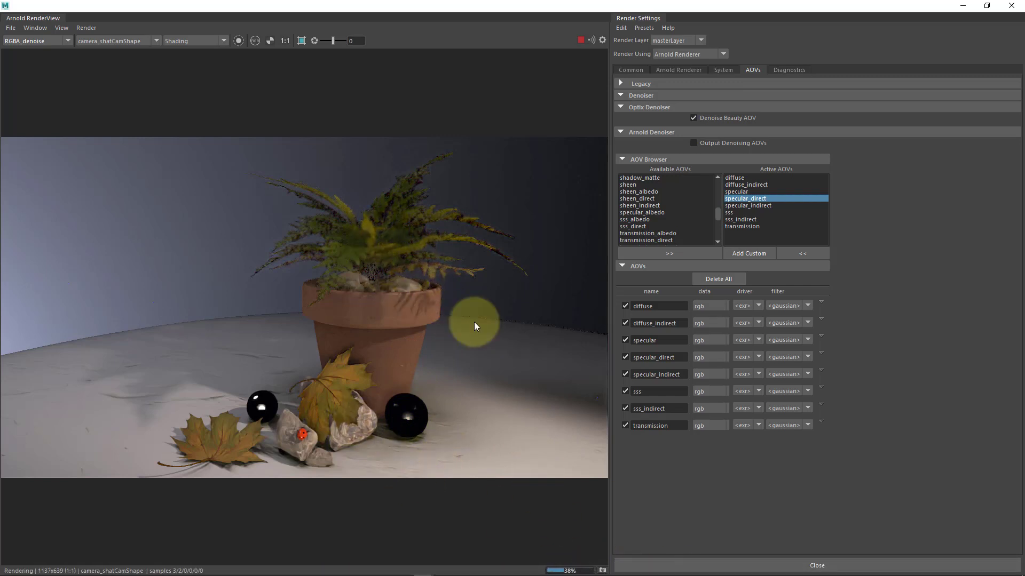
pyautogui.moveTo(537, 252)
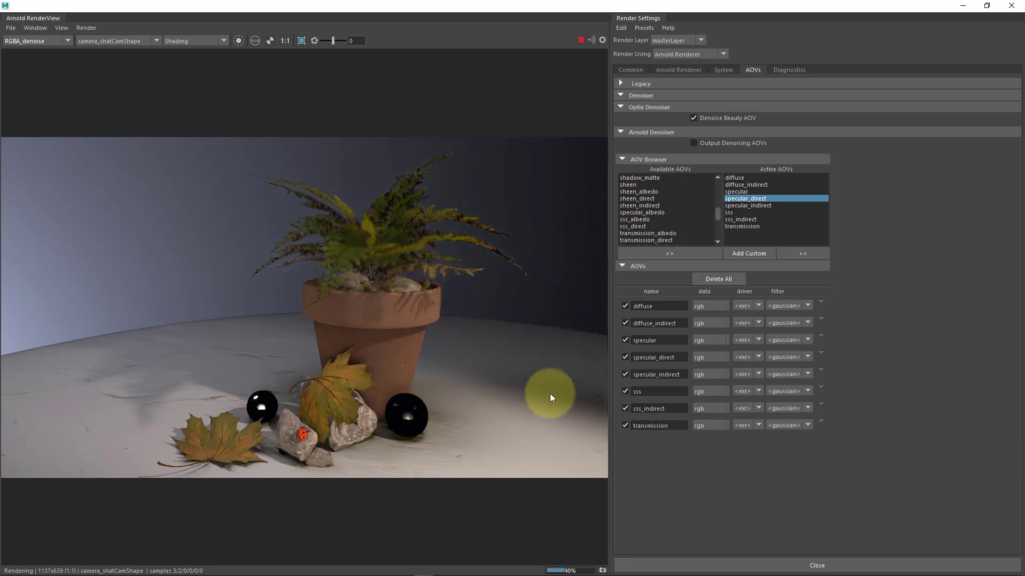
pyautogui.moveTo(547, 394)
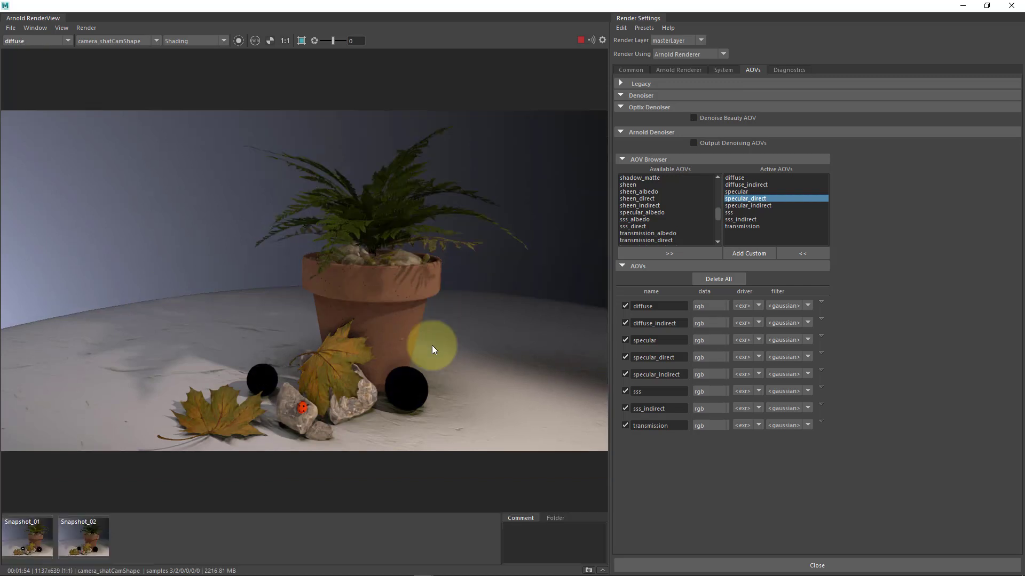
pyautogui.moveTo(432, 352)
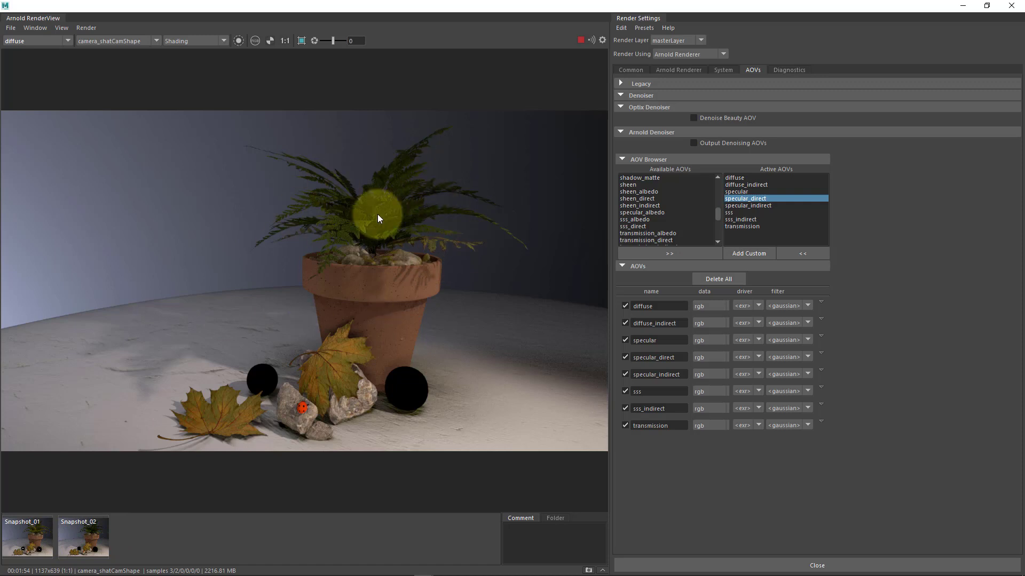
# Step: Toggle the display between Snapshot_01 and Snapshot_02 to compare the two renders
pyautogui.moveTo(378, 218); pyautogui.dragTo(394, 267)
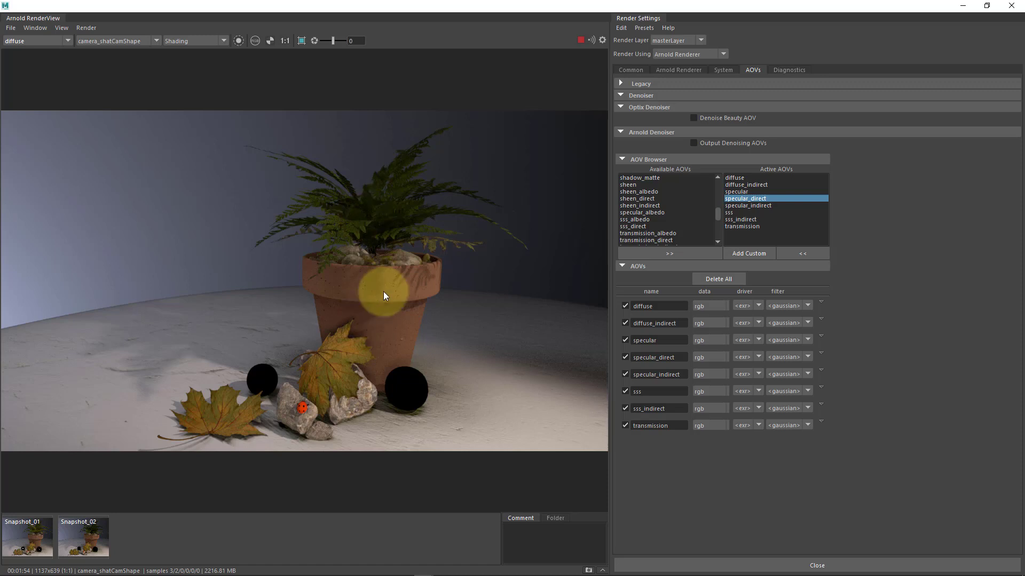
pyautogui.click(26, 537)
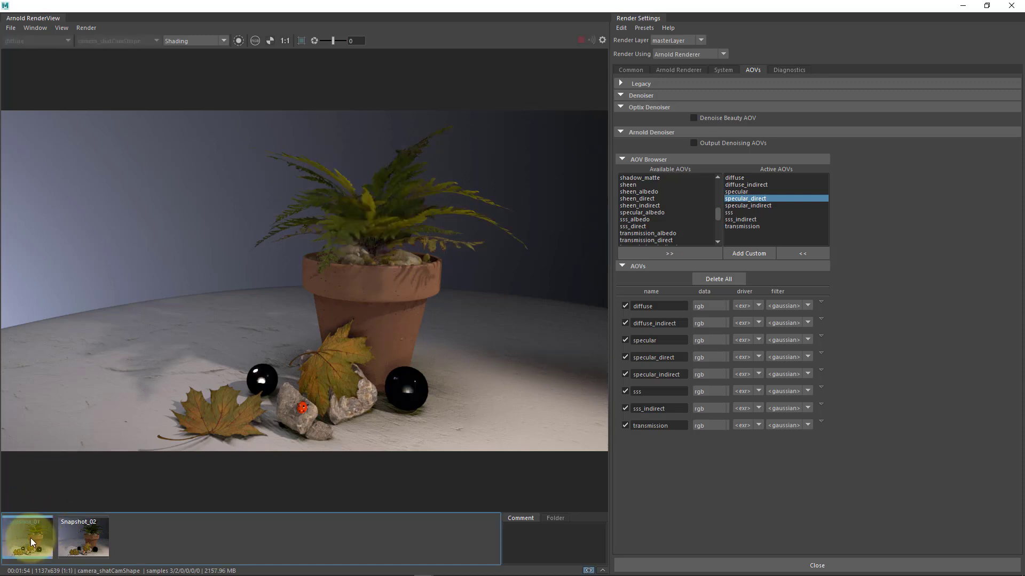
pyautogui.click(30, 540)
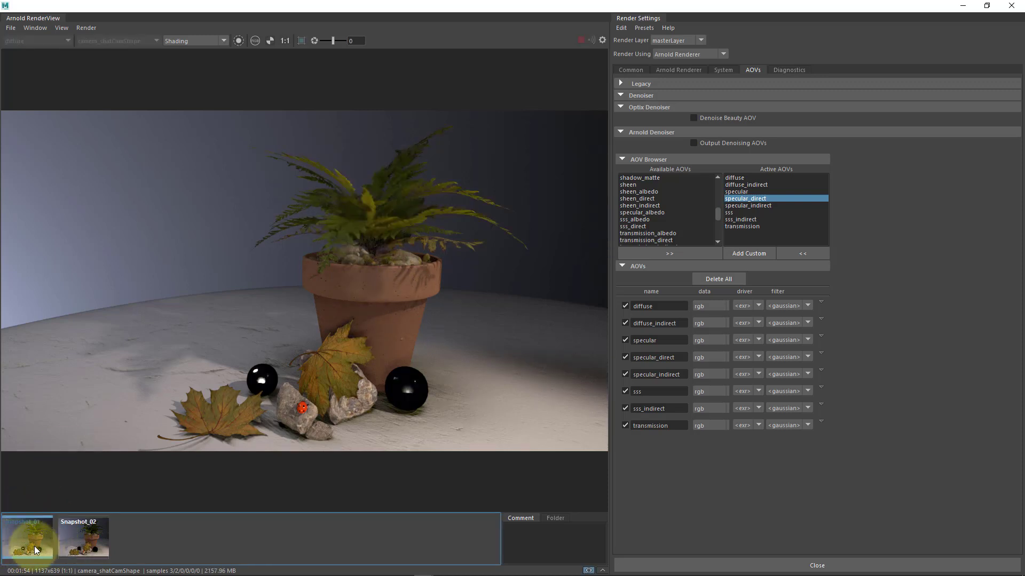
pyautogui.click(90, 540)
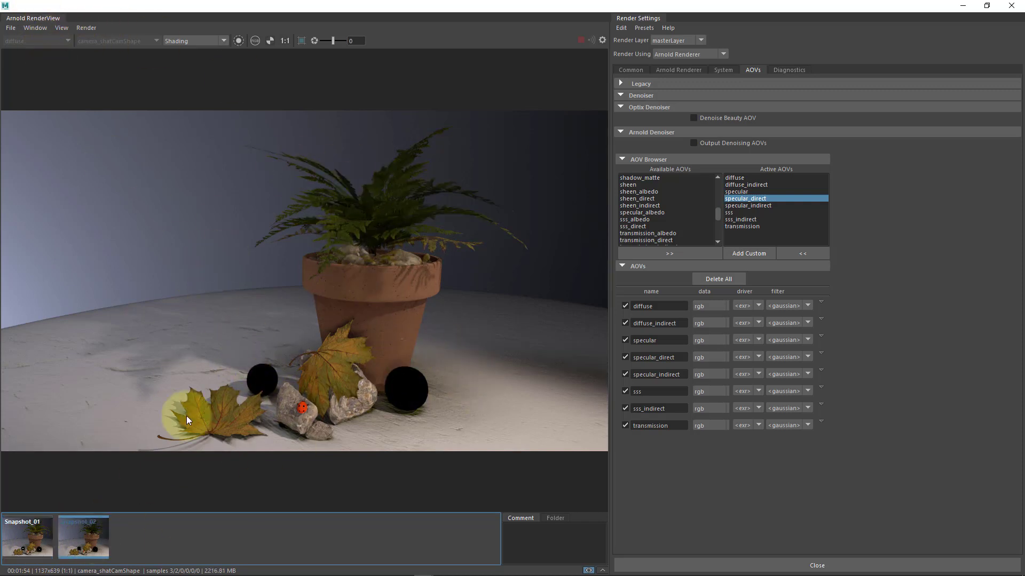
pyautogui.click(88, 543)
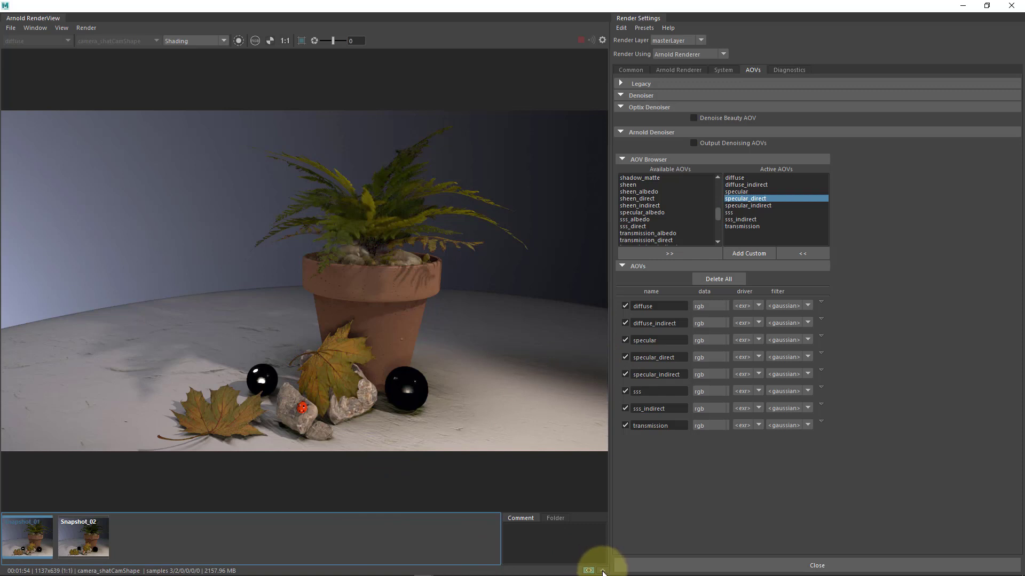
# Step: Set the two snapshots as comparison sides A and B
pyautogui.rightClick(82, 538)
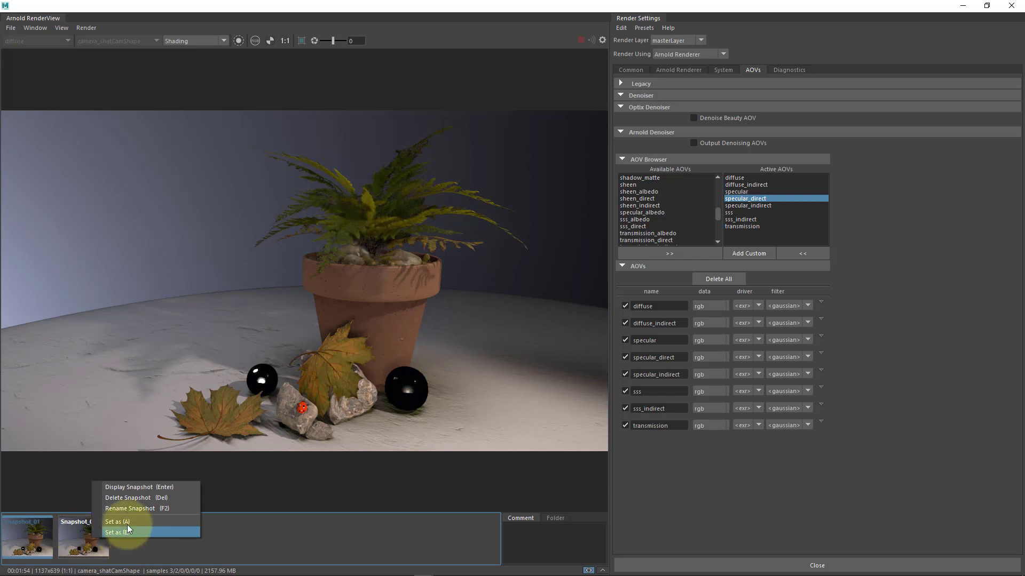
pyautogui.click(125, 533)
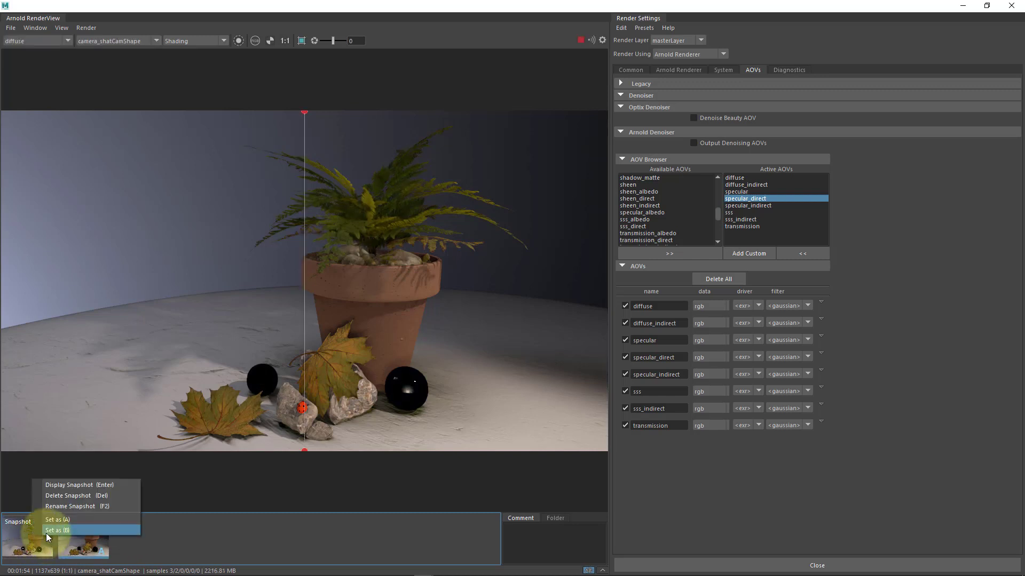
pyautogui.click(60, 527)
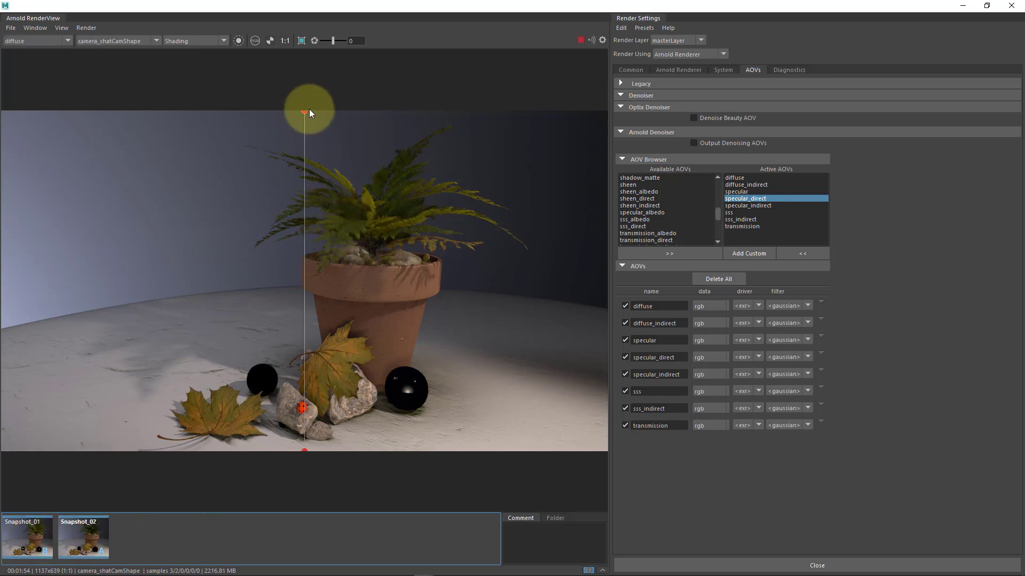
# Step: Rotate and move the A/B split divider across the flower-pot scene
pyautogui.moveTo(309, 110); pyautogui.dragTo(447, 178)
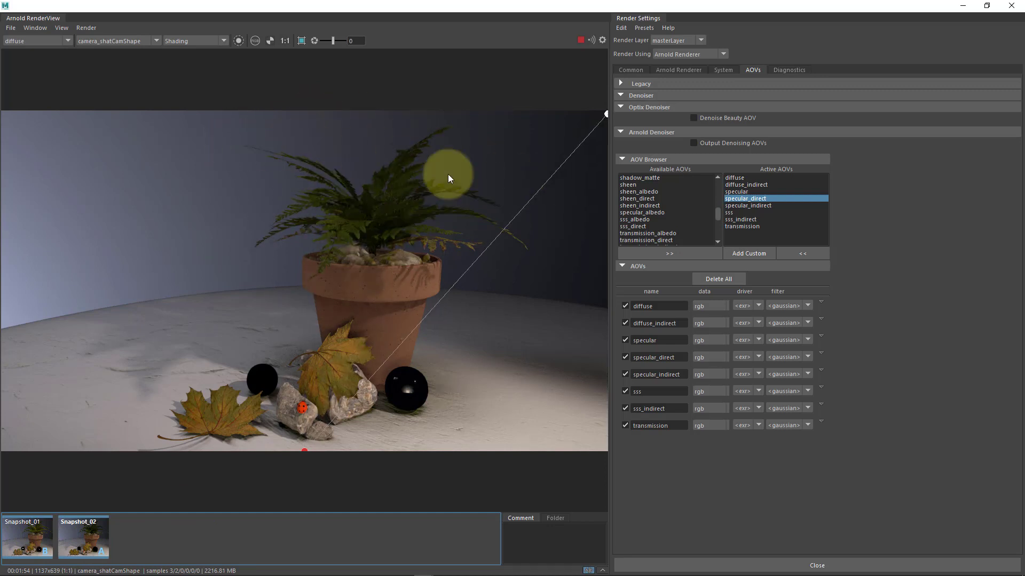
pyautogui.moveTo(449, 178); pyautogui.dragTo(240, 180)
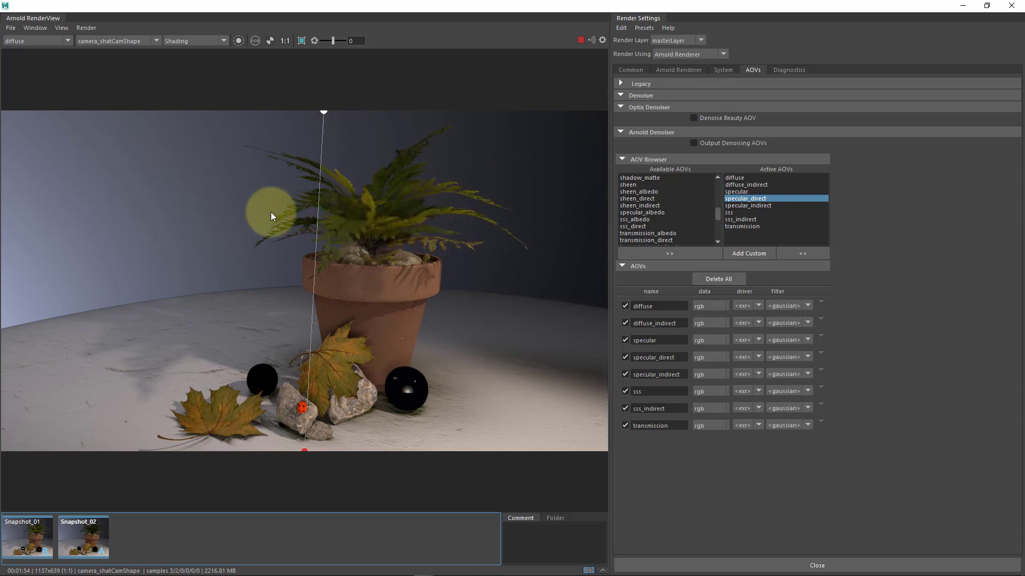
pyautogui.moveTo(271, 215); pyautogui.dragTo(357, 206)
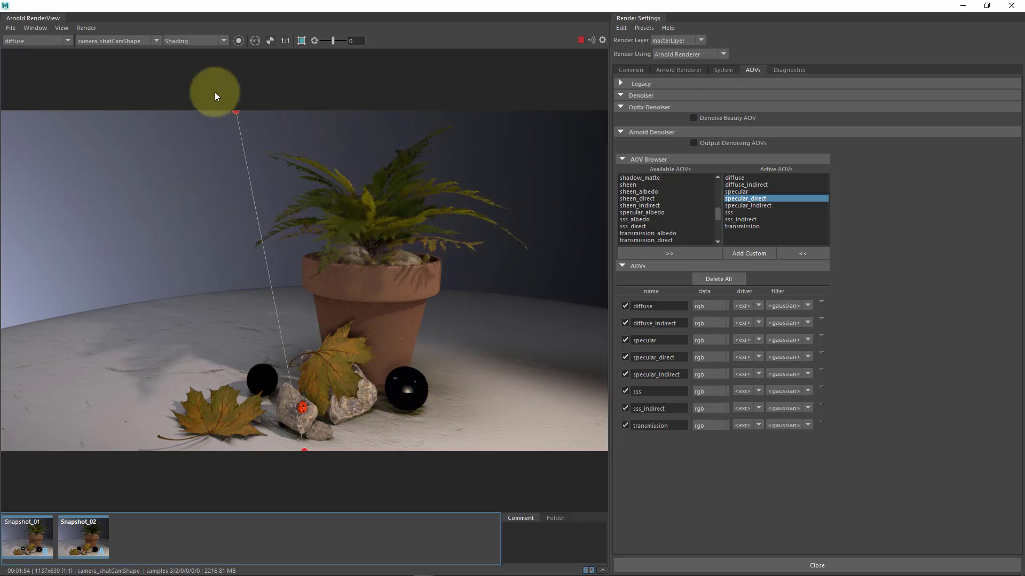
pyautogui.moveTo(215, 97); pyautogui.dragTo(381, 165)
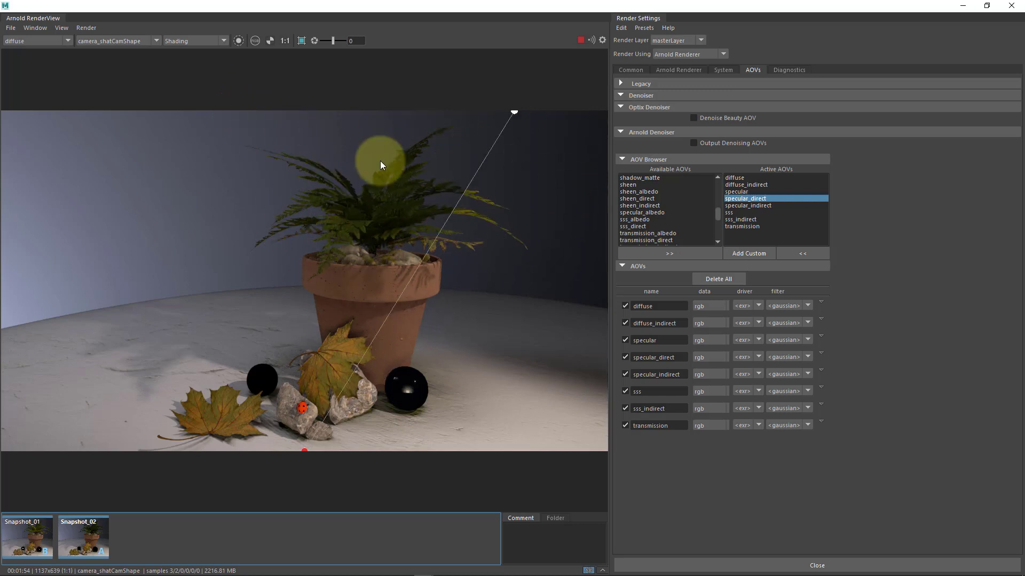
pyautogui.moveTo(381, 165); pyautogui.dragTo(268, 330)
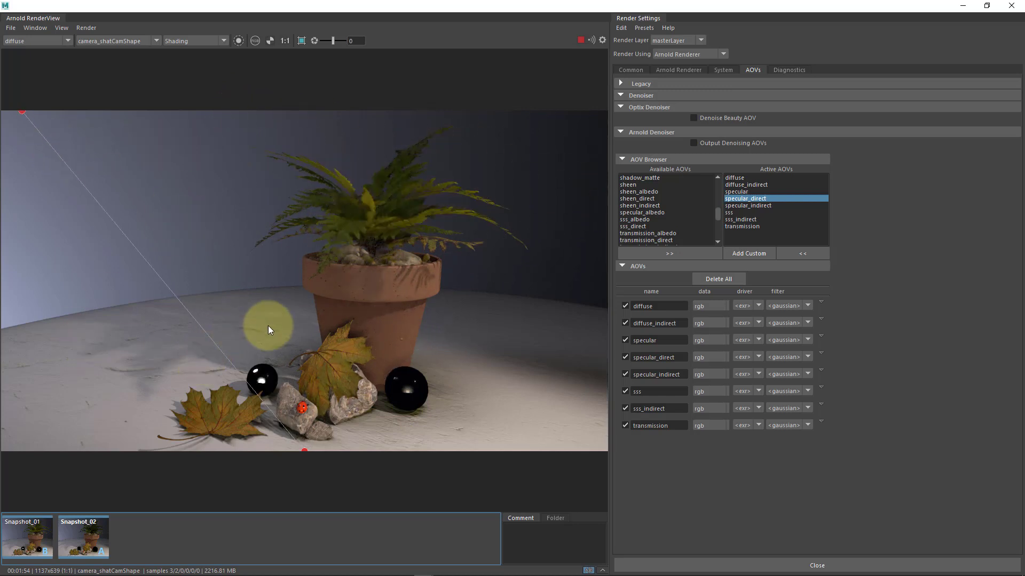
pyautogui.moveTo(552, 351)
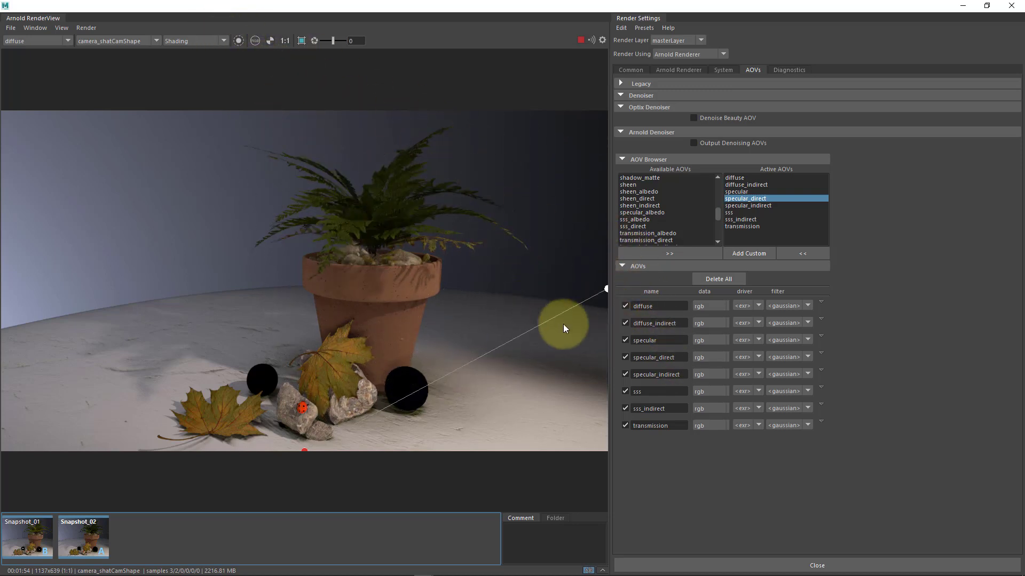
pyautogui.moveTo(562, 327); pyautogui.dragTo(357, 199)
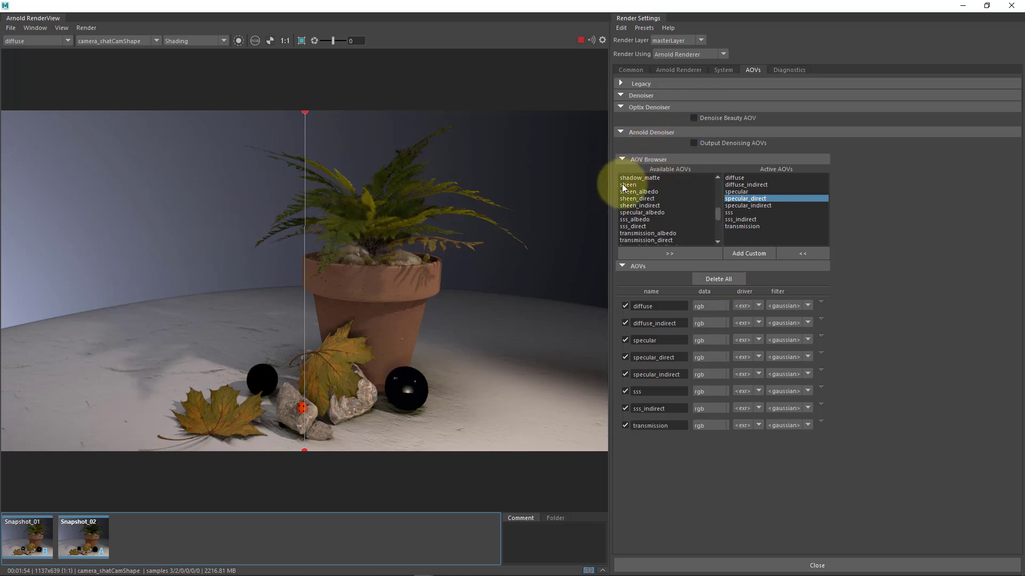
pyautogui.moveTo(340, 189)
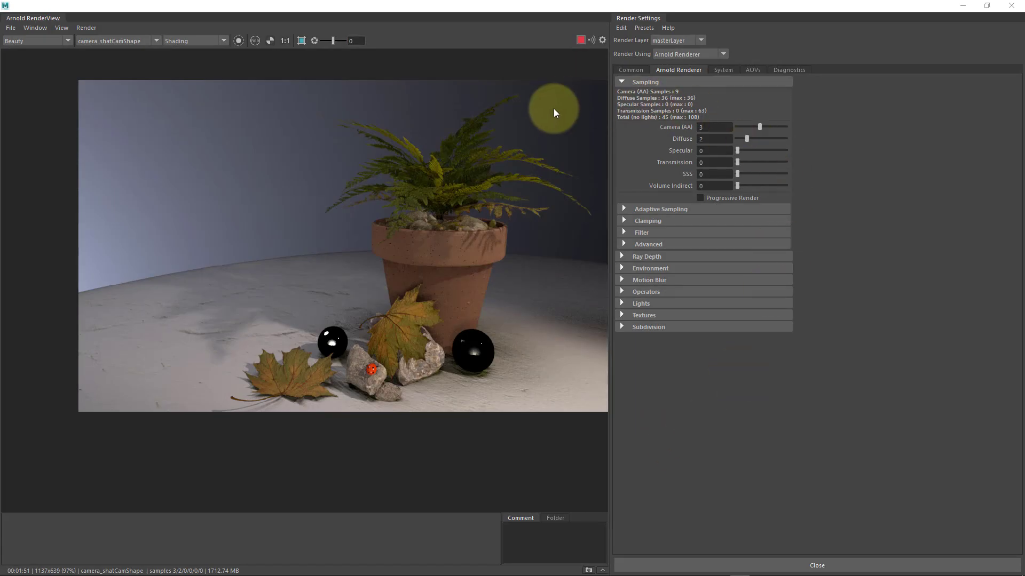
# Step: Check the System and AOVs render settings tabs, then return to Arnold Renderer sampling
pyautogui.click(724, 70)
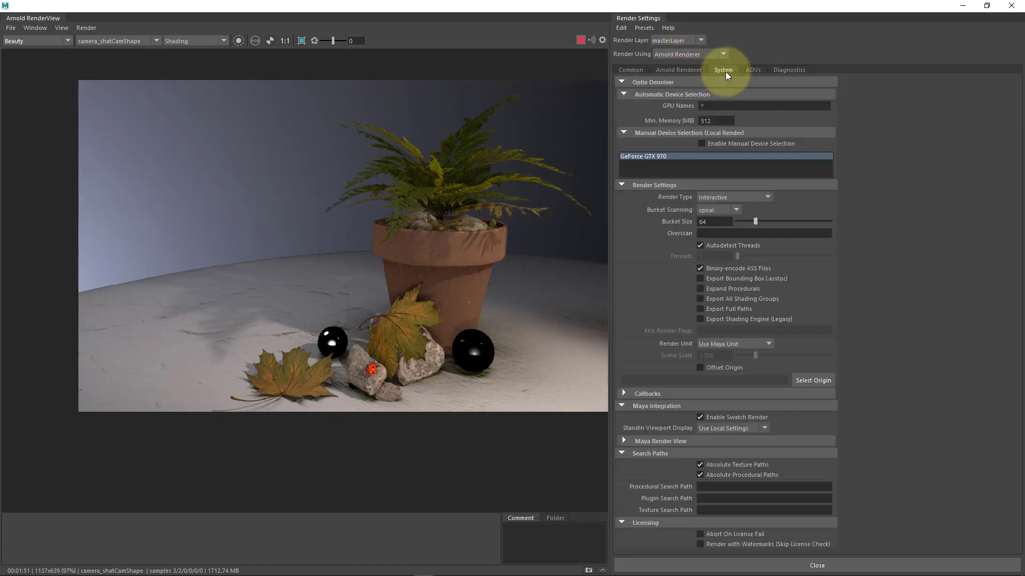
pyautogui.click(752, 69)
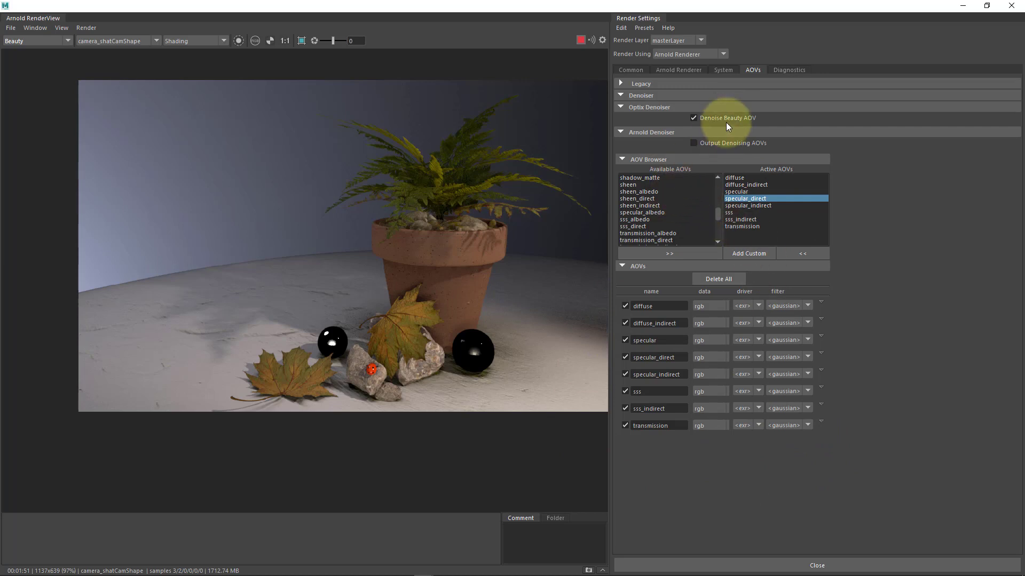
pyautogui.moveTo(683, 148)
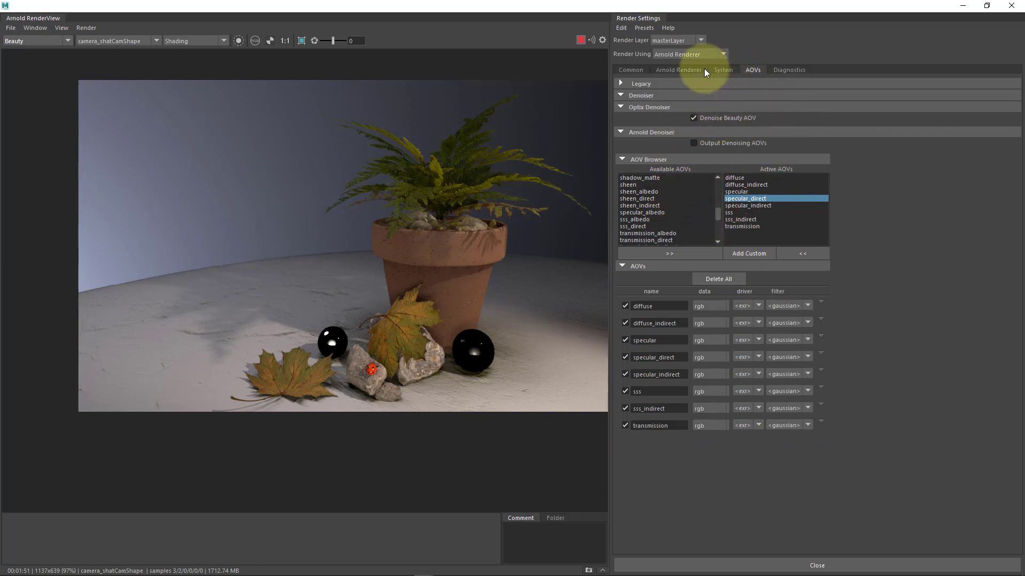
pyautogui.click(679, 70)
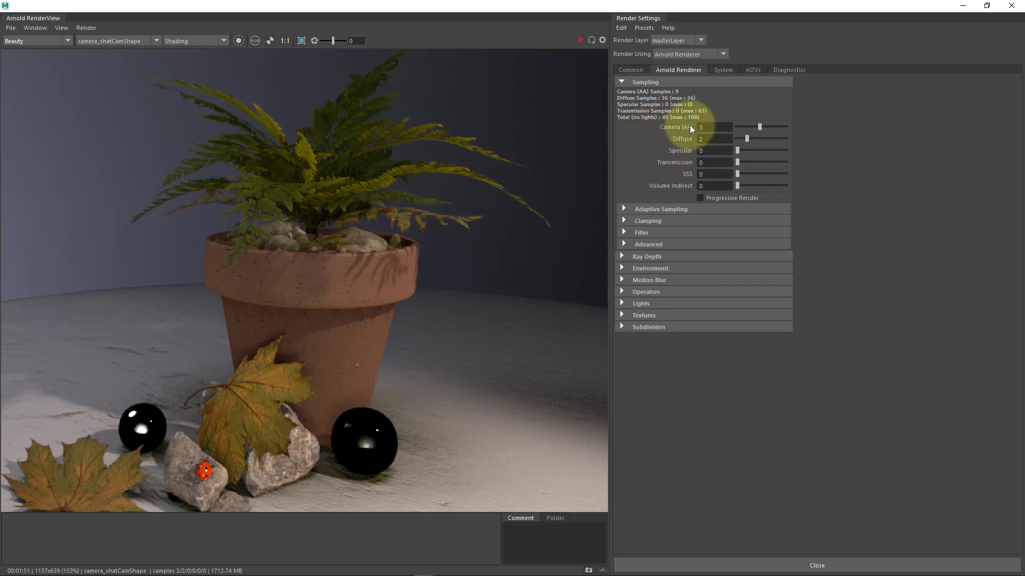
pyautogui.moveTo(657, 141)
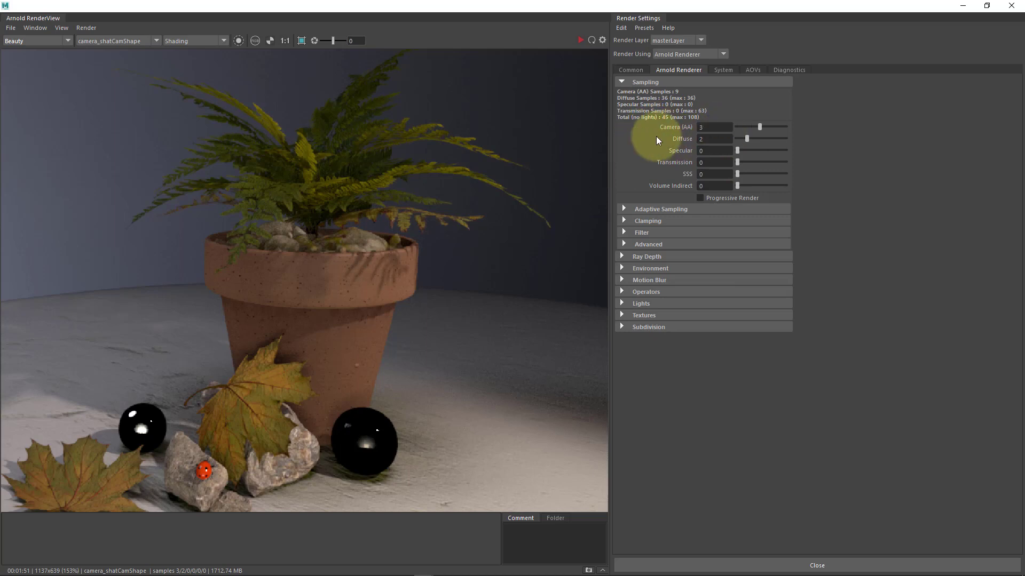
pyautogui.moveTo(642, 99)
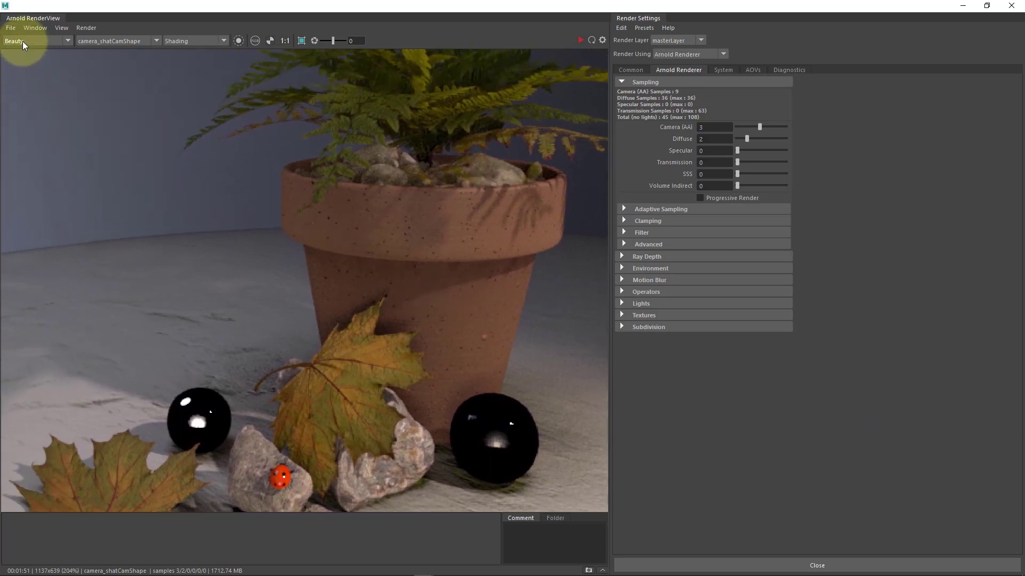
# Step: Display the diffuse pass, then the diffuse_indirect pass in RenderView
pyautogui.click(32, 42)
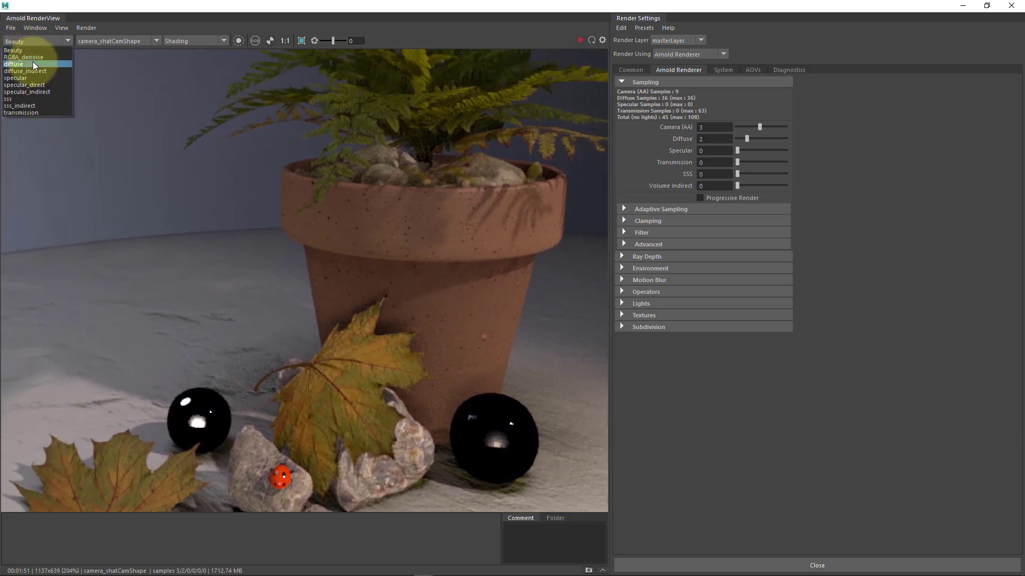
pyautogui.click(17, 64)
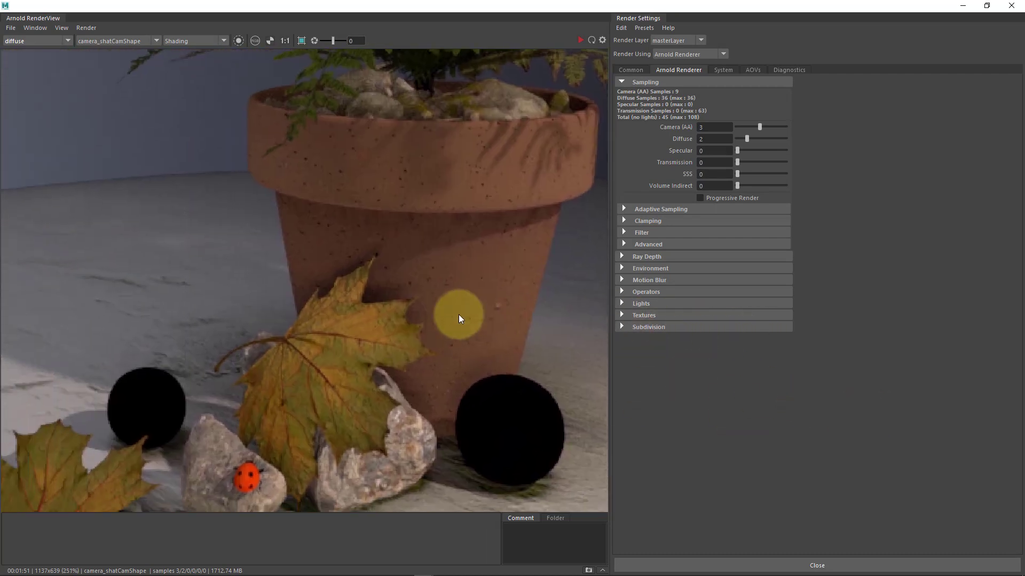
pyautogui.click(67, 40)
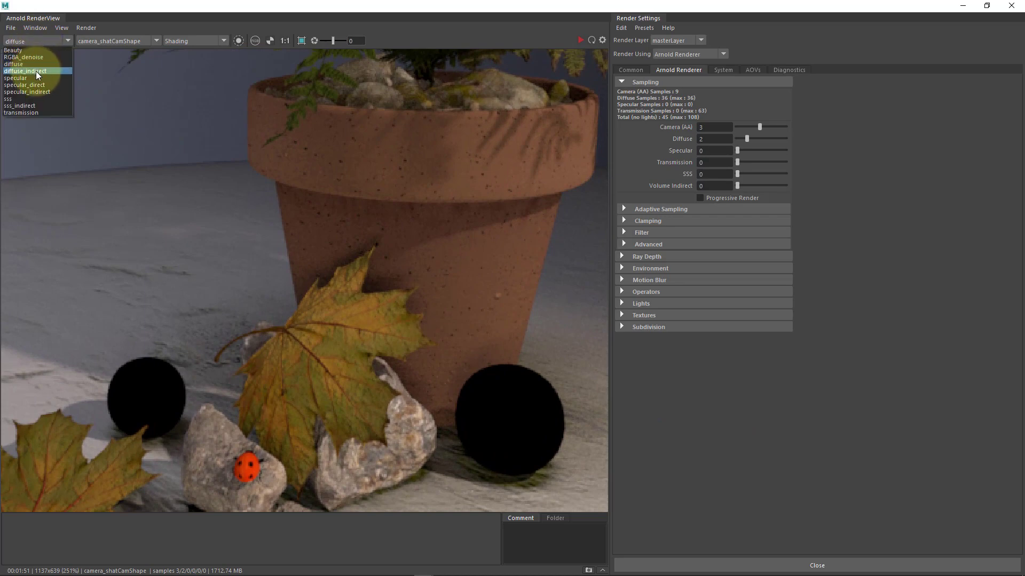
pyautogui.click(24, 71)
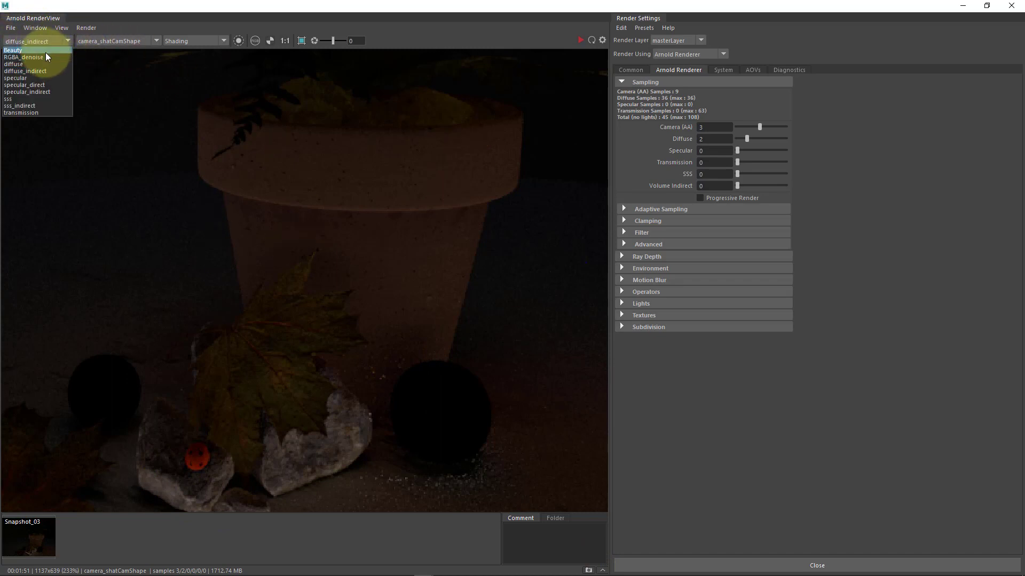
# Step: Display RGBA_denoise and raise Arnold Diffuse samples from 2 to 4
pyautogui.click(24, 58)
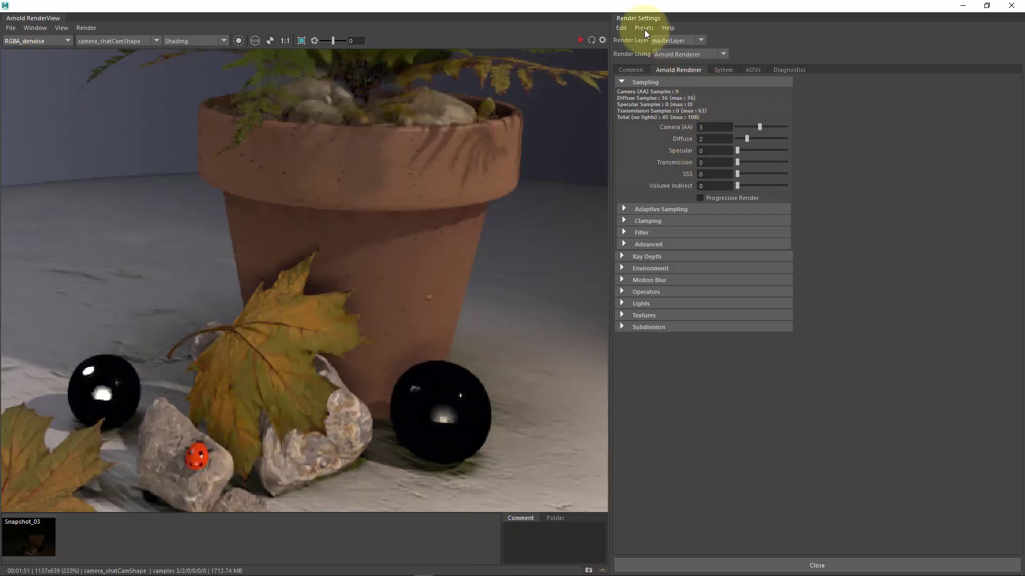
pyautogui.click(714, 139)
pyautogui.write('4')
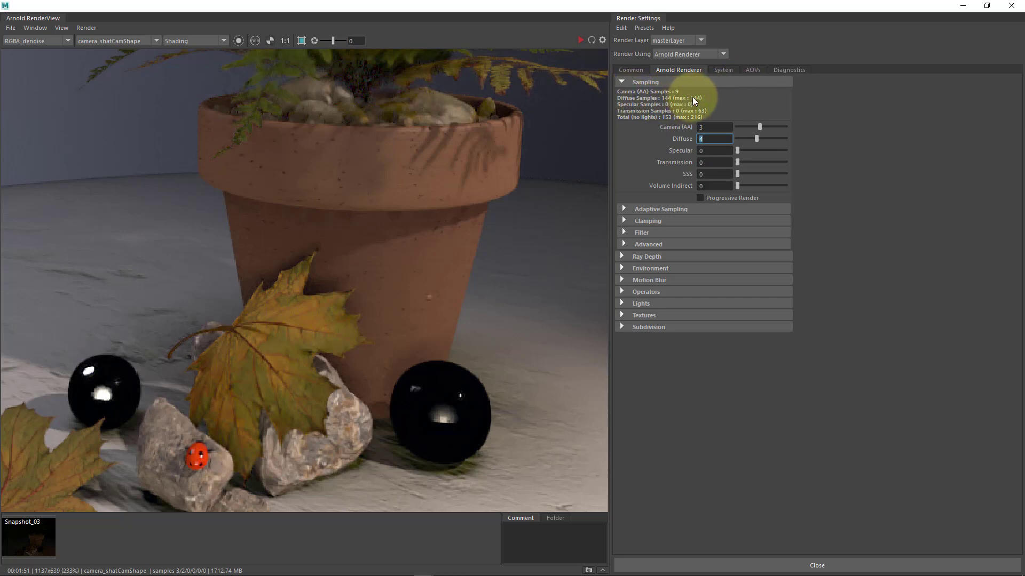
pyautogui.moveTo(444, 271)
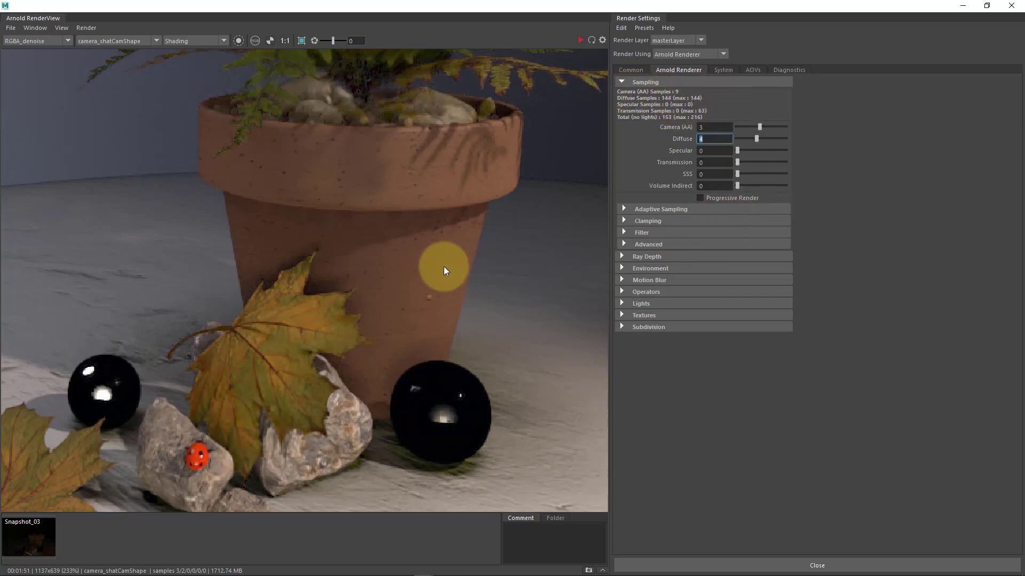
pyautogui.moveTo(558, 397)
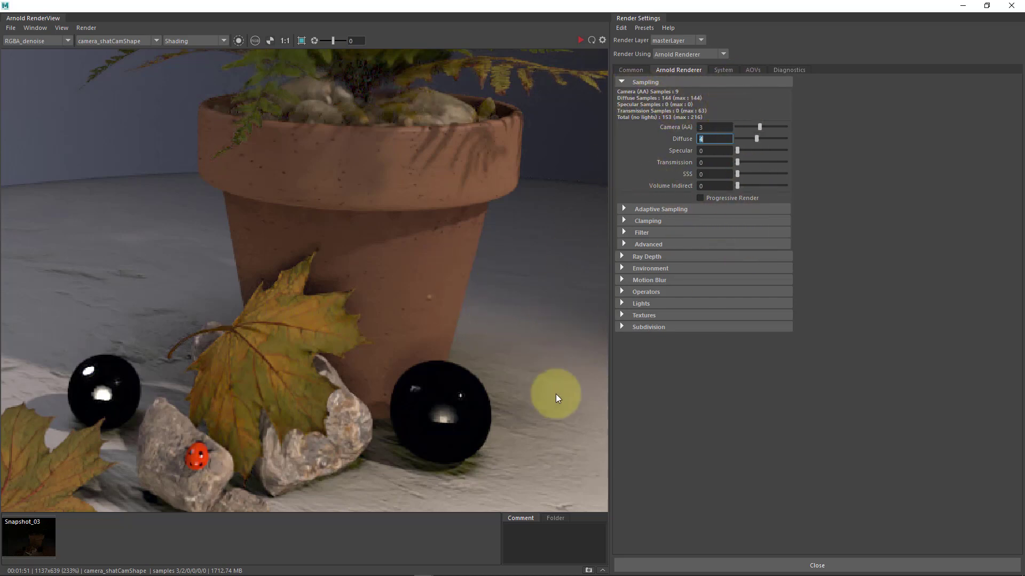
pyautogui.moveTo(531, 407)
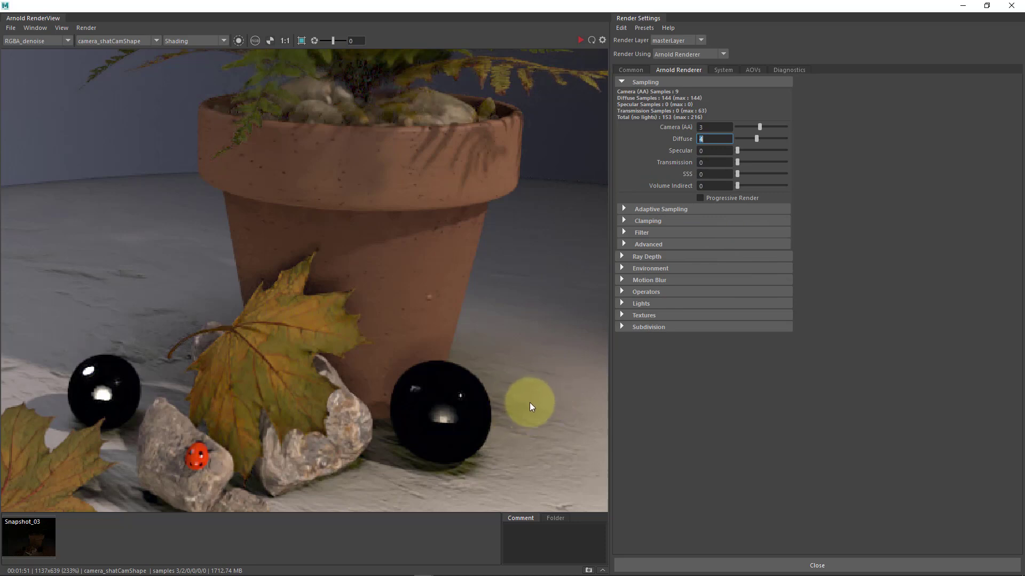
pyautogui.click(580, 39)
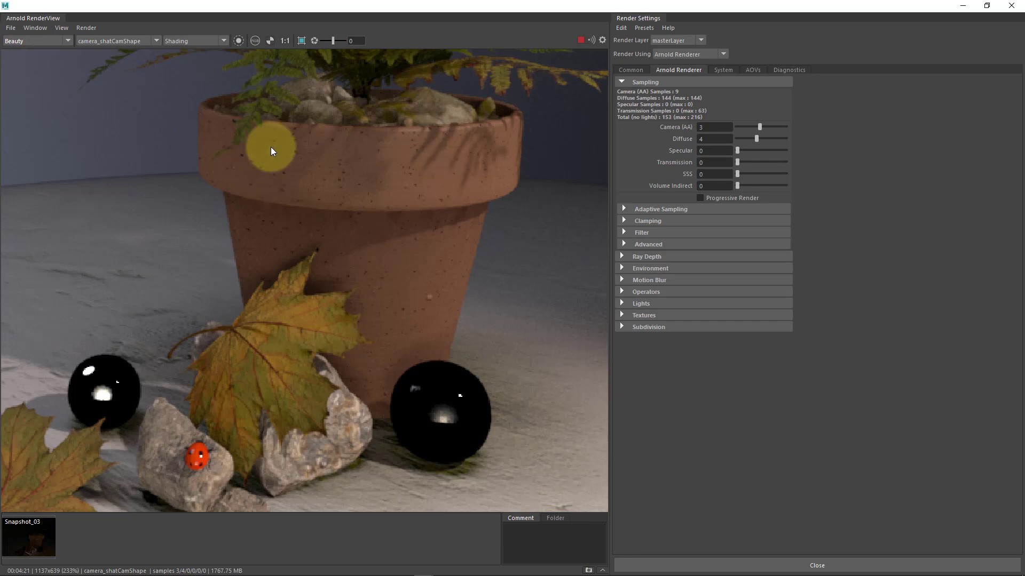
# Step: Snapshot diffuse_indirect as Snapshot_04 and wipe-compare it as A against Snapshot_03 as B
pyautogui.click(34, 41)
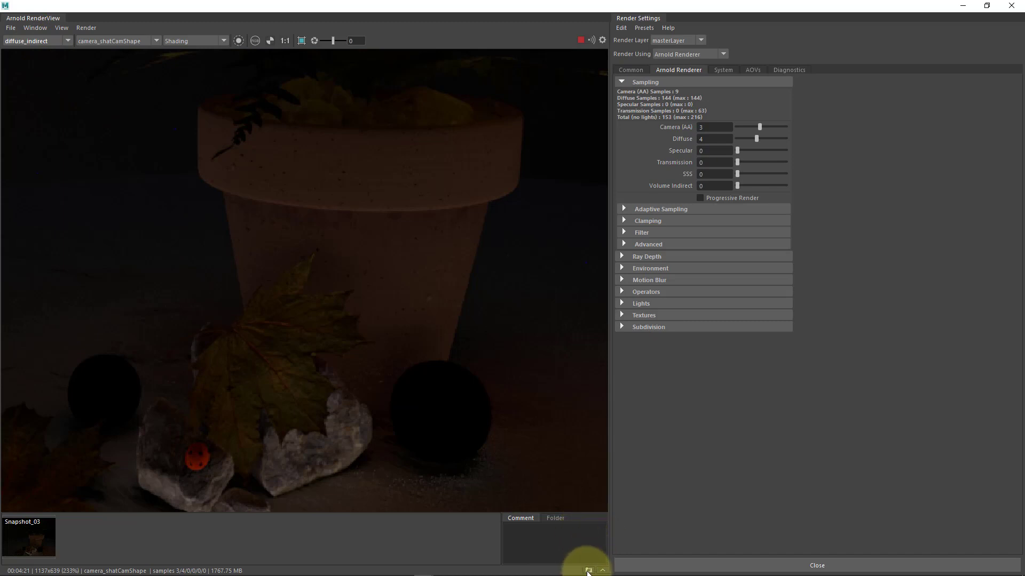
pyautogui.click(588, 570)
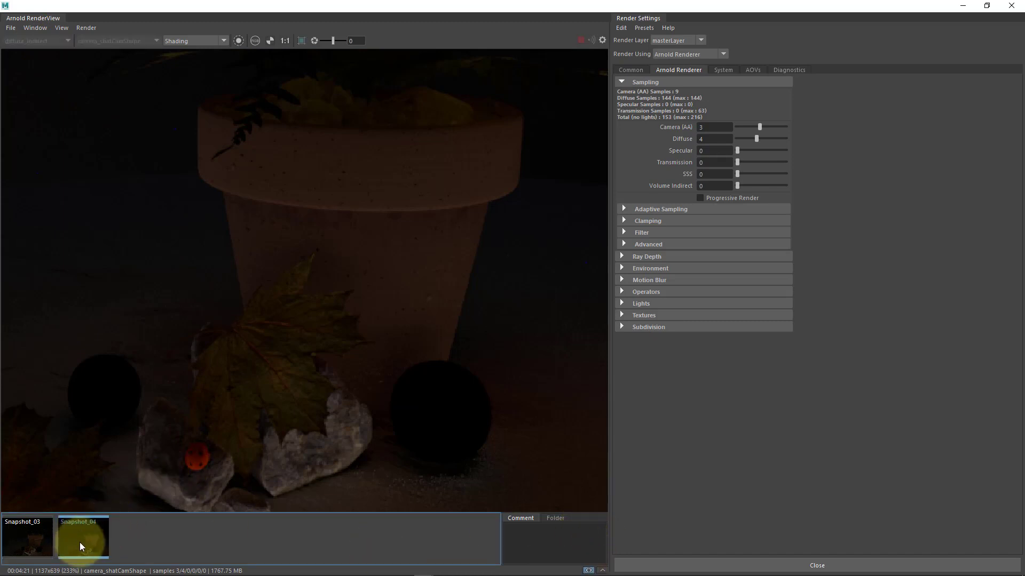
pyautogui.rightClick(81, 547)
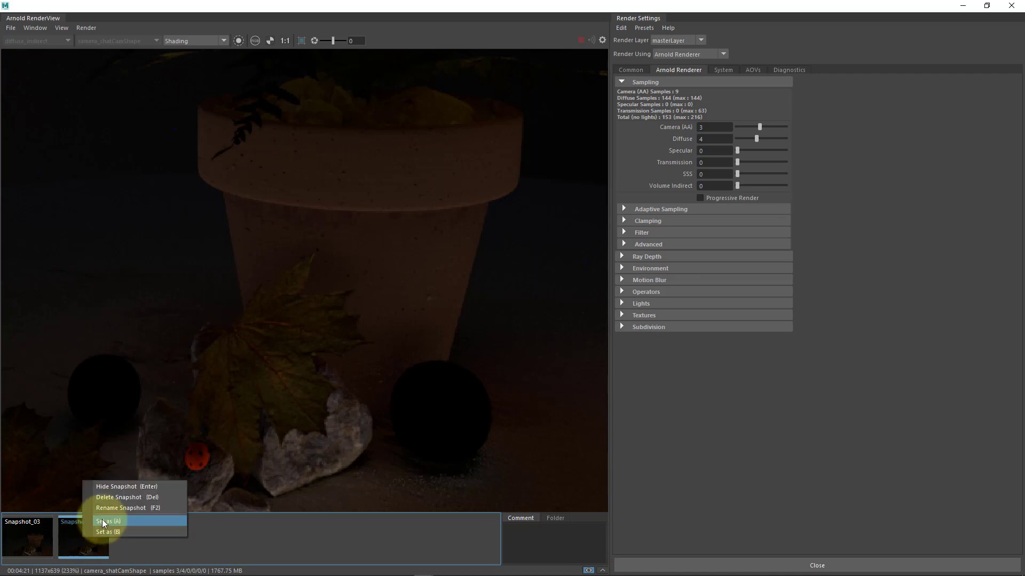
pyautogui.click(112, 521)
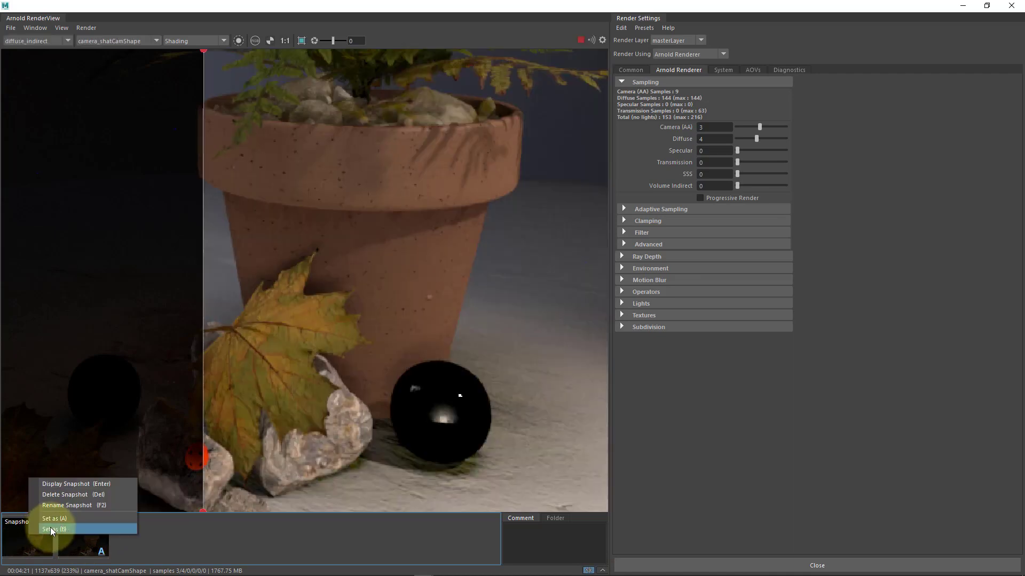
pyautogui.click(52, 530)
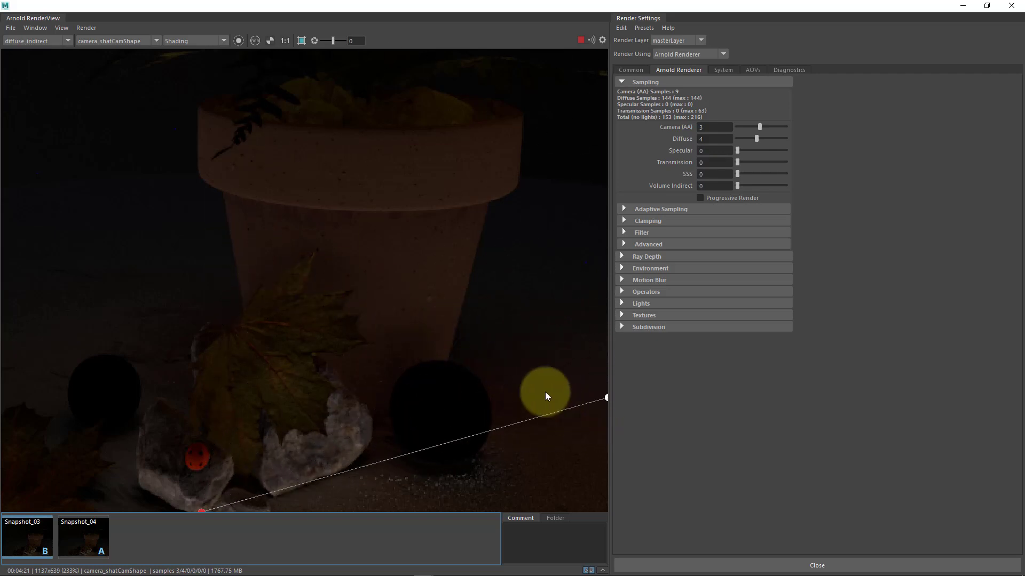
pyautogui.moveTo(546, 397); pyautogui.dragTo(275, 276)
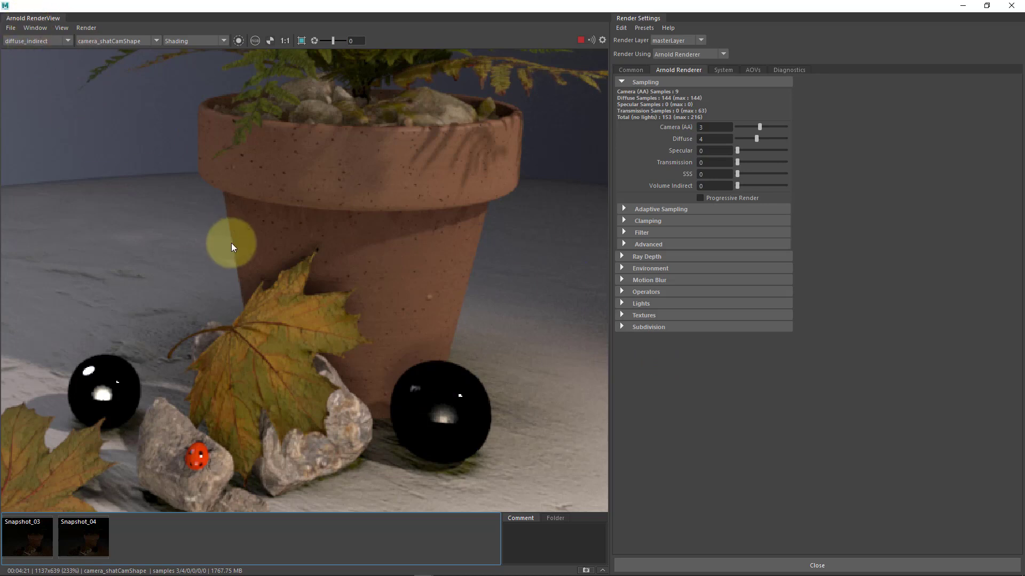
pyautogui.moveTo(294, 51)
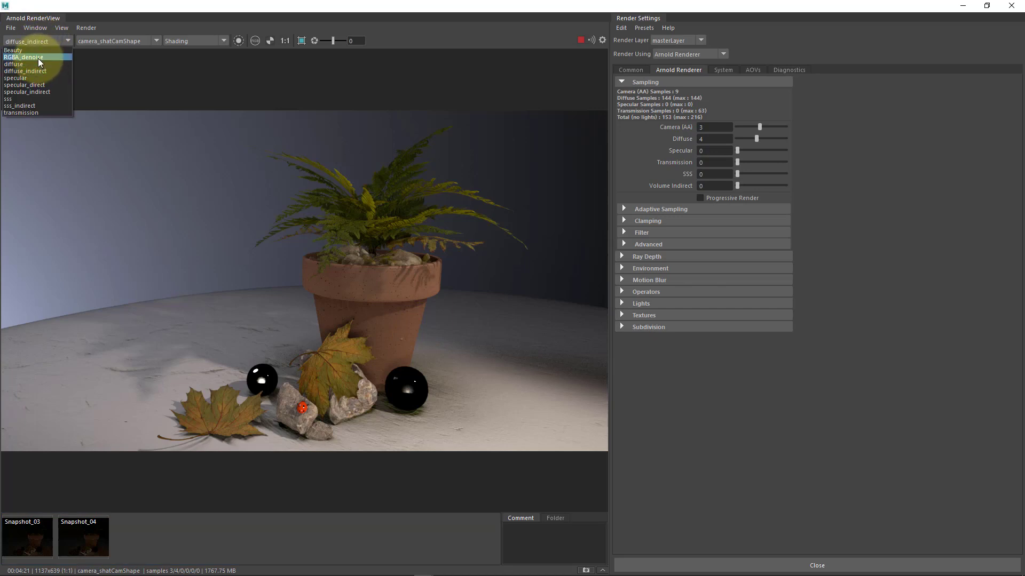
# Step: View RGBA_denoise, switch back to Beauty, and set Diffuse samples to 0
pyautogui.click(23, 58)
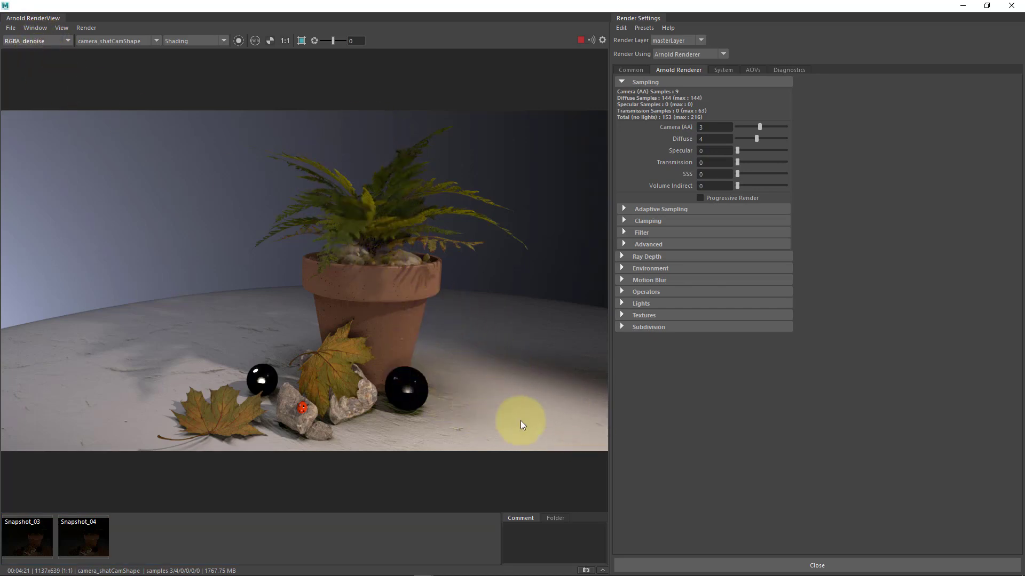
pyautogui.click(67, 41)
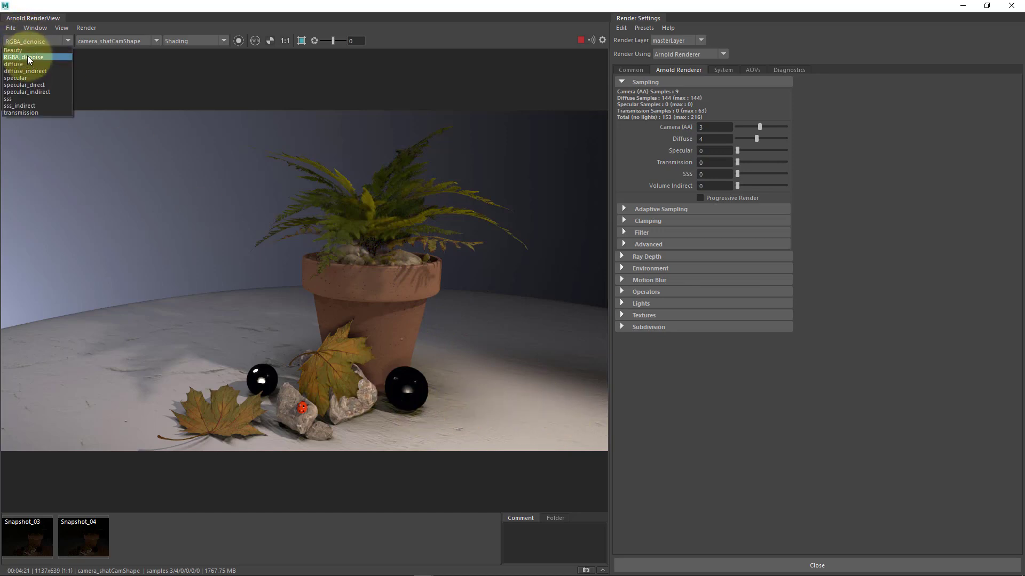
pyautogui.click(13, 50)
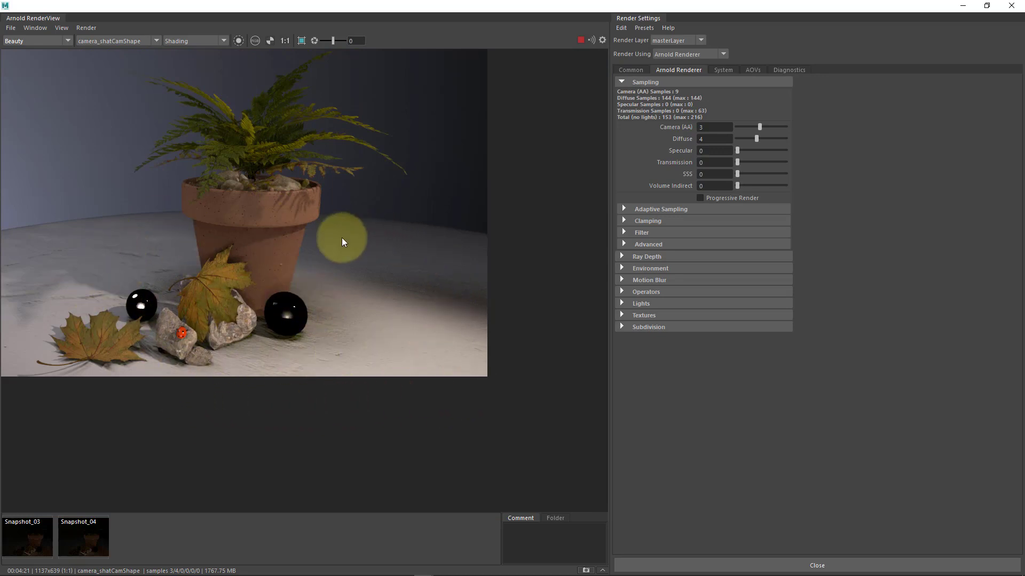
pyautogui.moveTo(669, 137)
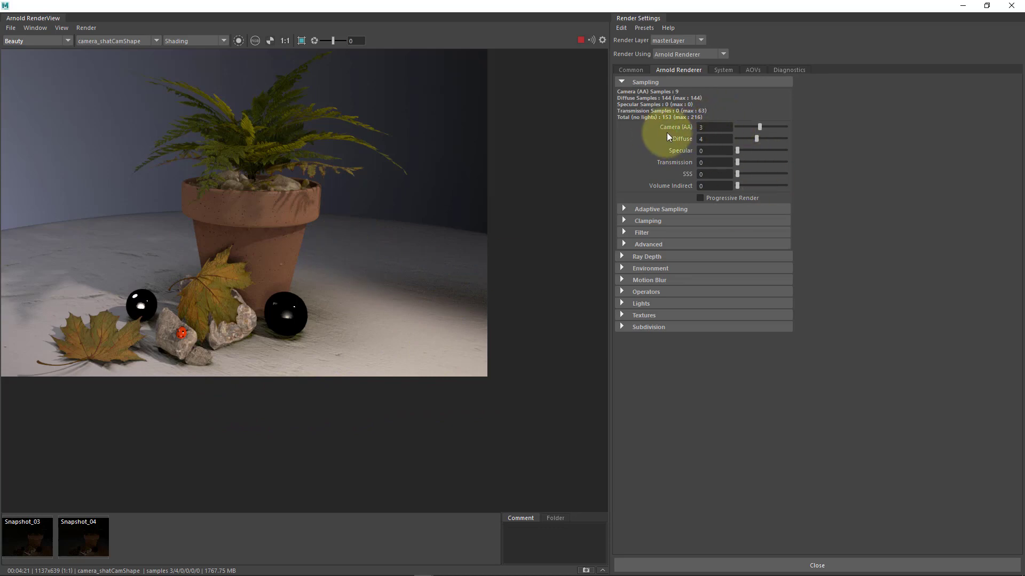
pyautogui.click(712, 127)
pyautogui.write('0')
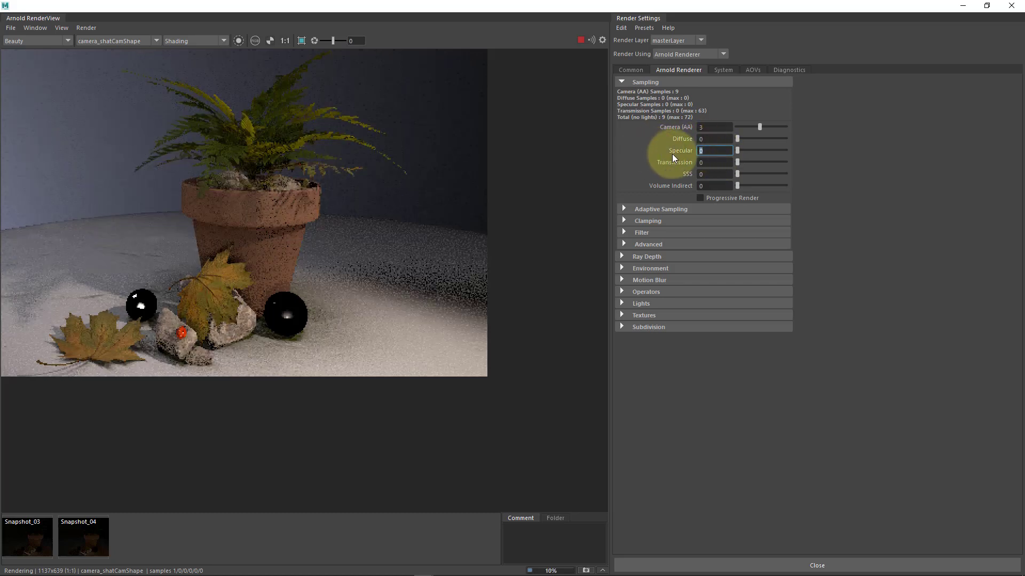
# Step: Enter 2 for Specular samples and widen the RenderView panel
pyautogui.write('2')
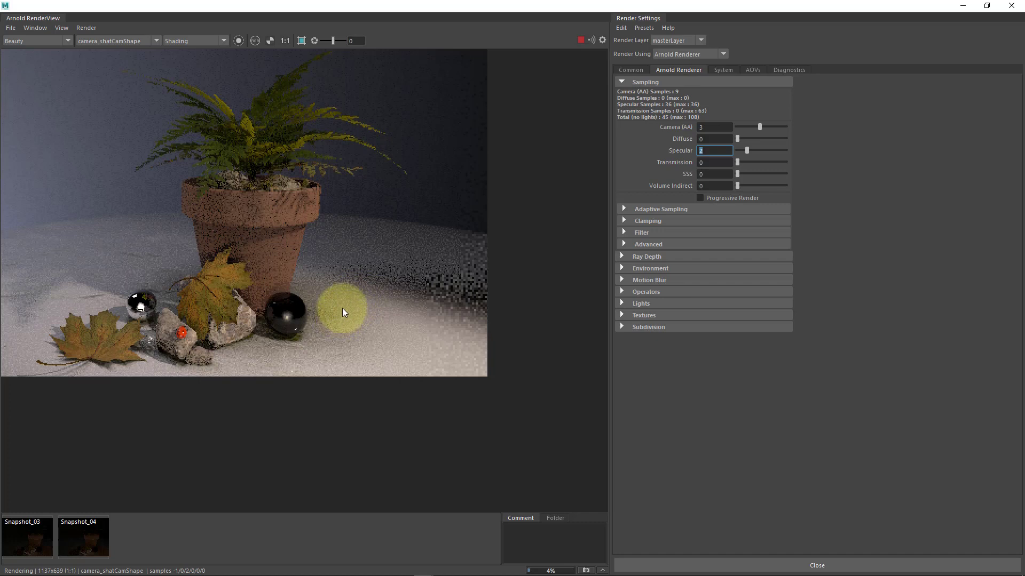
pyautogui.moveTo(343, 312); pyautogui.dragTo(431, 360)
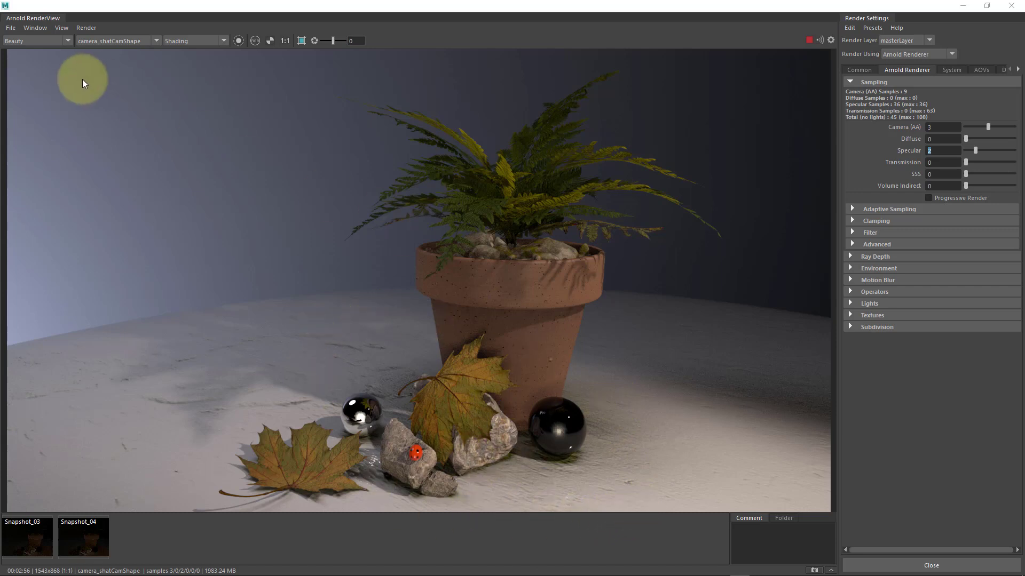
pyautogui.moveTo(547, 462)
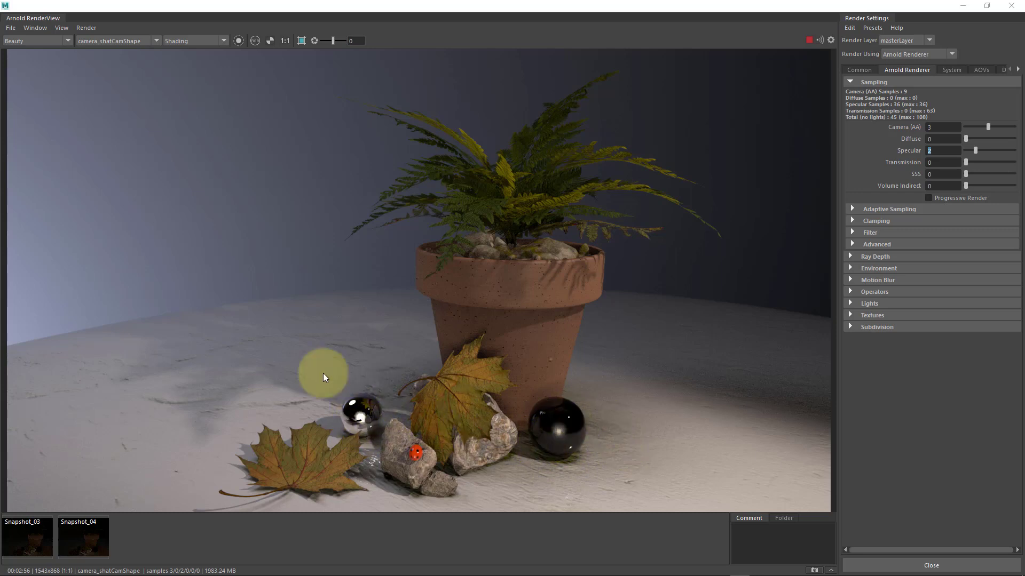
pyautogui.moveTo(670, 452)
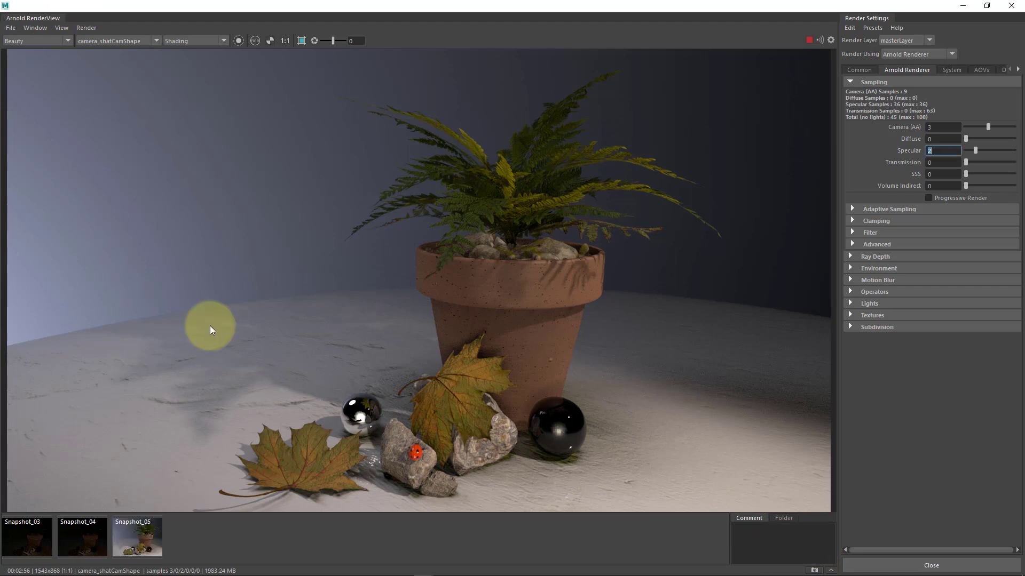
# Step: Show the specular AOV pass and zoom in on the spheres
pyautogui.click(67, 41)
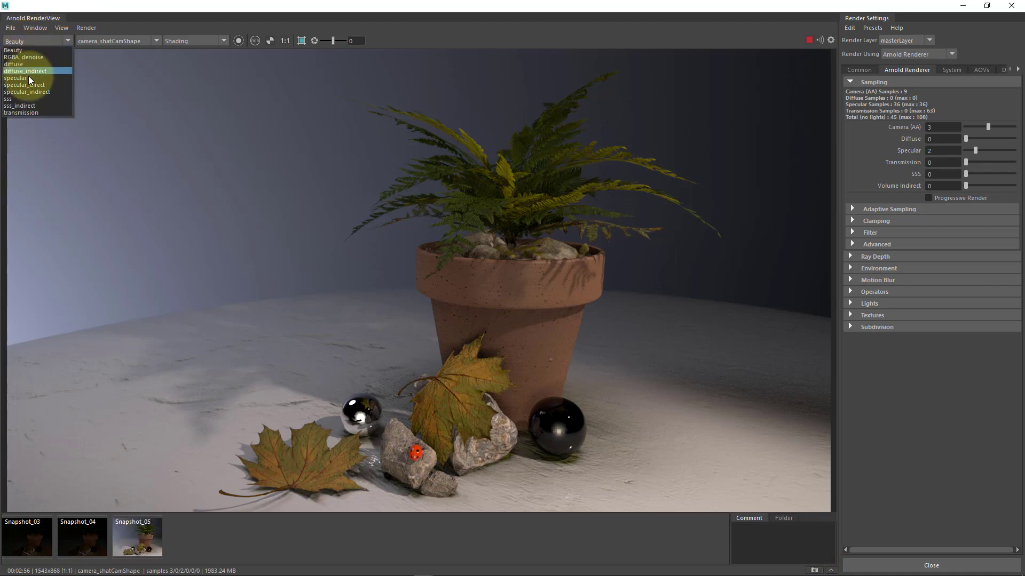
pyautogui.click(16, 78)
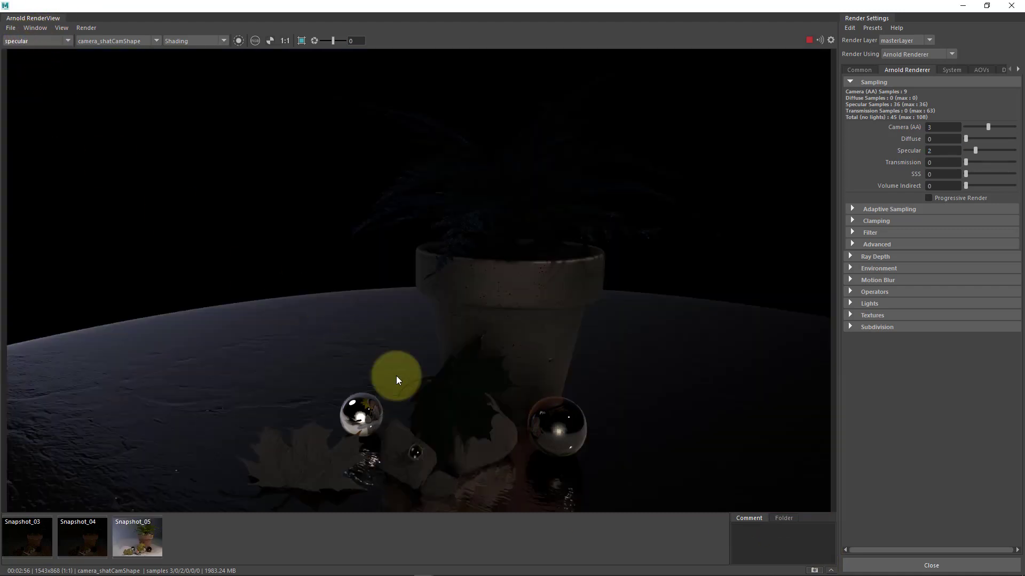
pyautogui.moveTo(731, 359)
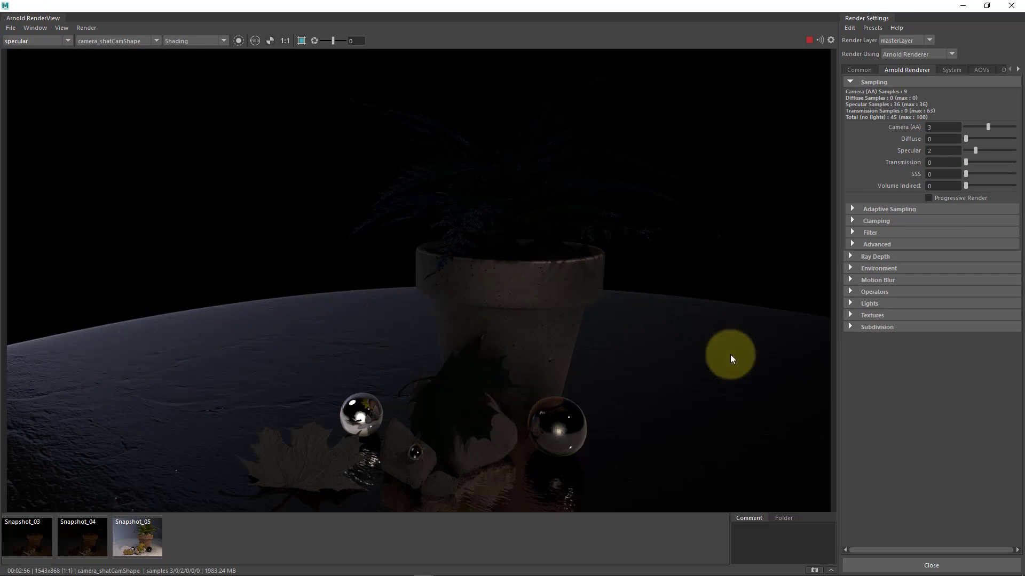
pyautogui.moveTo(675, 404)
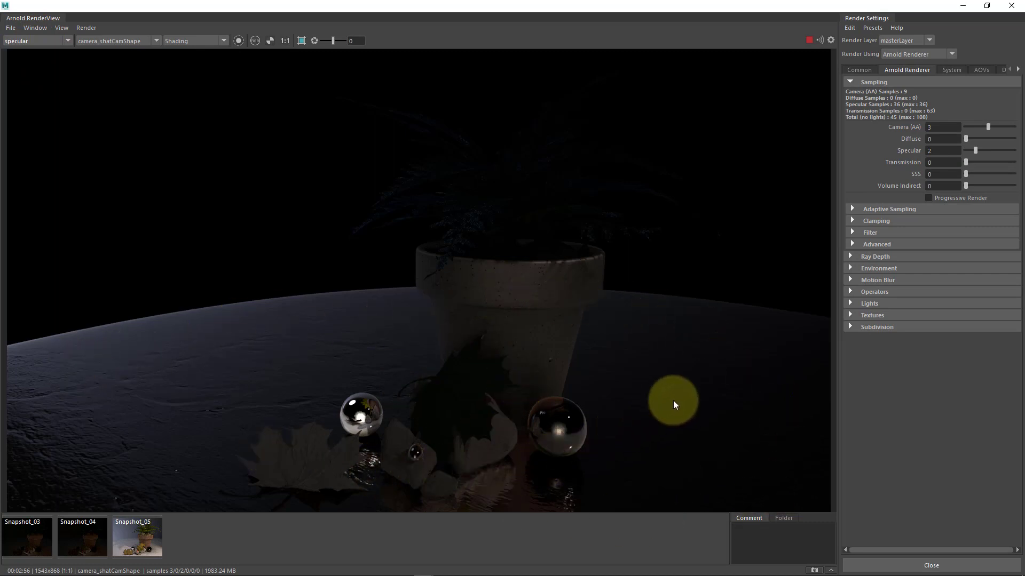
pyautogui.moveTo(673, 402); pyautogui.dragTo(533, 480)
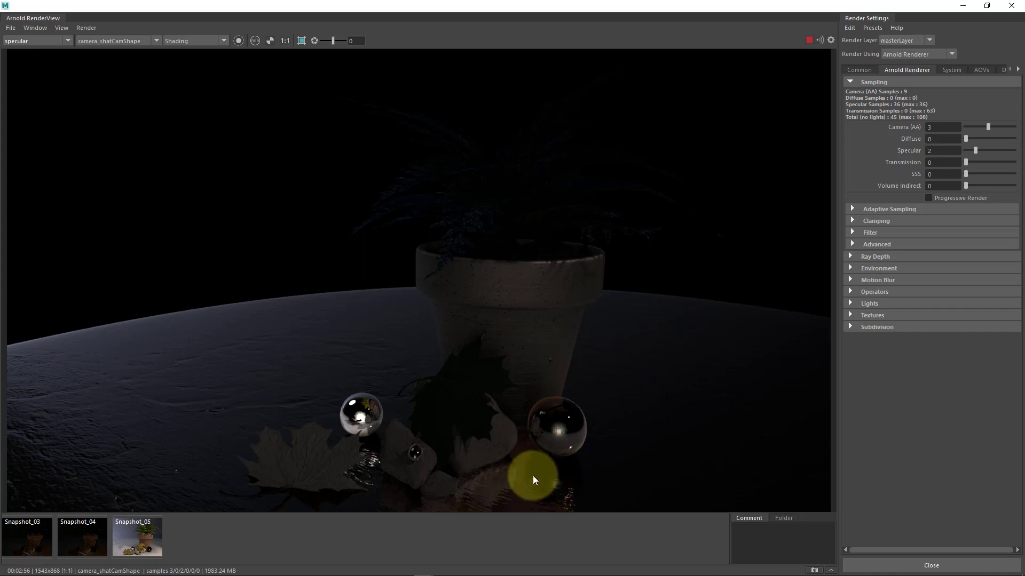
pyautogui.moveTo(533, 480); pyautogui.dragTo(505, 444)
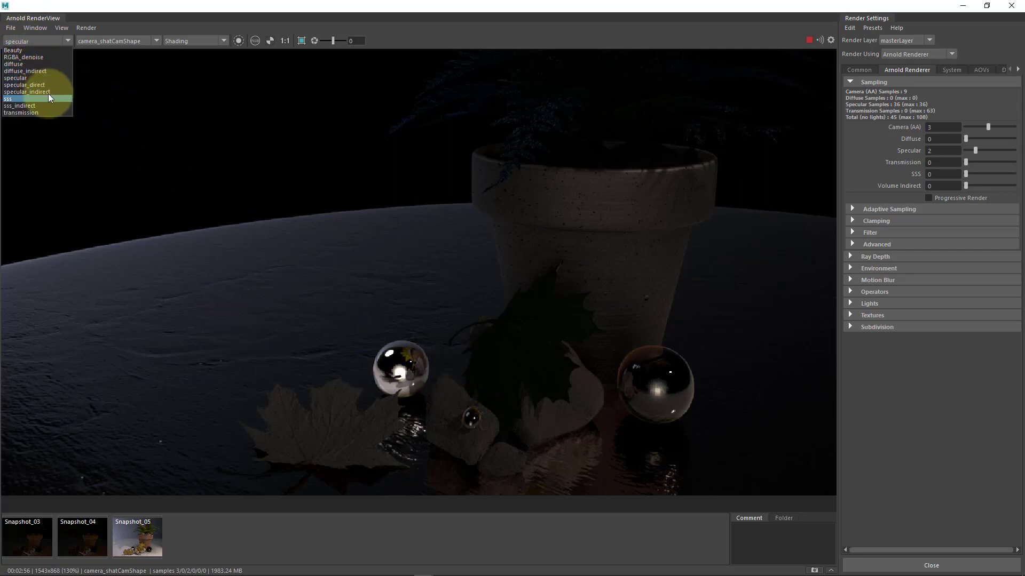
# Step: Cycle through other passes to specular_direct, then return to Beauty
pyautogui.click(27, 92)
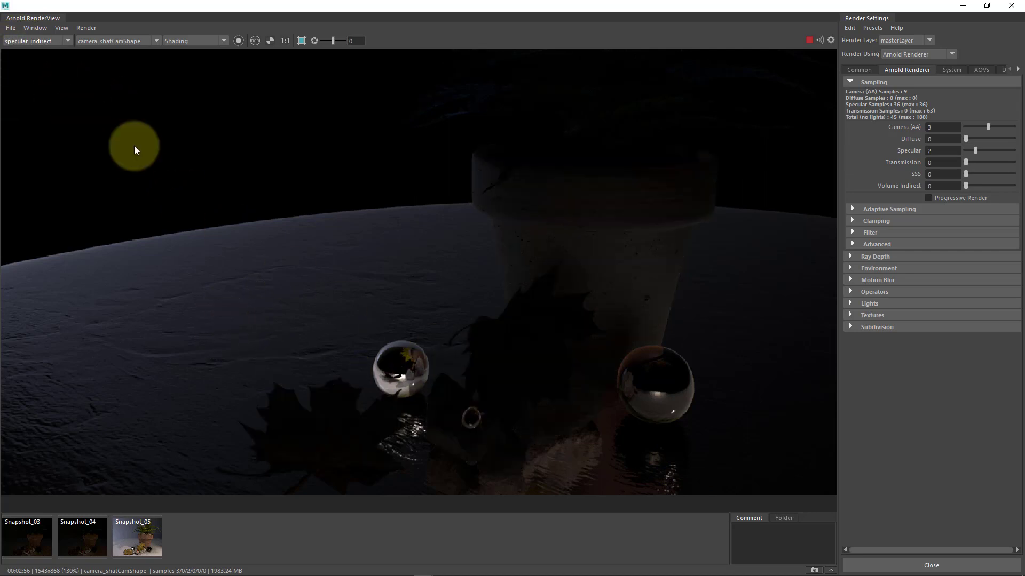
pyautogui.moveTo(677, 515)
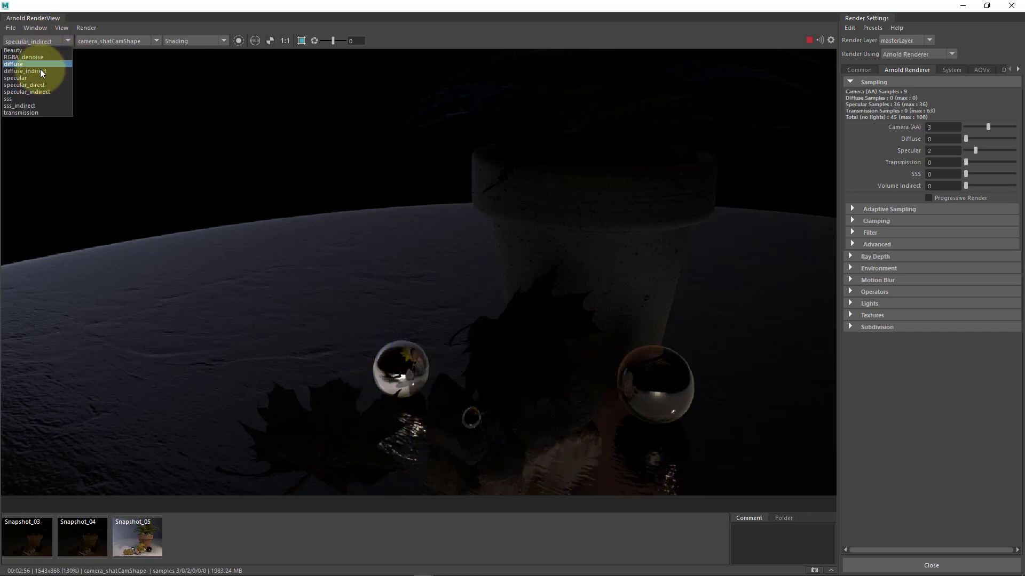
pyautogui.click(27, 84)
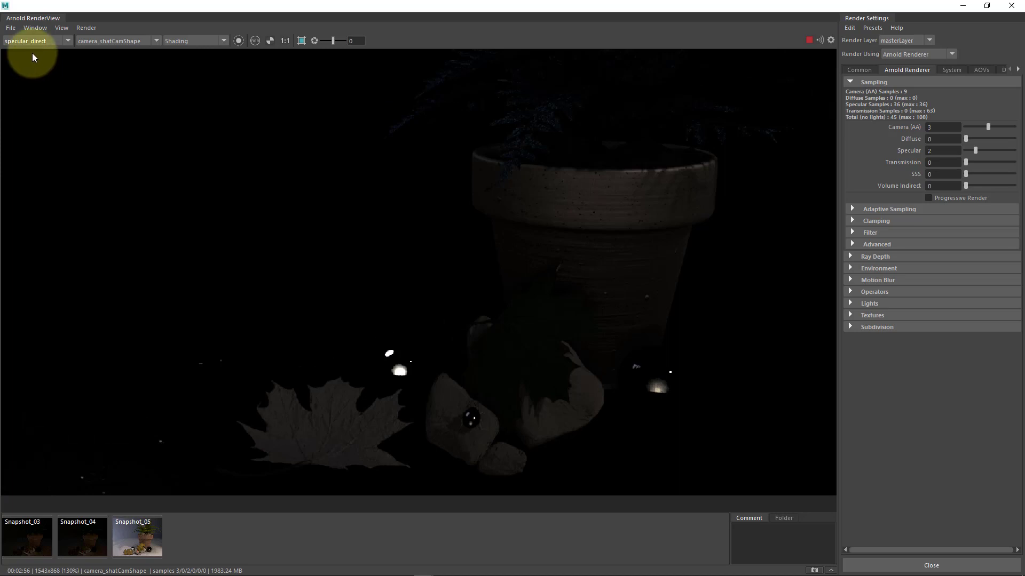
pyautogui.moveTo(386, 353)
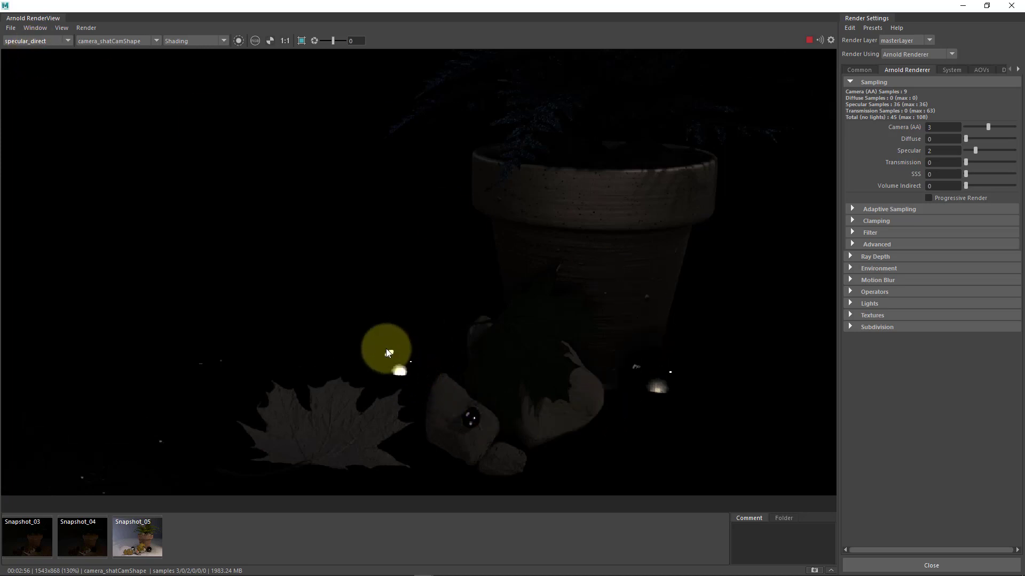
pyautogui.moveTo(622, 398)
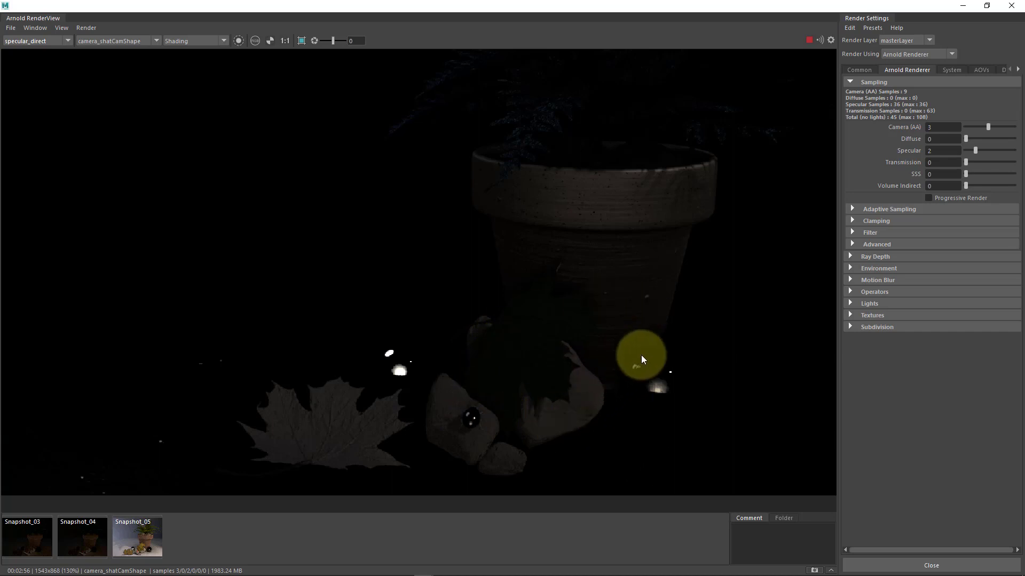
pyautogui.moveTo(647, 353)
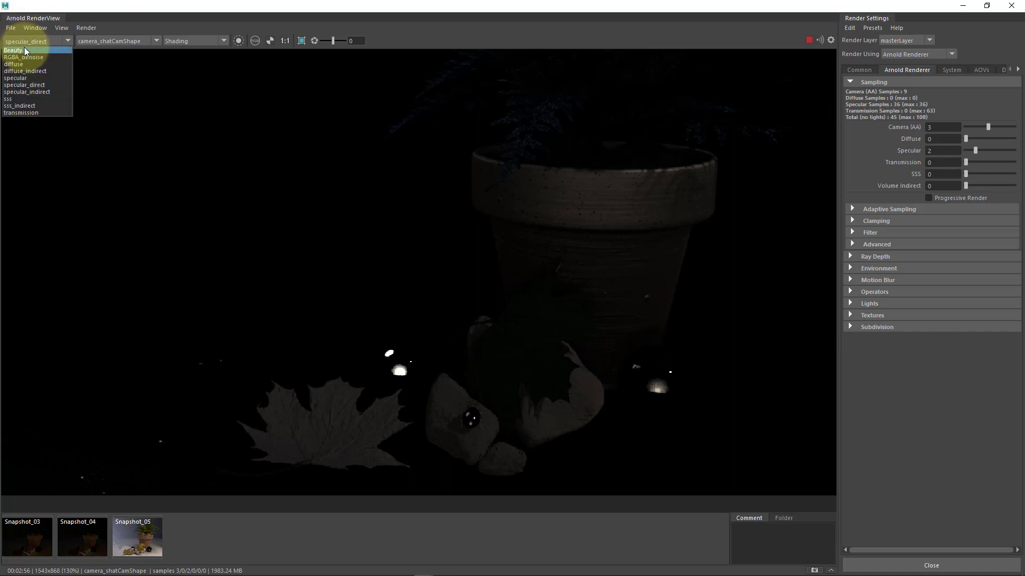
pyautogui.click(12, 65)
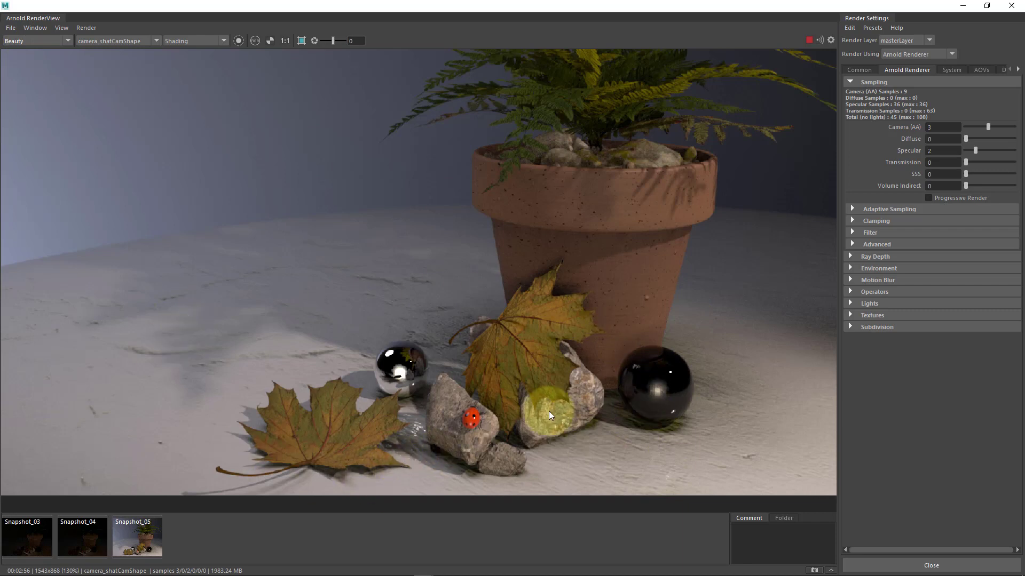
pyautogui.moveTo(547, 393)
pyautogui.write('2')
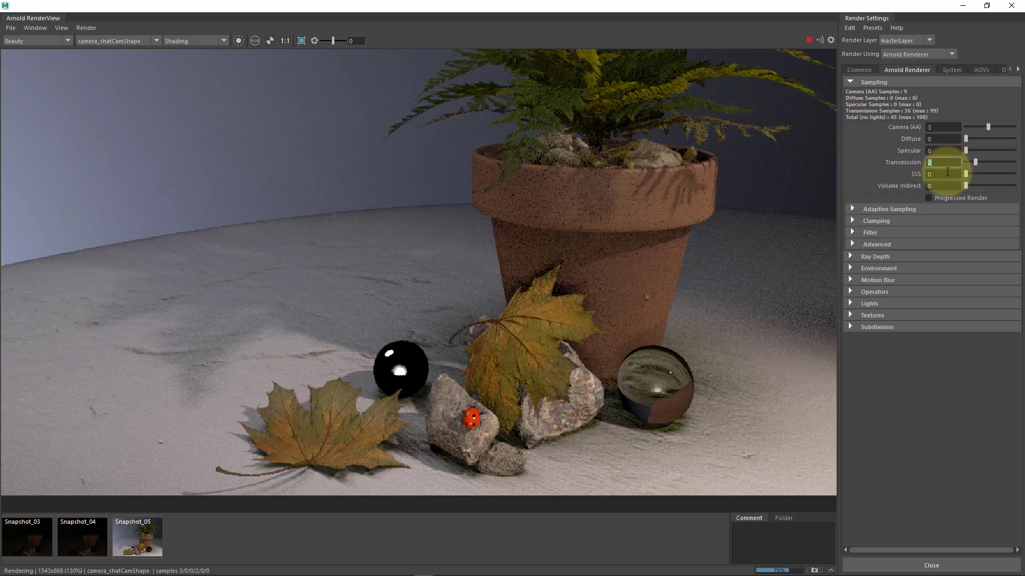
# Step: Select the Diffuse sample count field to edit it
pyautogui.click(942, 174)
pyautogui.write('2')
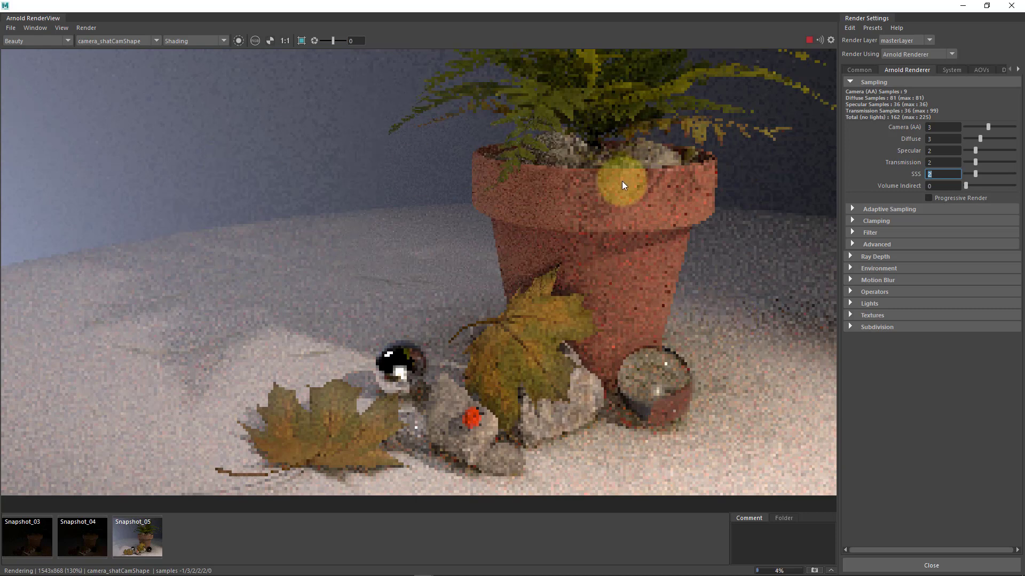
pyautogui.moveTo(870, 136)
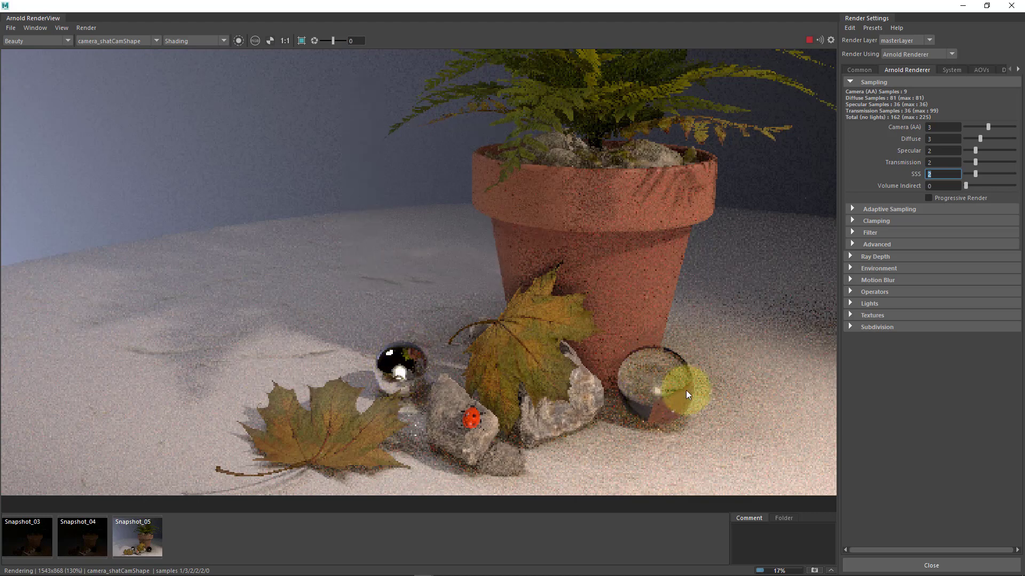
pyautogui.moveTo(730, 406)
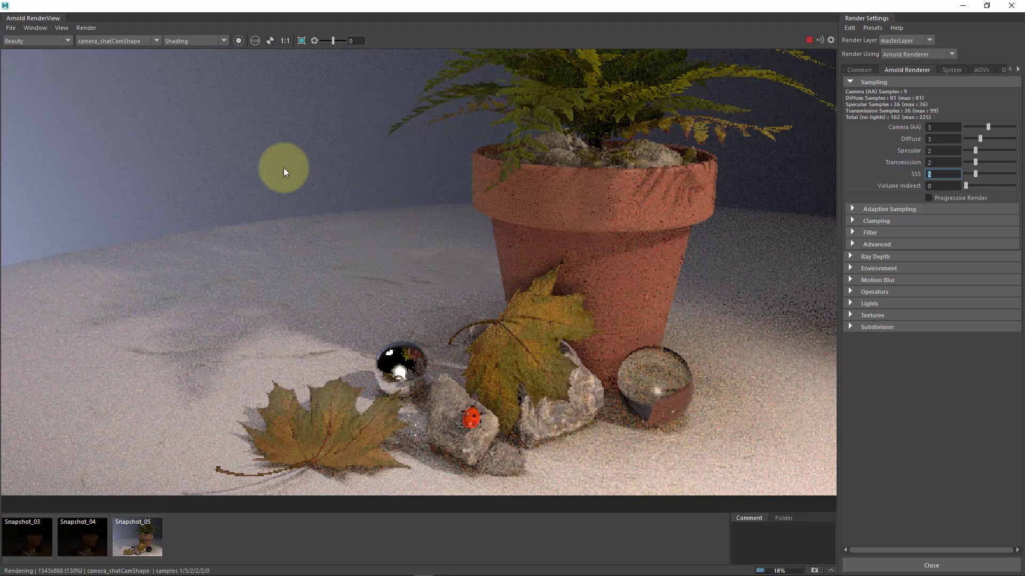
pyautogui.moveTo(314, 212)
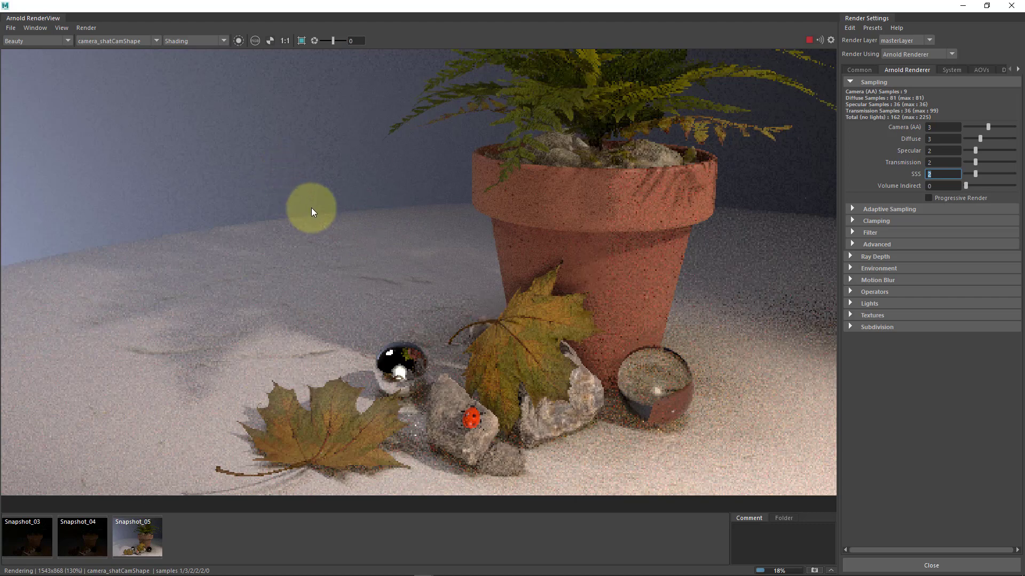
pyautogui.moveTo(319, 206)
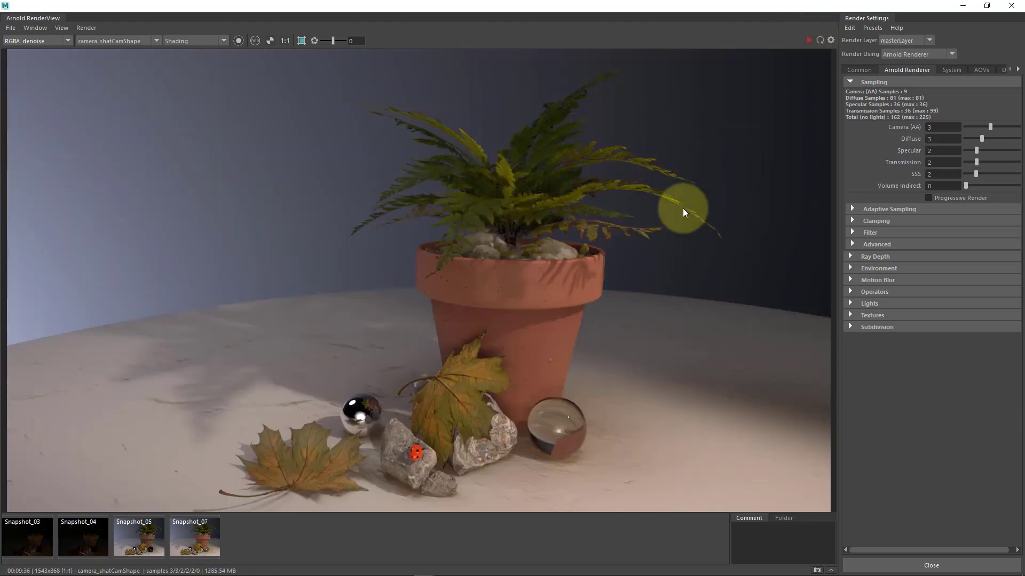
pyautogui.moveTo(570, 387)
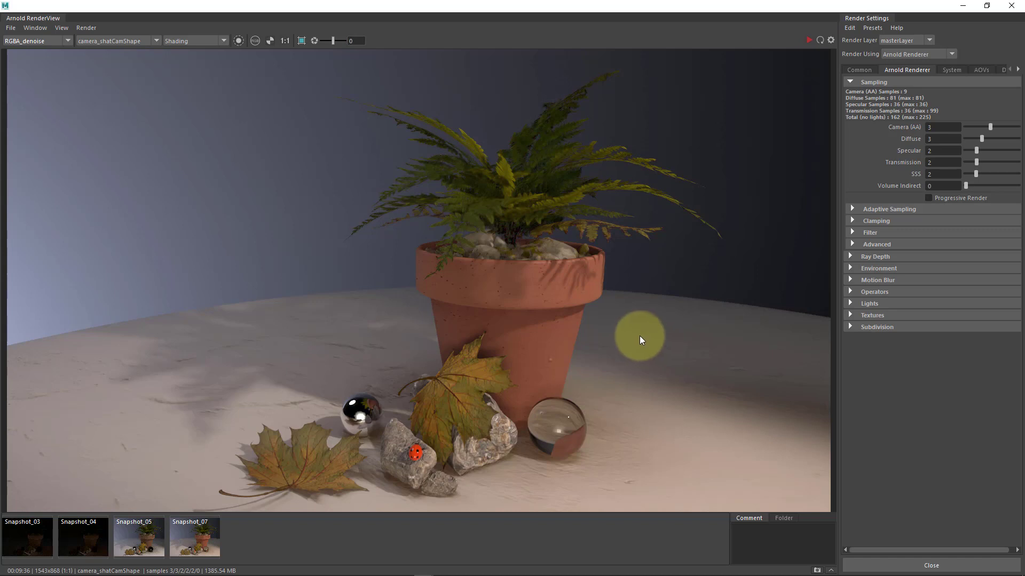
pyautogui.moveTo(602, 349)
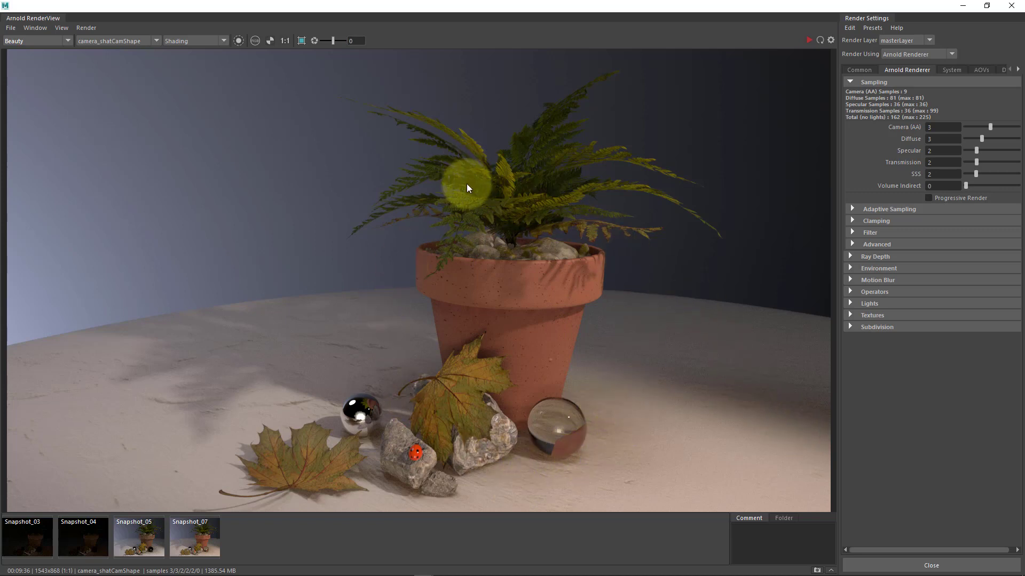
pyautogui.moveTo(554, 343)
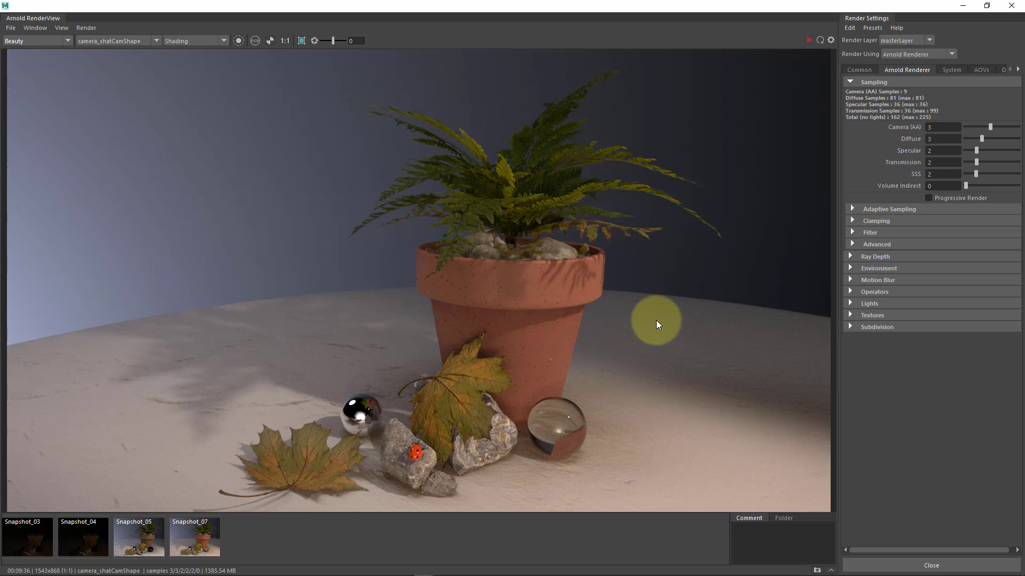
pyautogui.moveTo(615, 286)
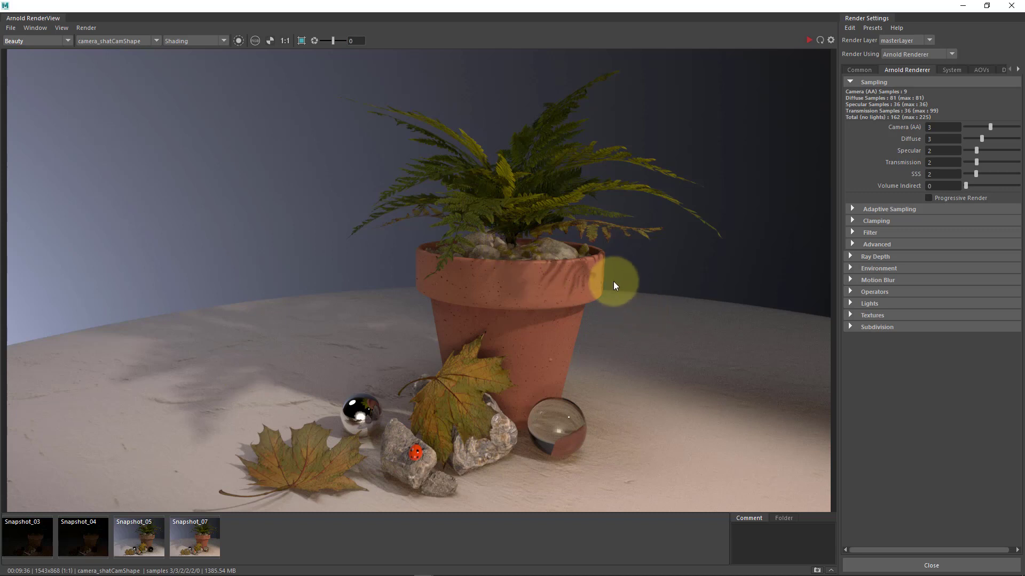
pyautogui.moveTo(622, 324)
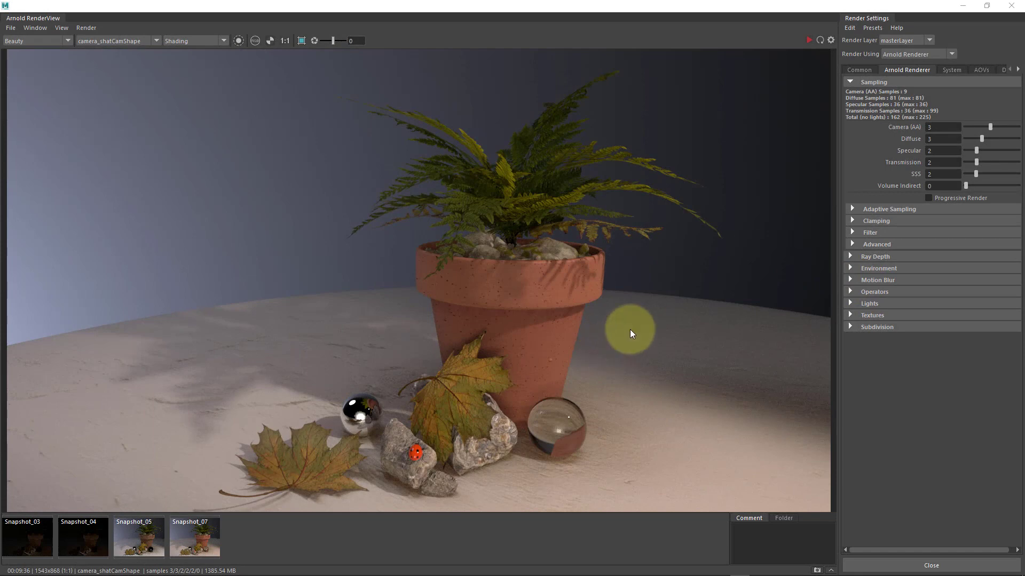
pyautogui.moveTo(632, 329)
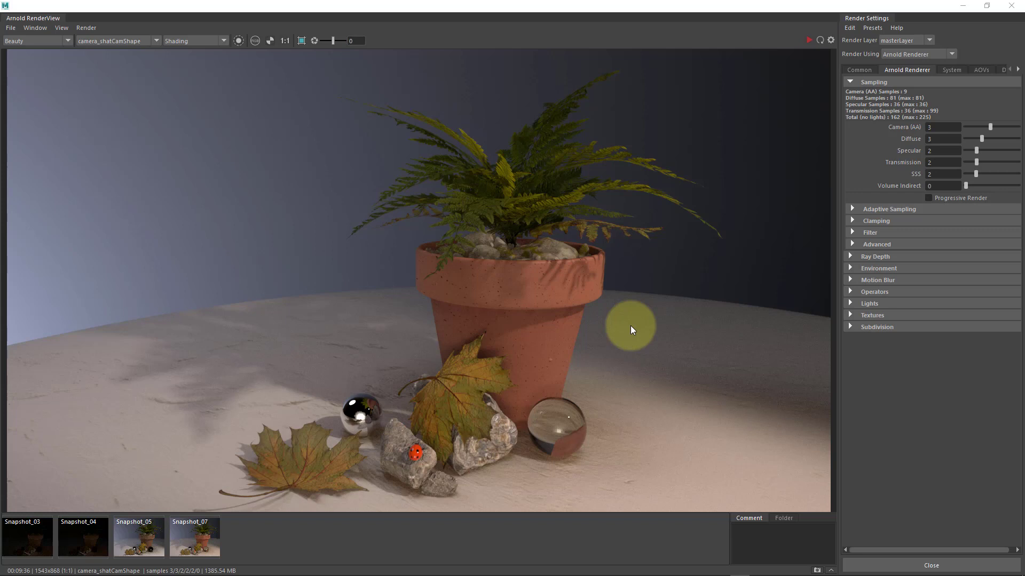
pyautogui.moveTo(646, 352)
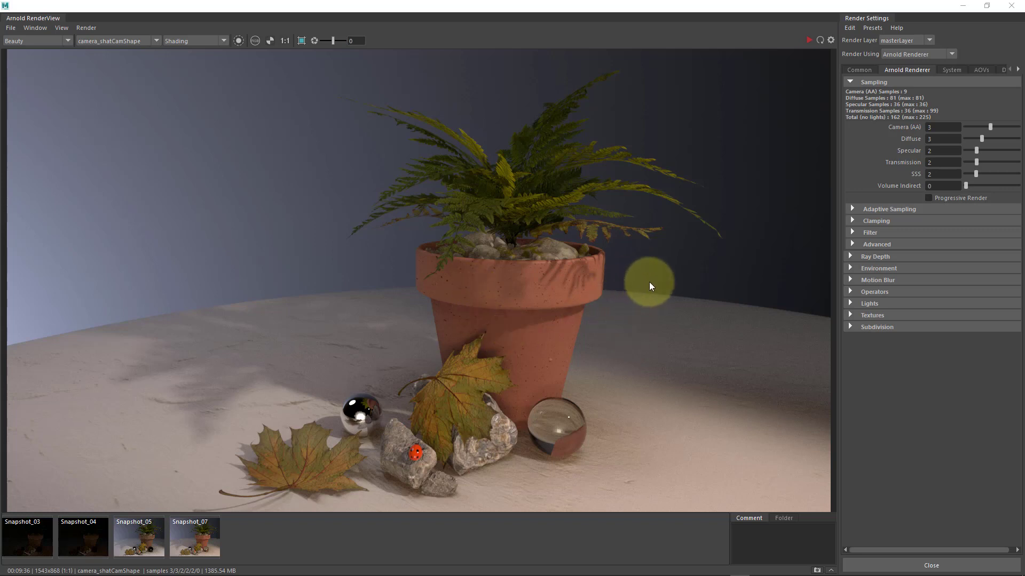
pyautogui.moveTo(659, 286)
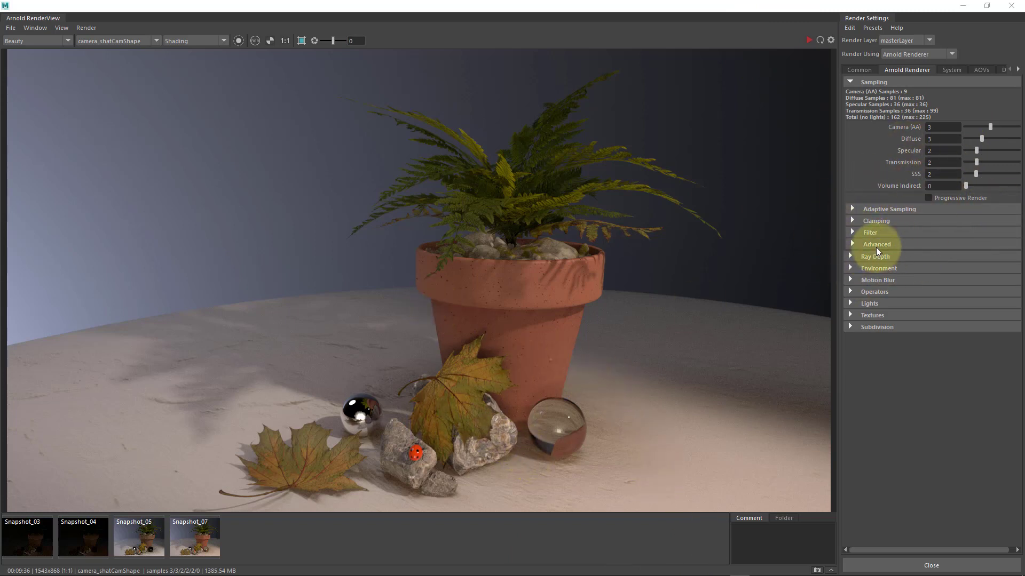
pyautogui.moveTo(883, 214)
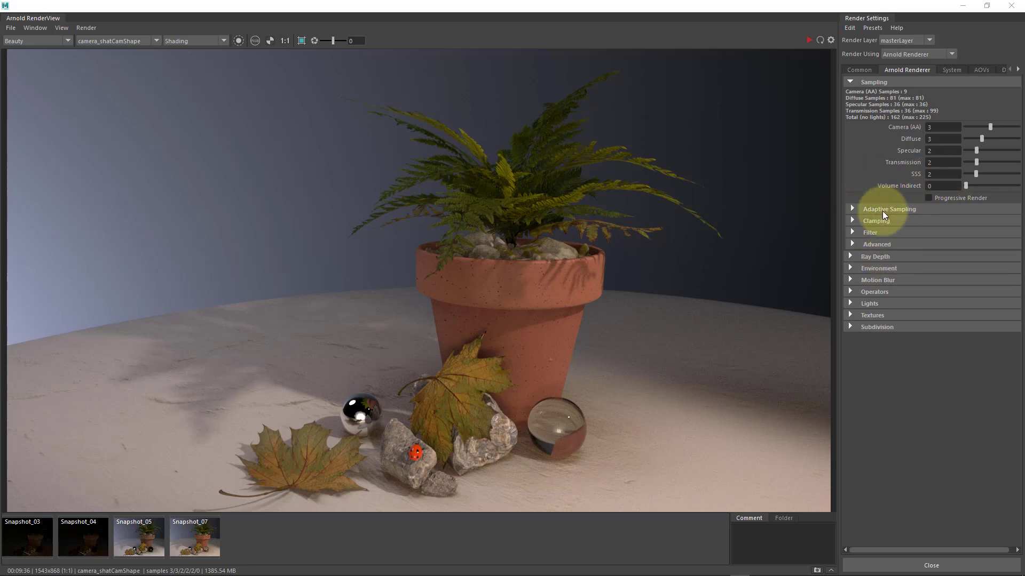
pyautogui.moveTo(884, 261)
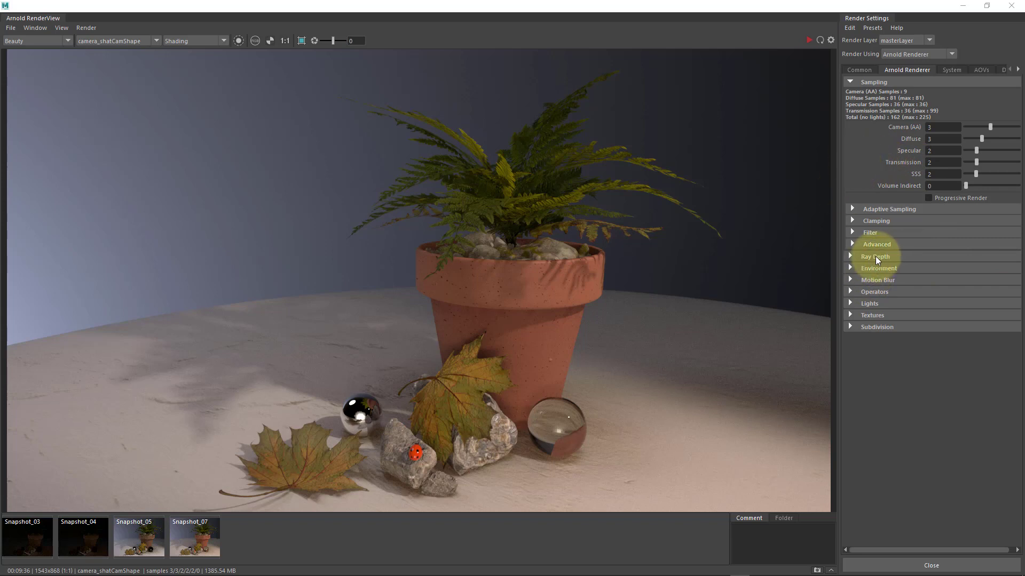
# Step: Expand Ray Depth and change the Diffuse depth from 1 to 2
pyautogui.click(875, 256)
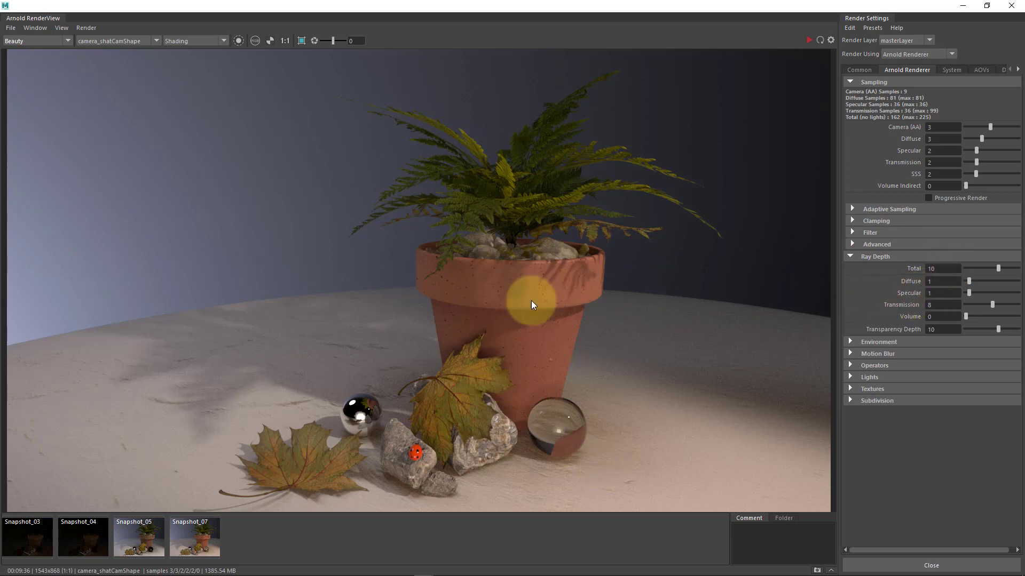
pyautogui.moveTo(395, 323)
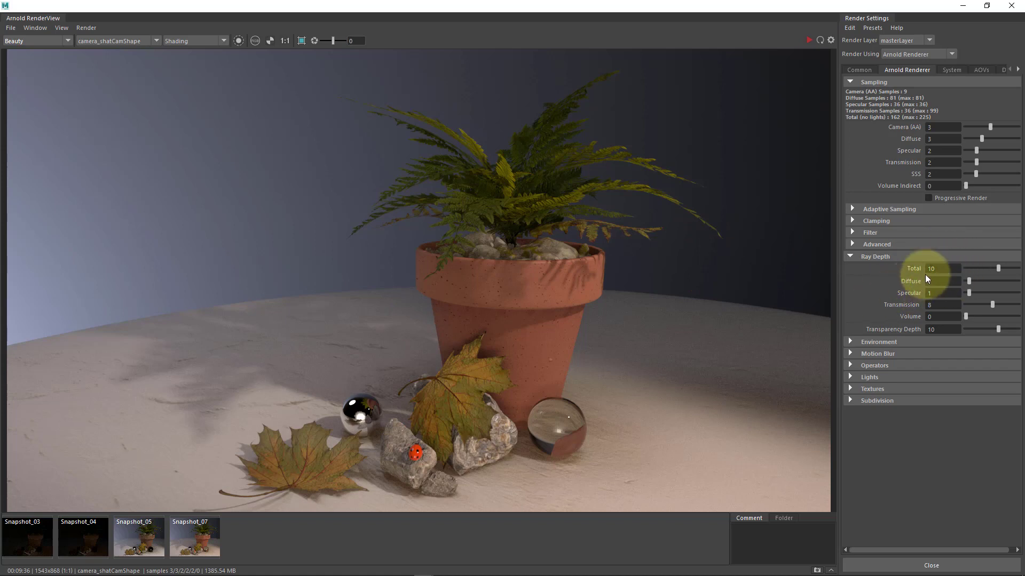
pyautogui.click(943, 281)
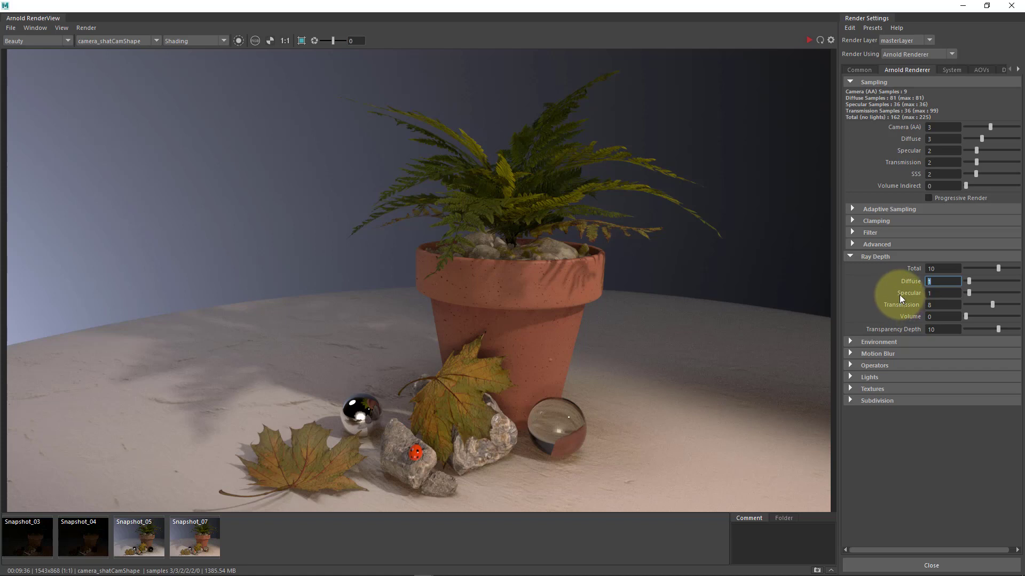
pyautogui.write('2')
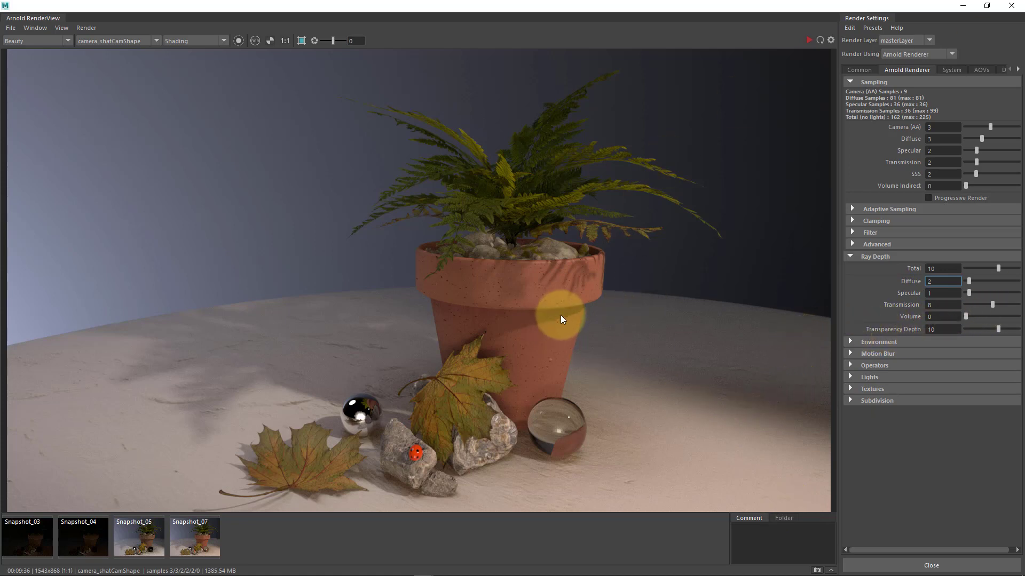
pyautogui.moveTo(919, 300)
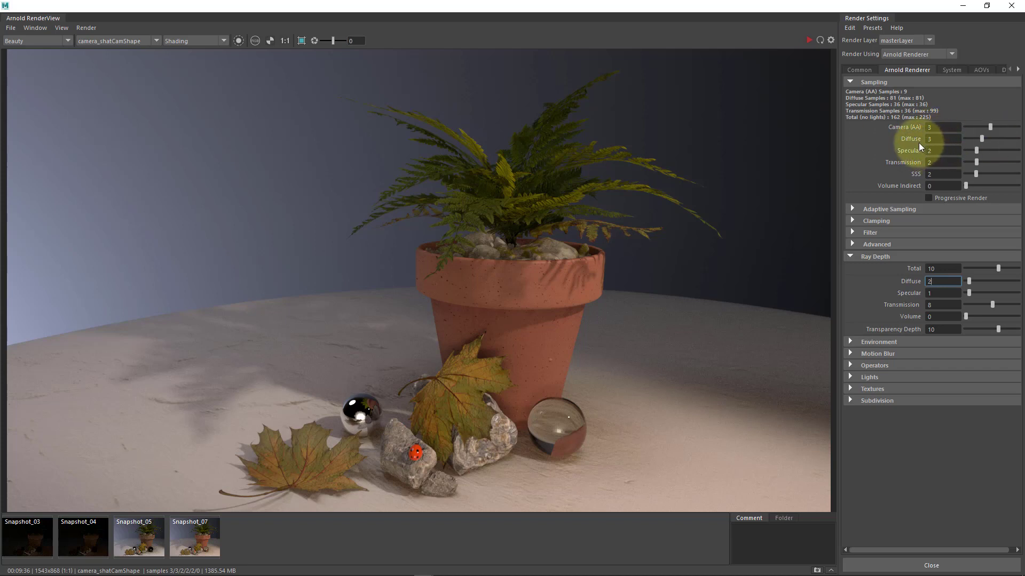
pyautogui.moveTo(689, 407)
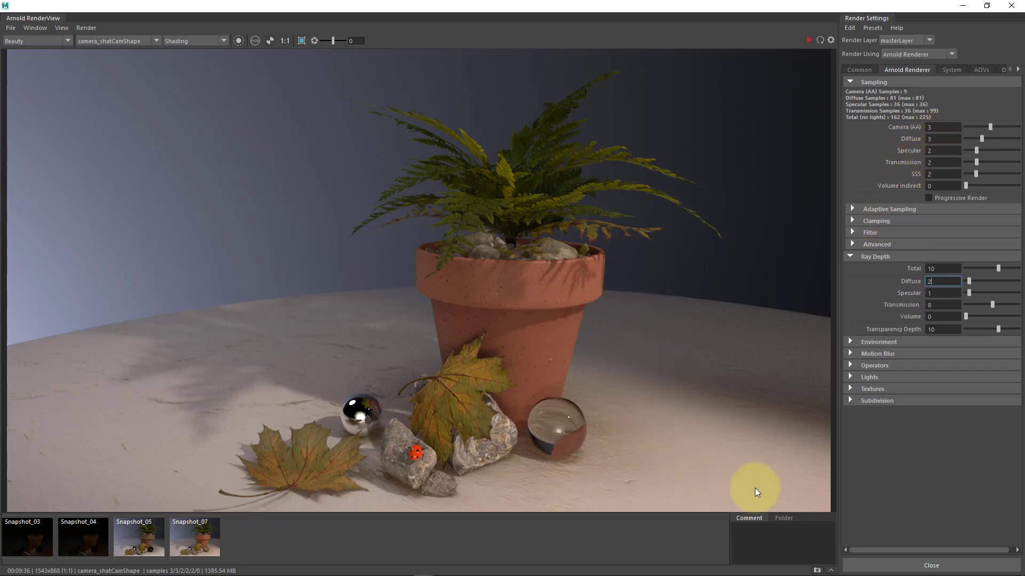
pyautogui.moveTo(717, 276)
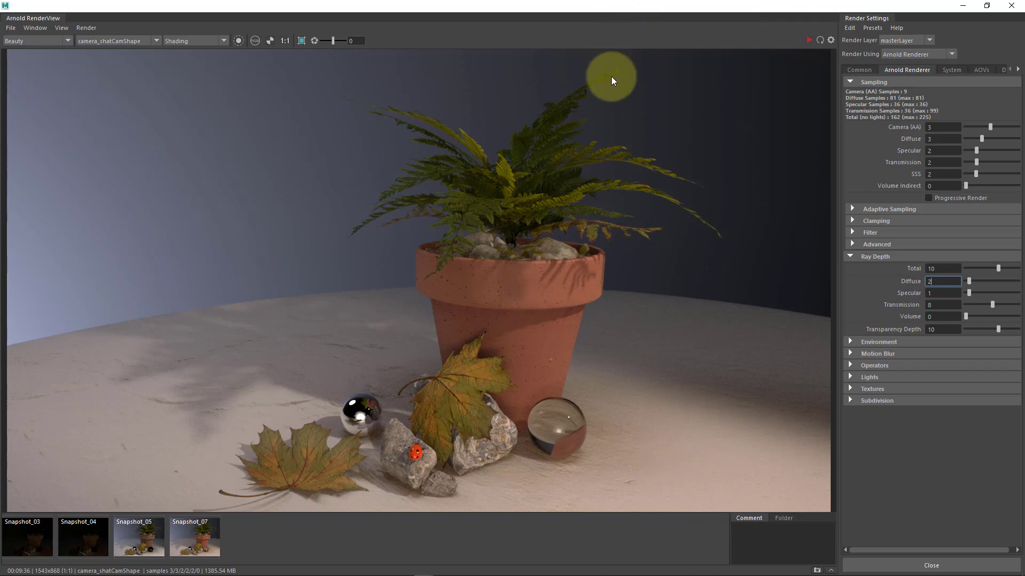
pyautogui.moveTo(659, 272)
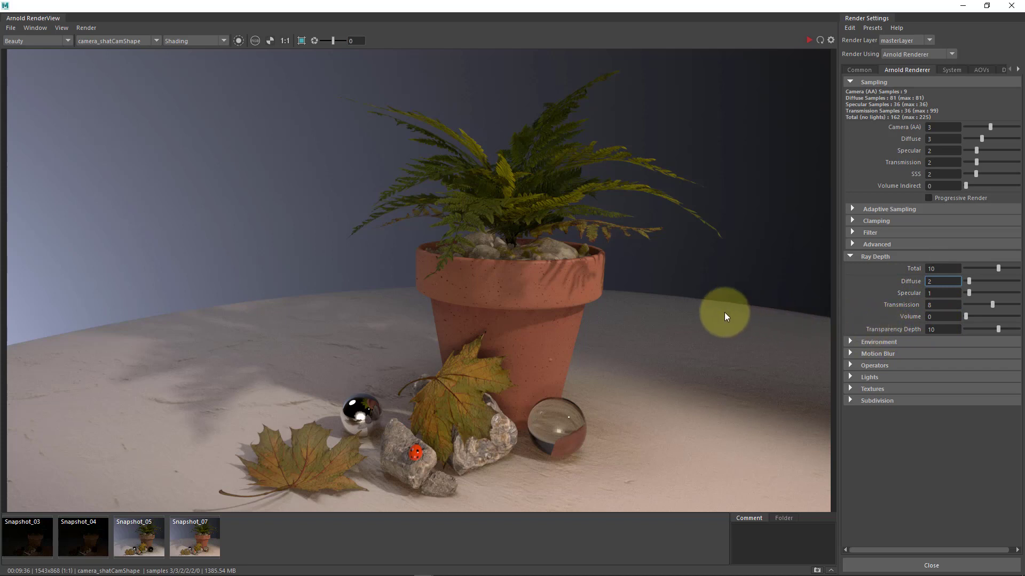
pyautogui.moveTo(656, 366)
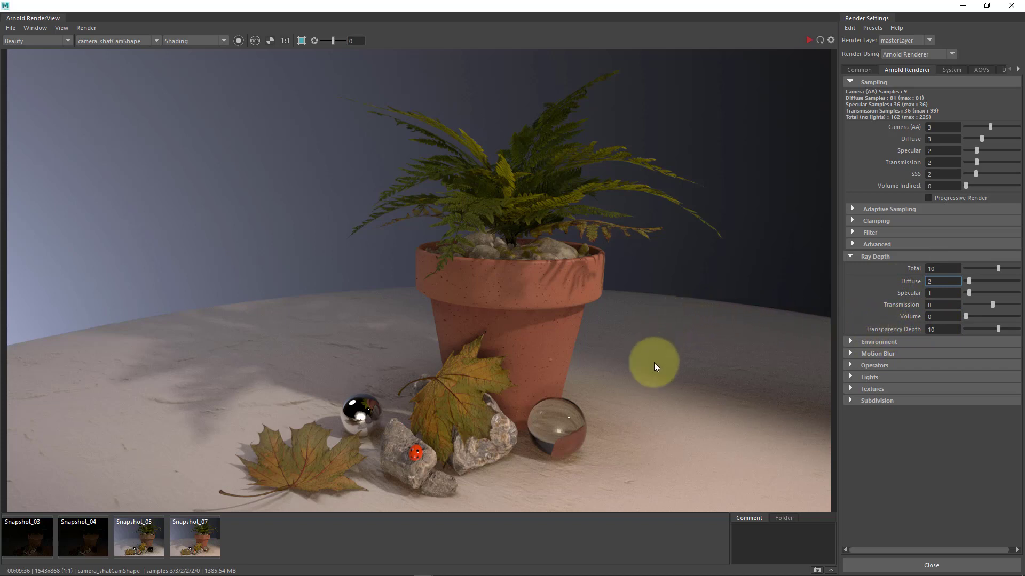
pyautogui.moveTo(790, 326)
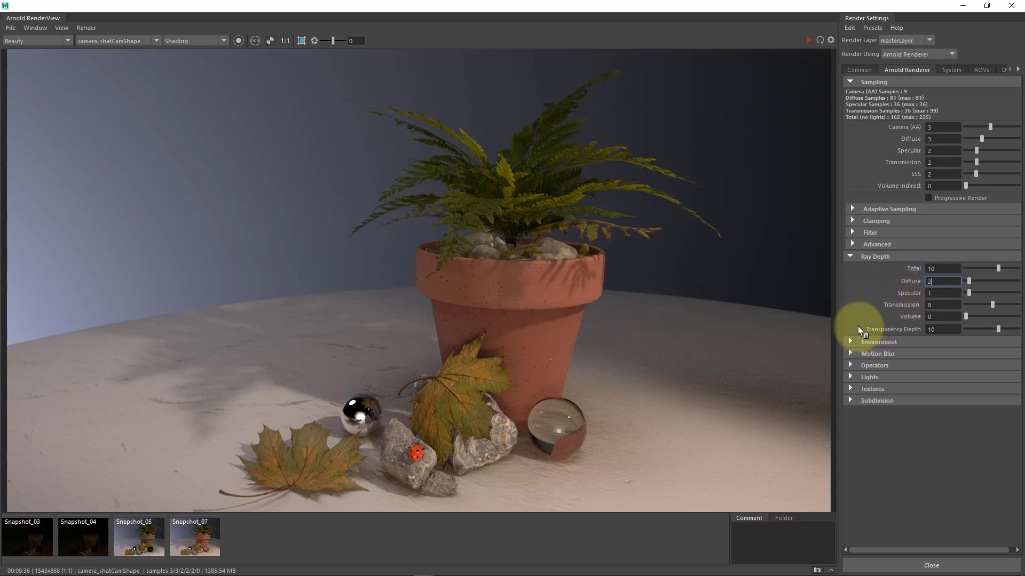
pyautogui.moveTo(711, 397)
pyautogui.write('3')
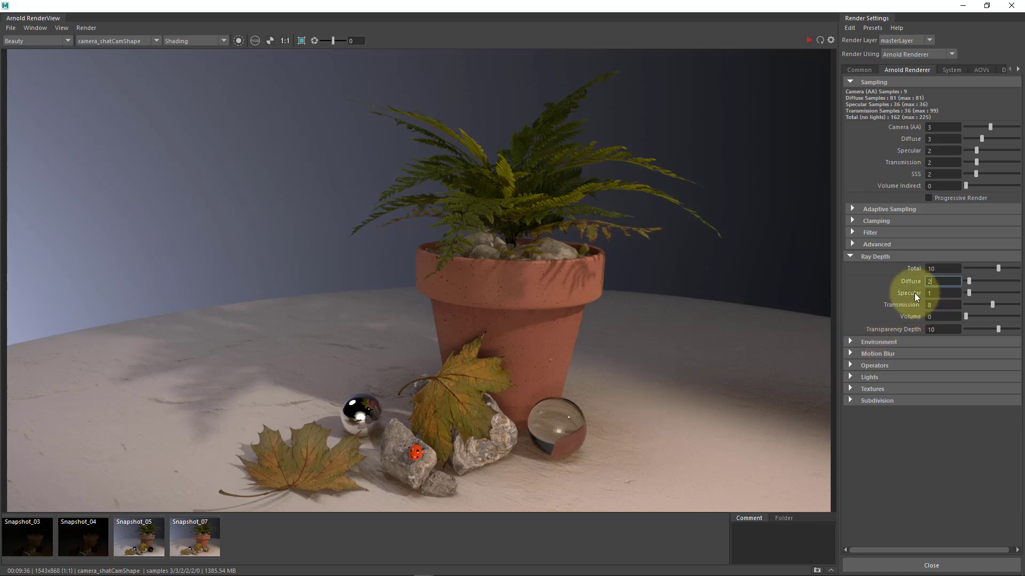
# Step: Edit Specular ray depth to 2, then open the viewer's Window menu
pyautogui.click(943, 293)
pyautogui.write('2')
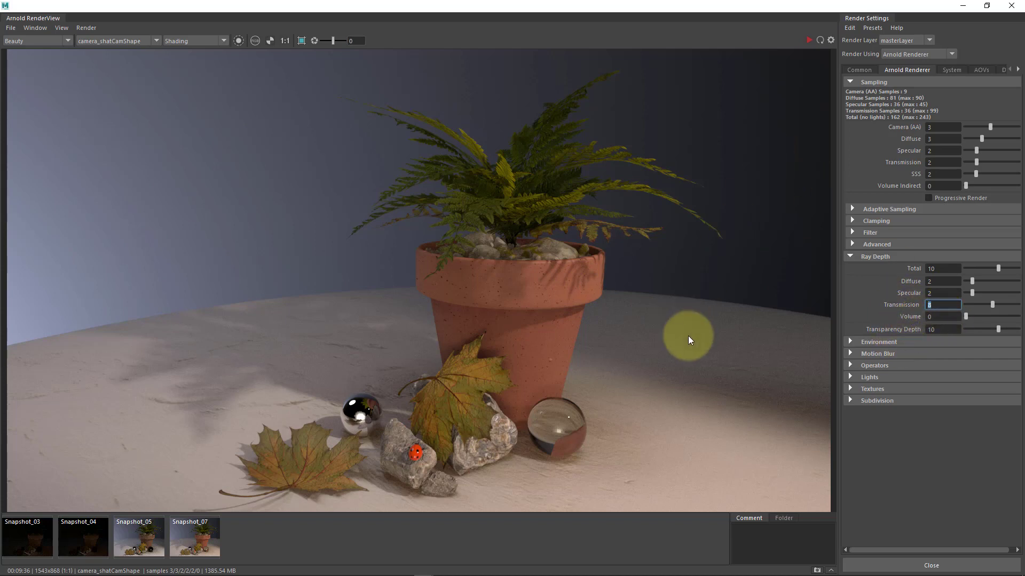
pyautogui.moveTo(1022, 280)
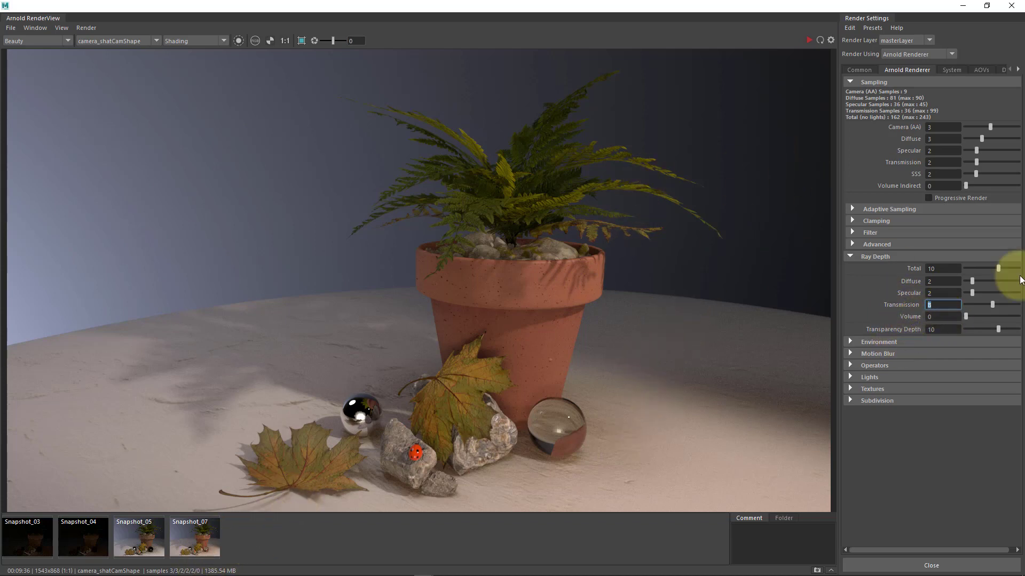
pyautogui.moveTo(779, 199)
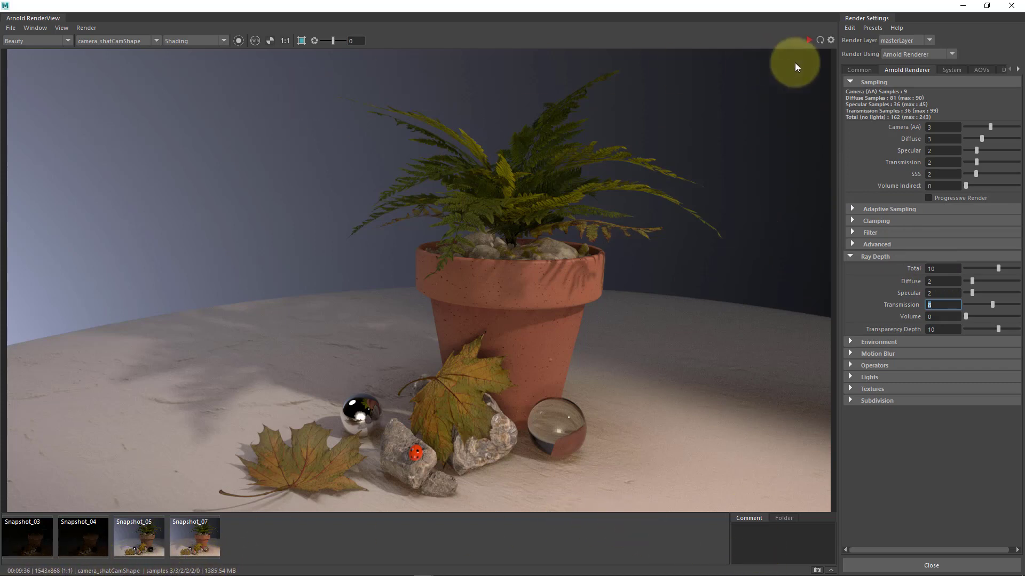
pyautogui.click(37, 27)
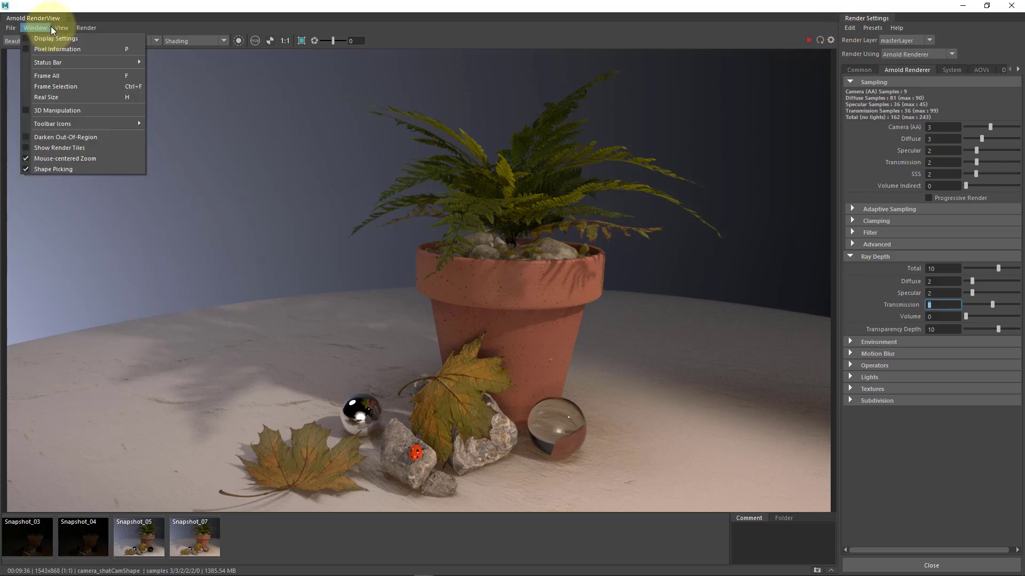
pyautogui.click(67, 28)
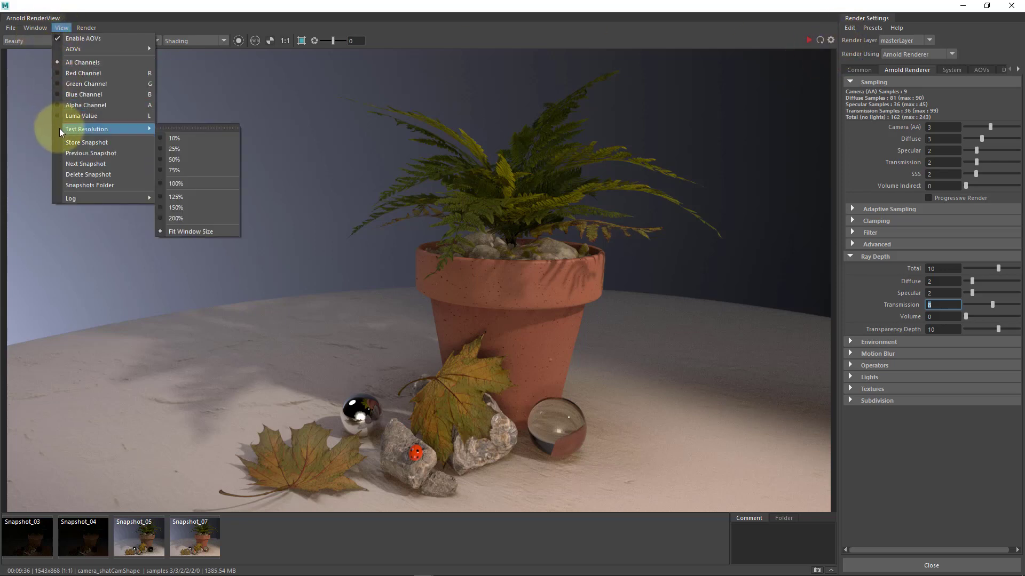
pyautogui.click(35, 28)
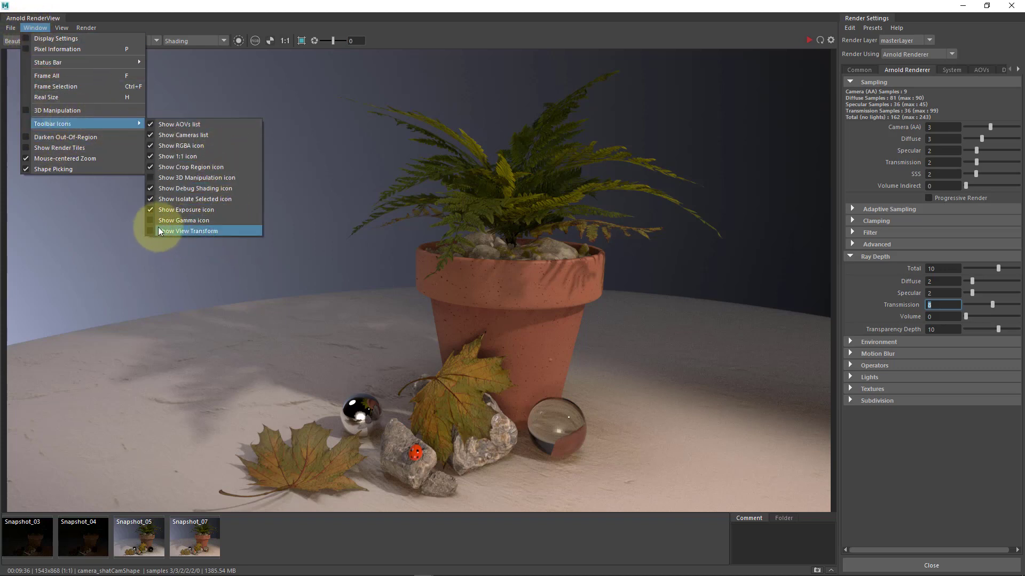
pyautogui.click(187, 230)
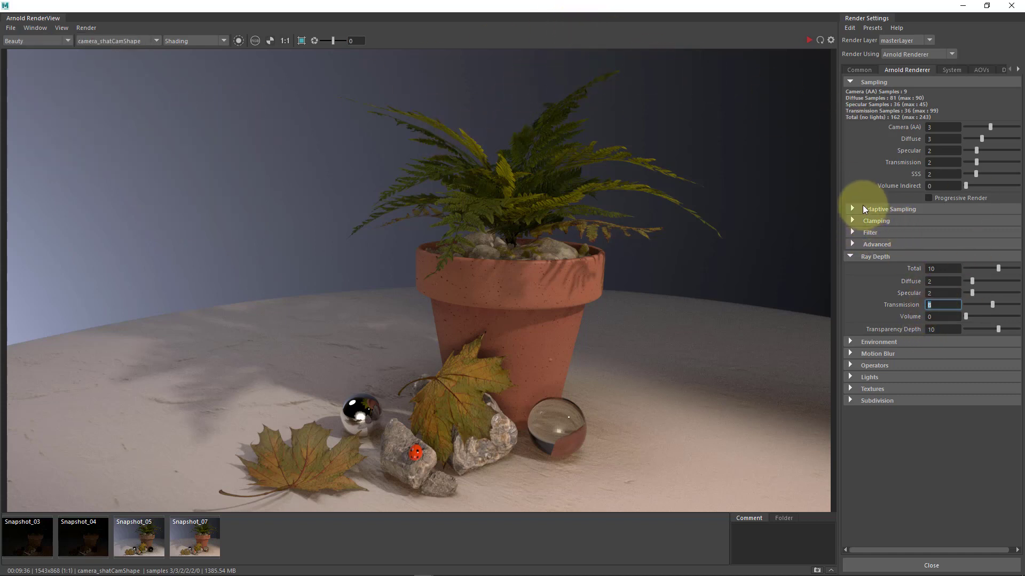
# Step: Expand the Adaptive Sampling section, which shows adaptive sampling disabled
pyautogui.click(852, 208)
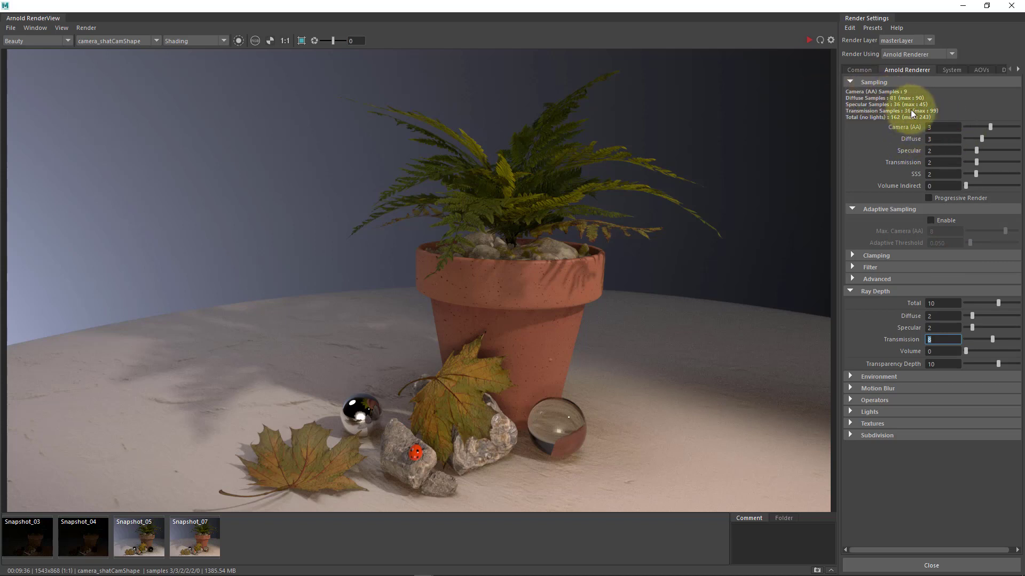
pyautogui.moveTo(933, 229)
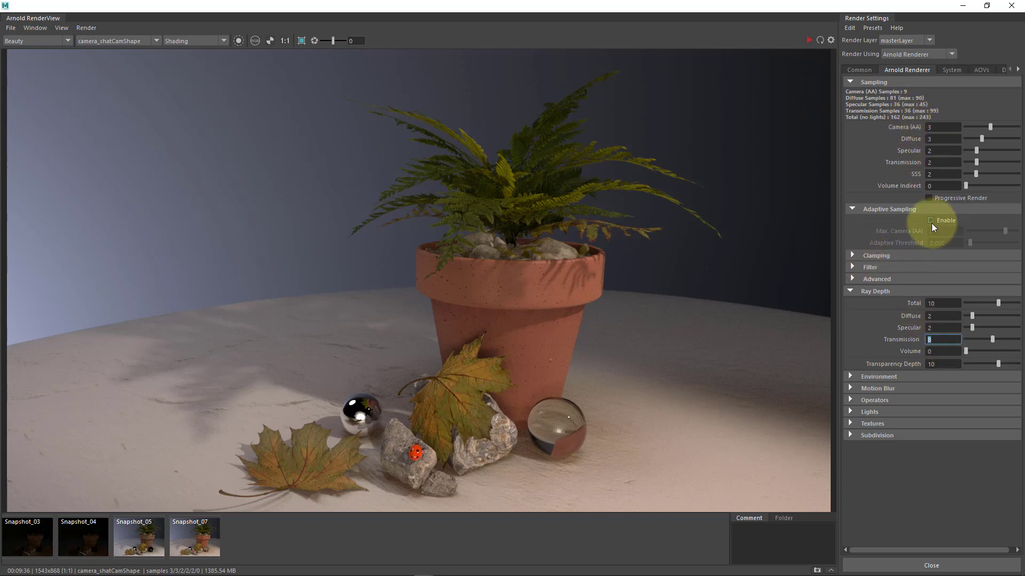
# Step: Enable adaptive sampling and enter 6 for Max Camera (AA)
pyautogui.click(930, 220)
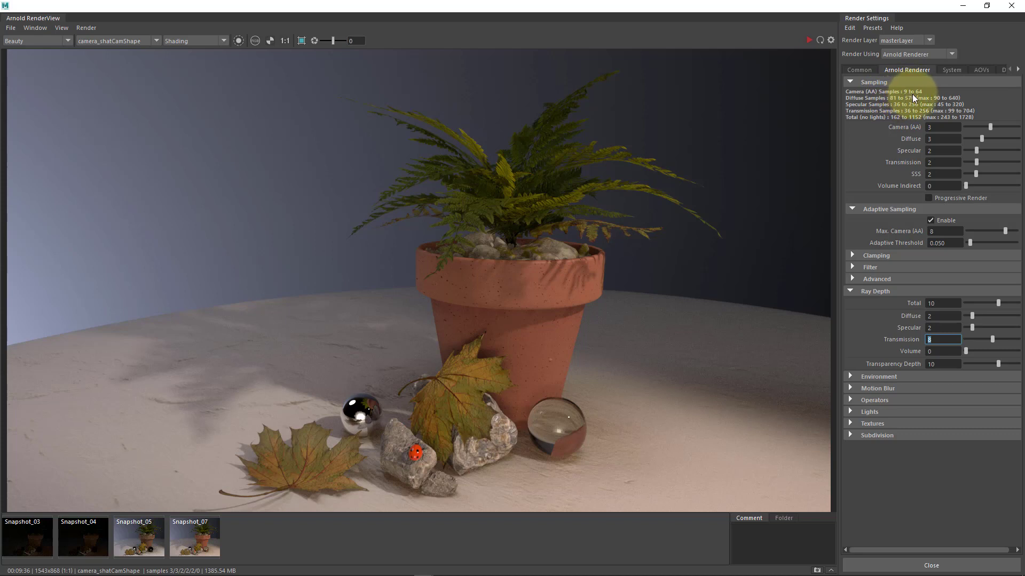
pyautogui.moveTo(926, 101)
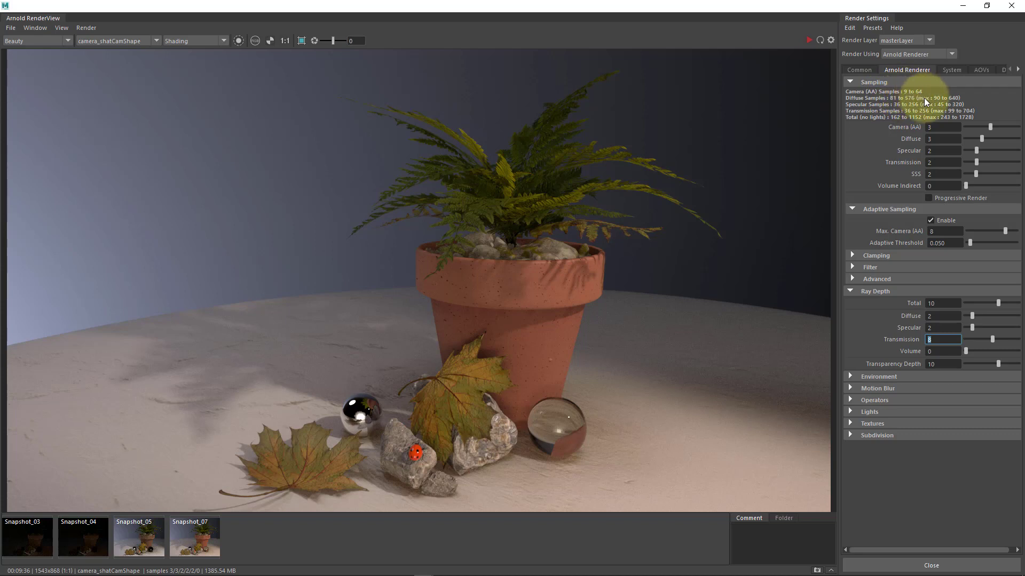
pyautogui.moveTo(916, 247)
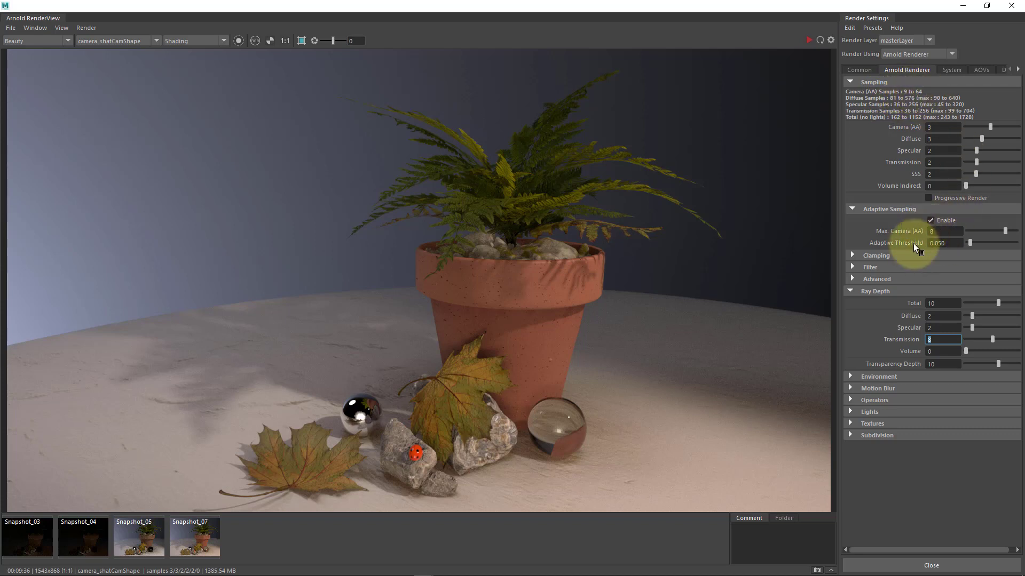
pyautogui.moveTo(922, 126)
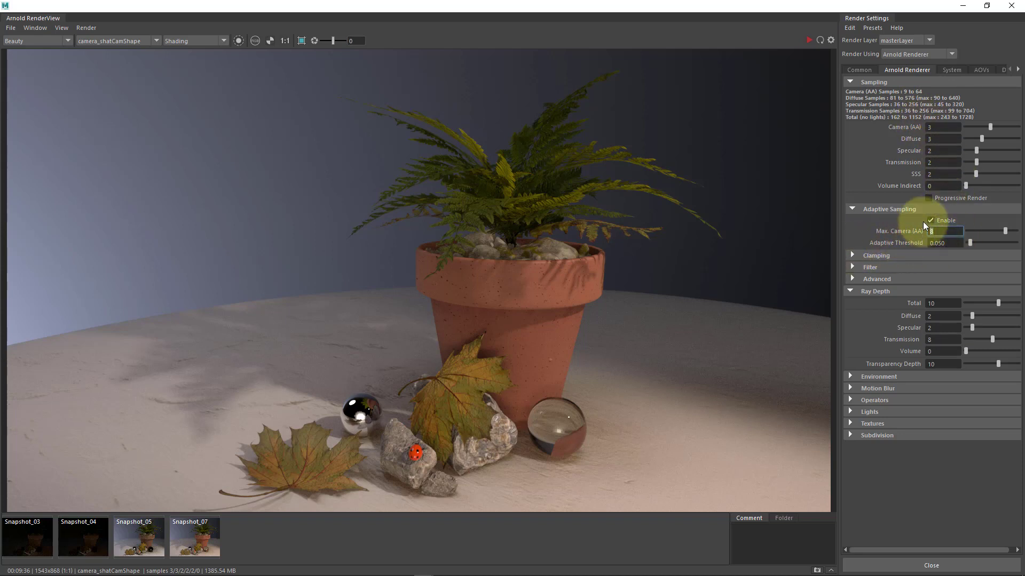
pyautogui.write('6')
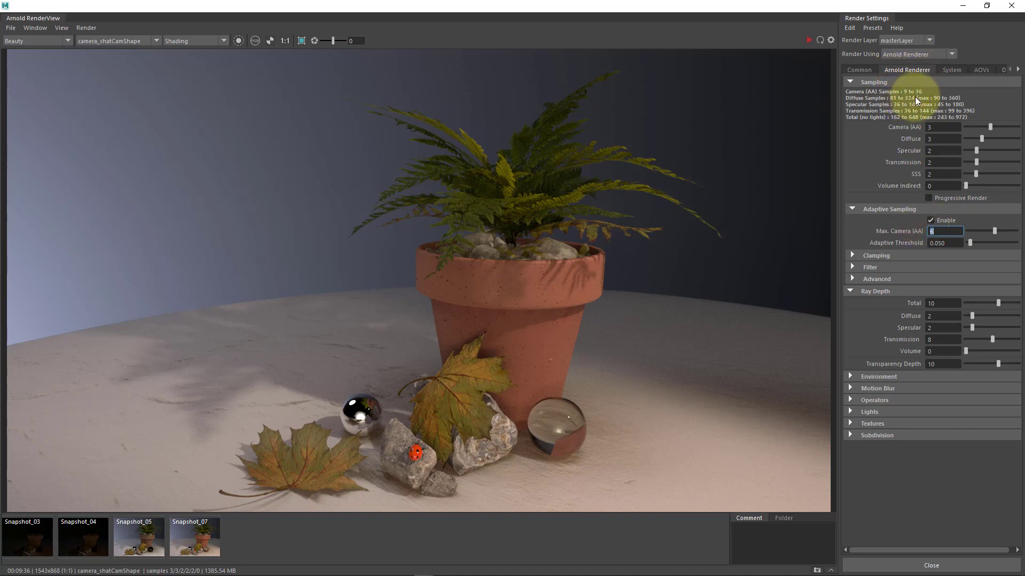
pyautogui.moveTo(907, 98)
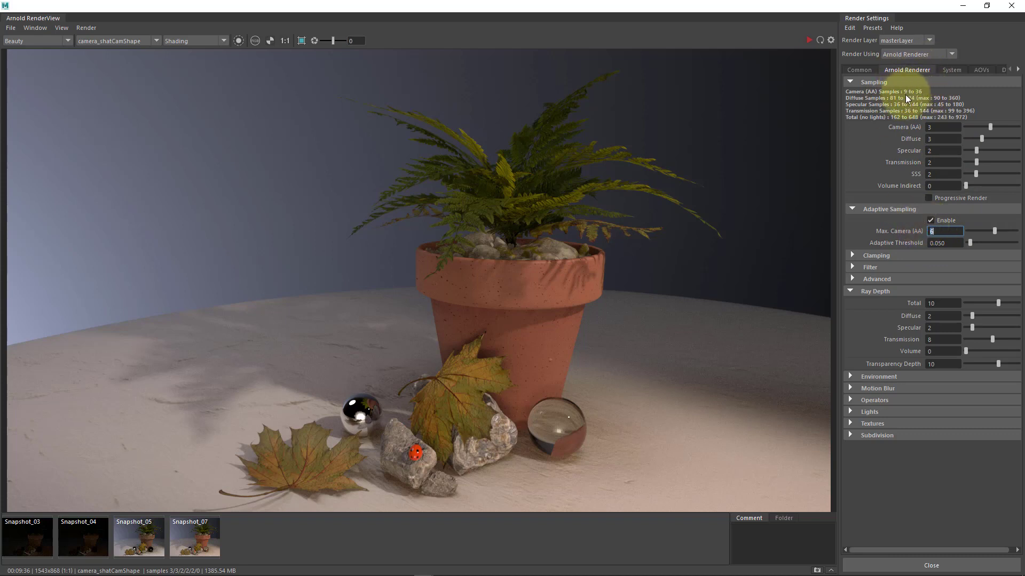
pyautogui.moveTo(290, 445)
pyautogui.write('8')
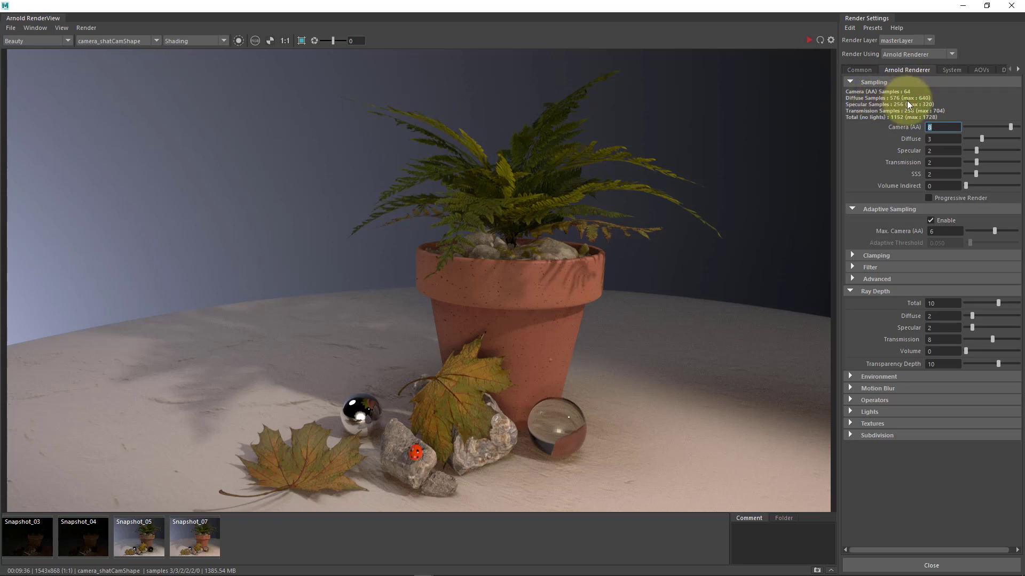
pyautogui.moveTo(949, 293)
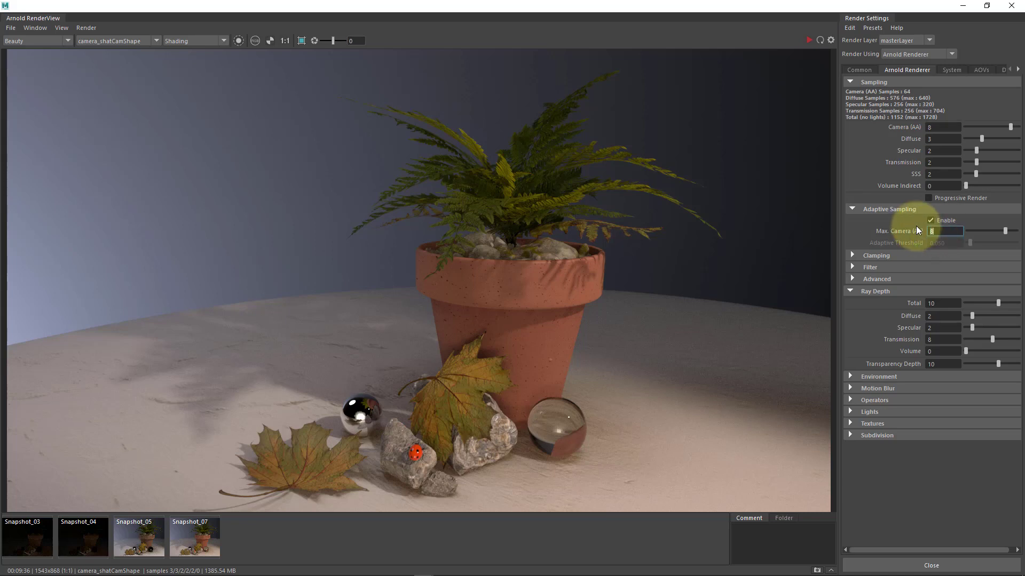
pyautogui.moveTo(901, 181)
pyautogui.write('3')
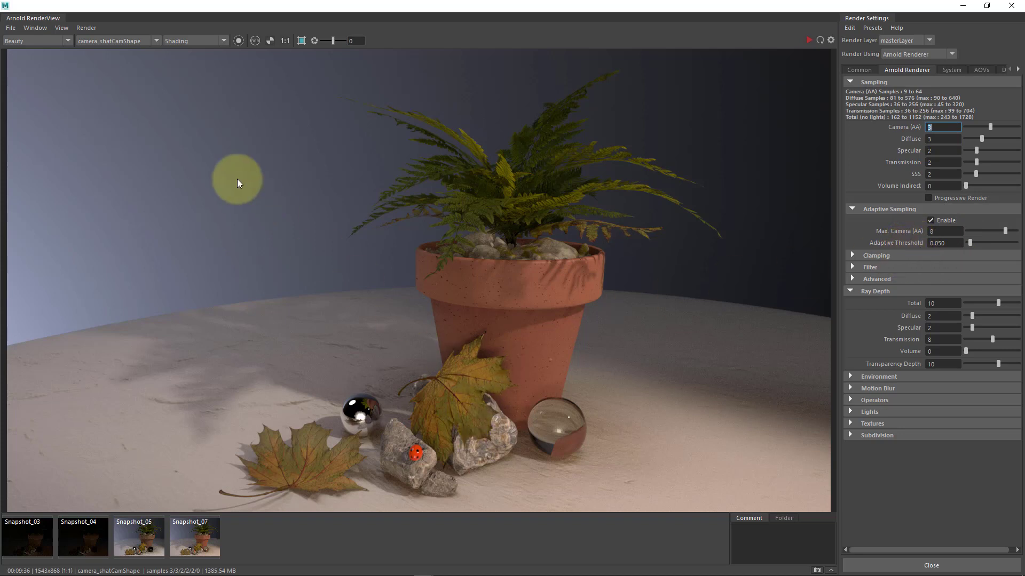
pyautogui.moveTo(314, 364)
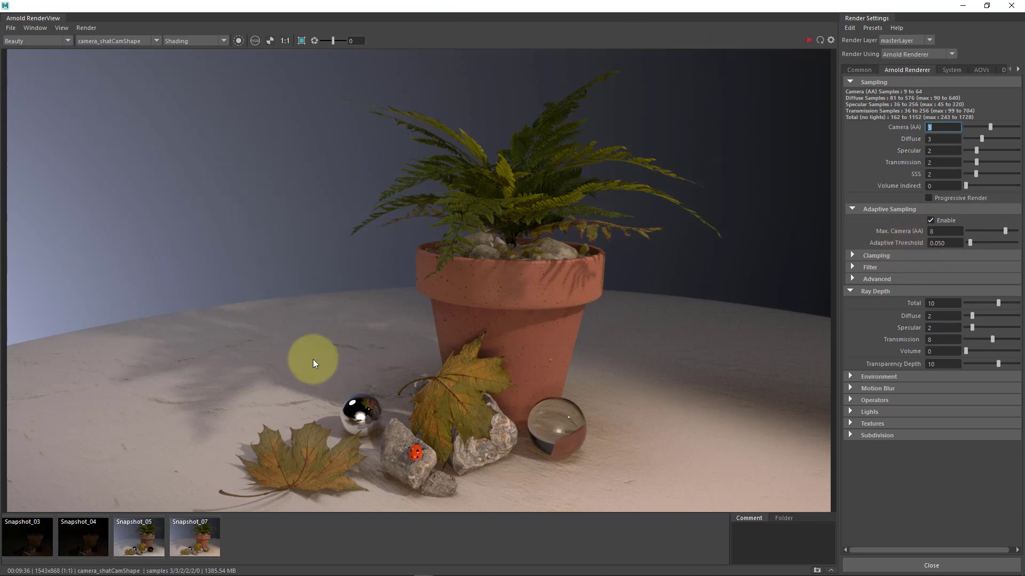
pyautogui.moveTo(790, 460)
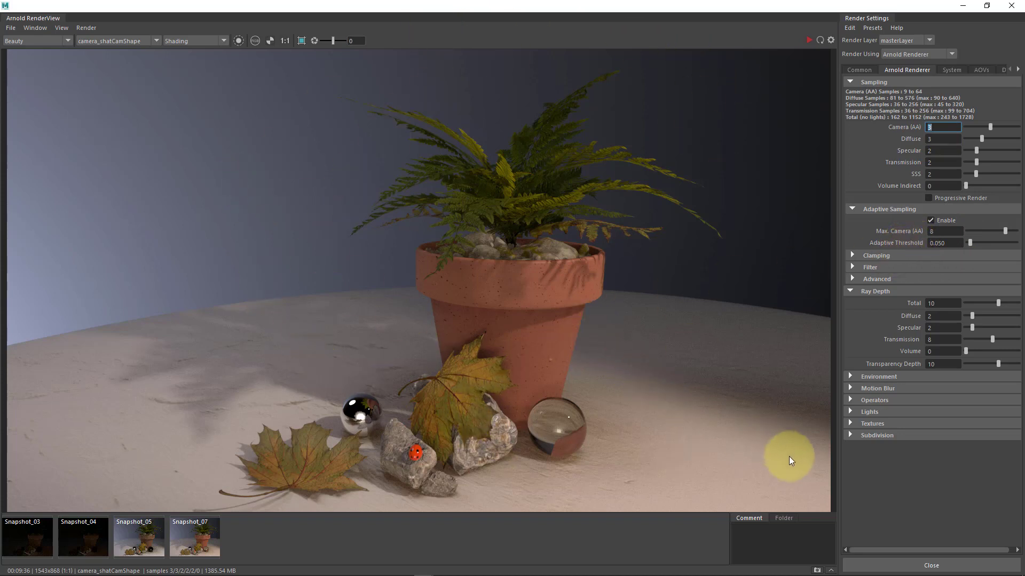
pyautogui.moveTo(409, 274)
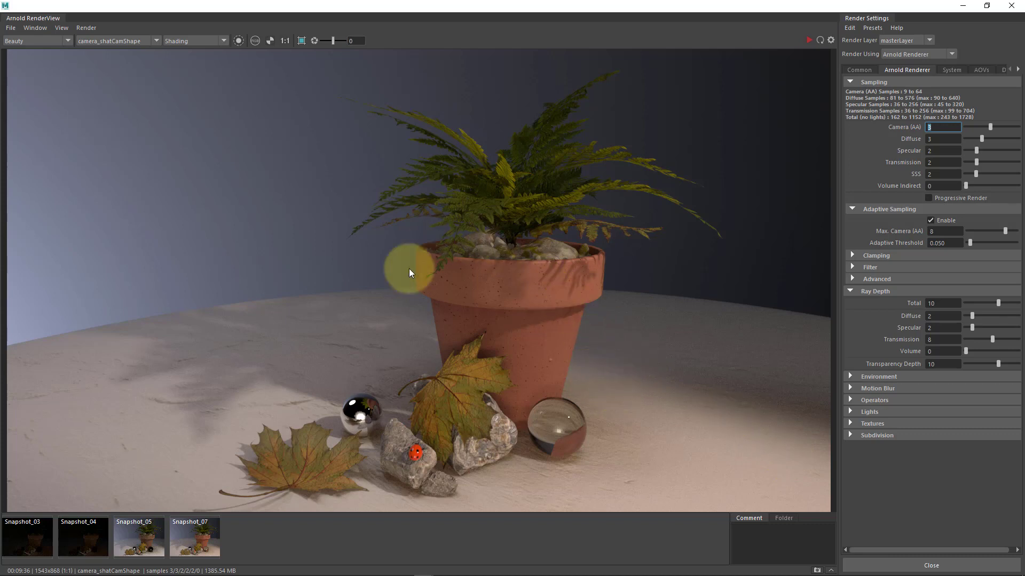
pyautogui.moveTo(638, 395)
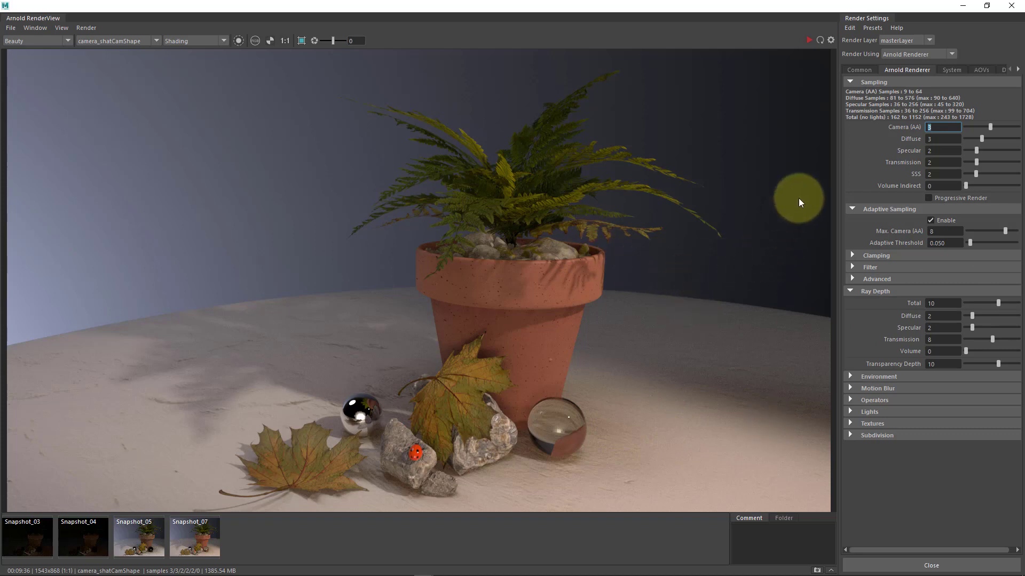
pyautogui.moveTo(806, 262)
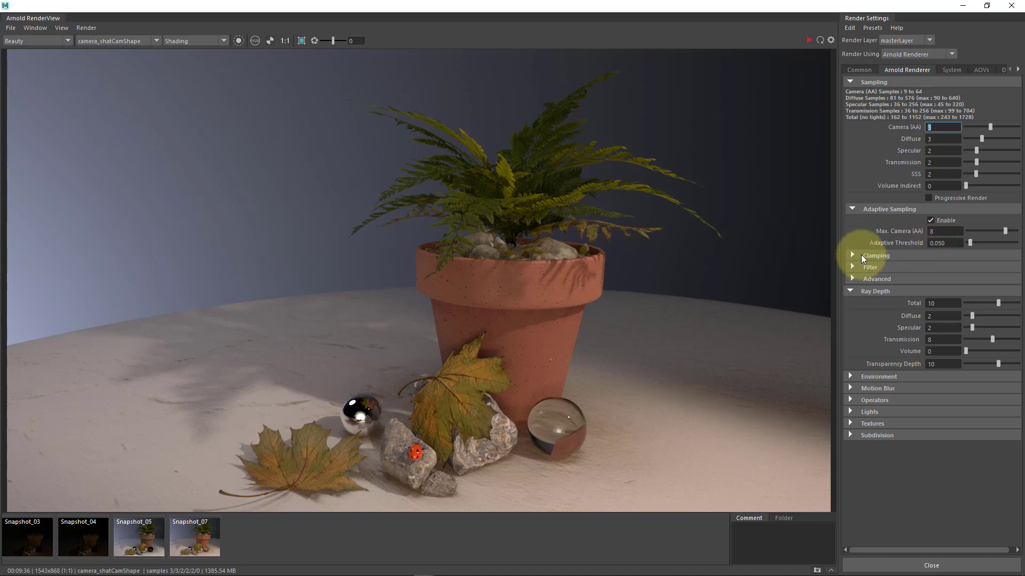
pyautogui.click(853, 255)
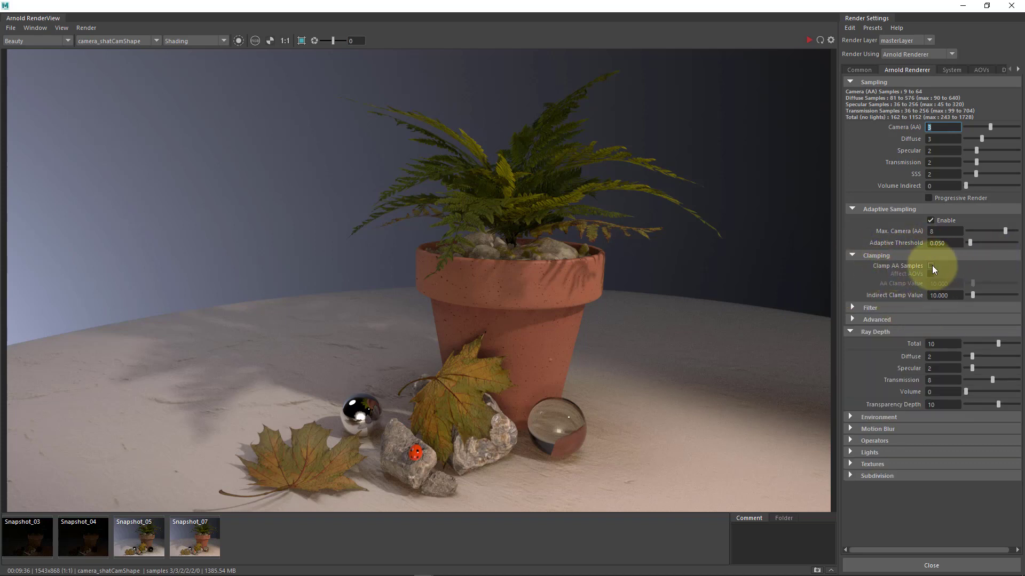
pyautogui.click(930, 266)
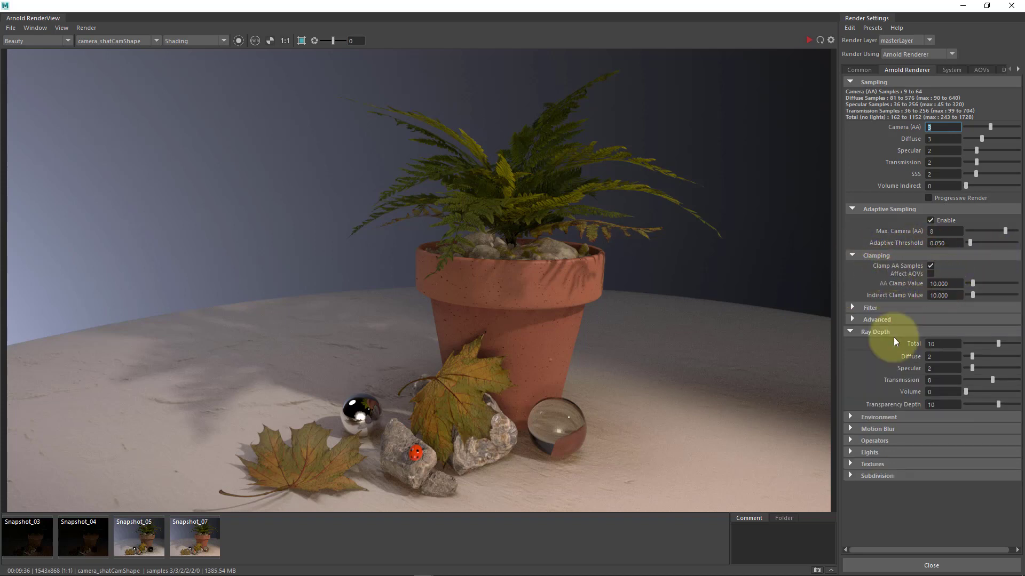
pyautogui.moveTo(353, 460)
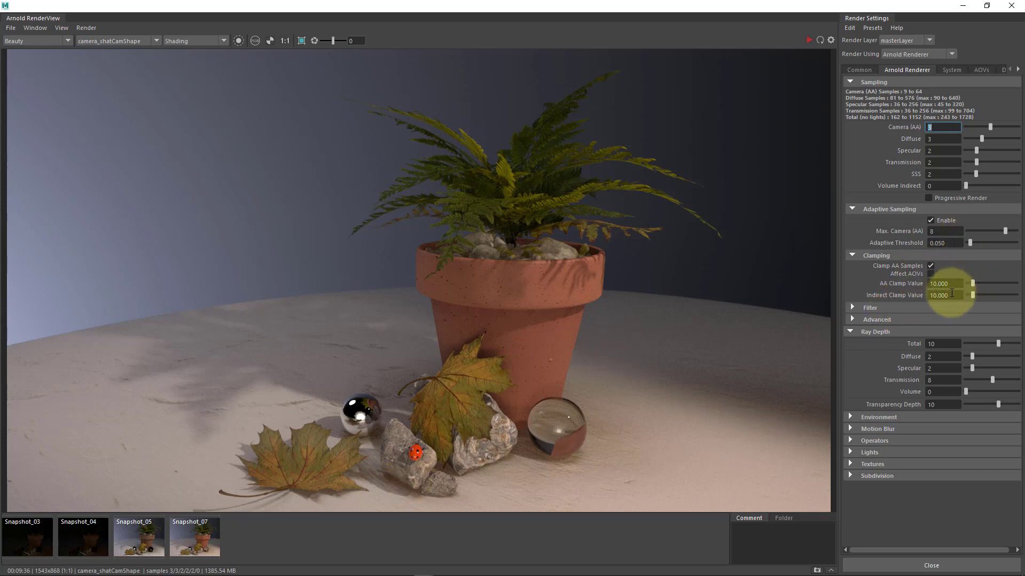
pyautogui.moveTo(956, 296)
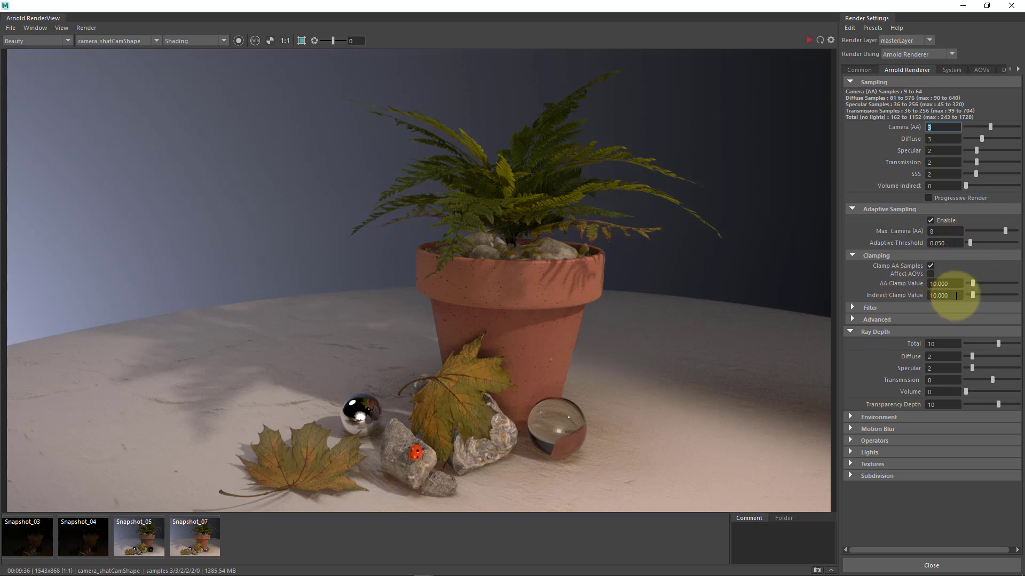
pyautogui.moveTo(932, 277)
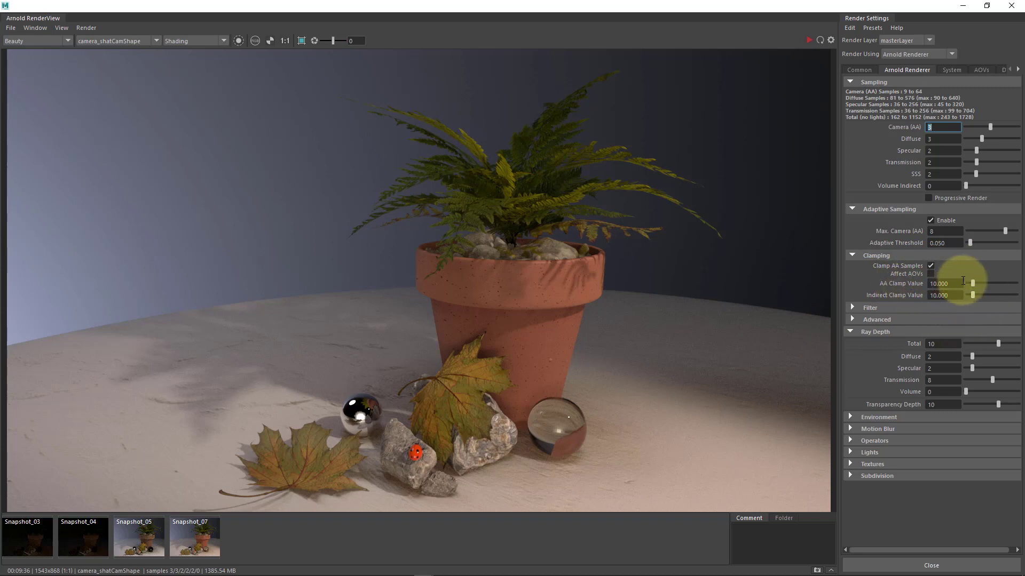
pyautogui.click(945, 295)
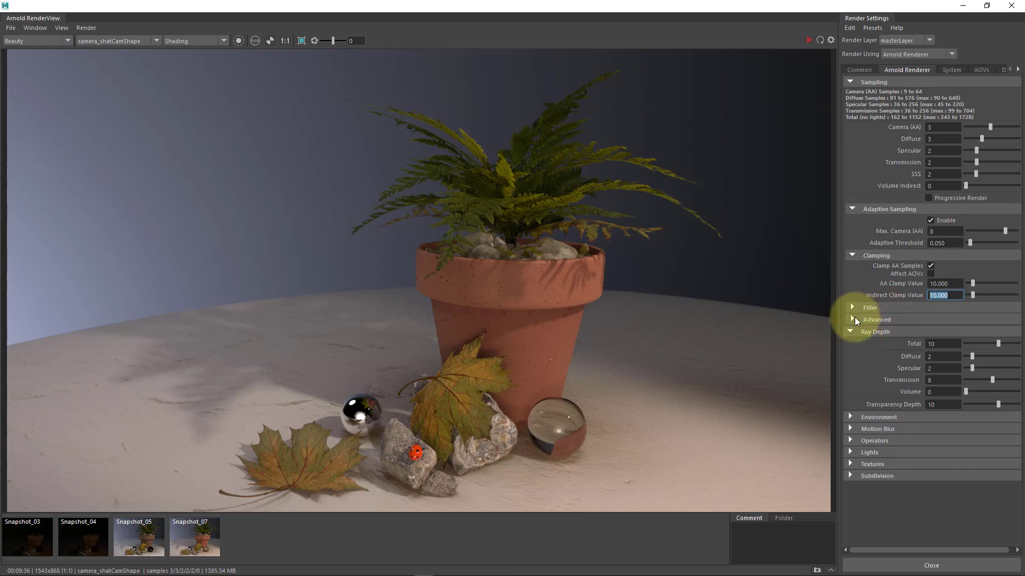
# Step: Expand the Filter section and keep gaussian as the filter type
pyautogui.click(851, 319)
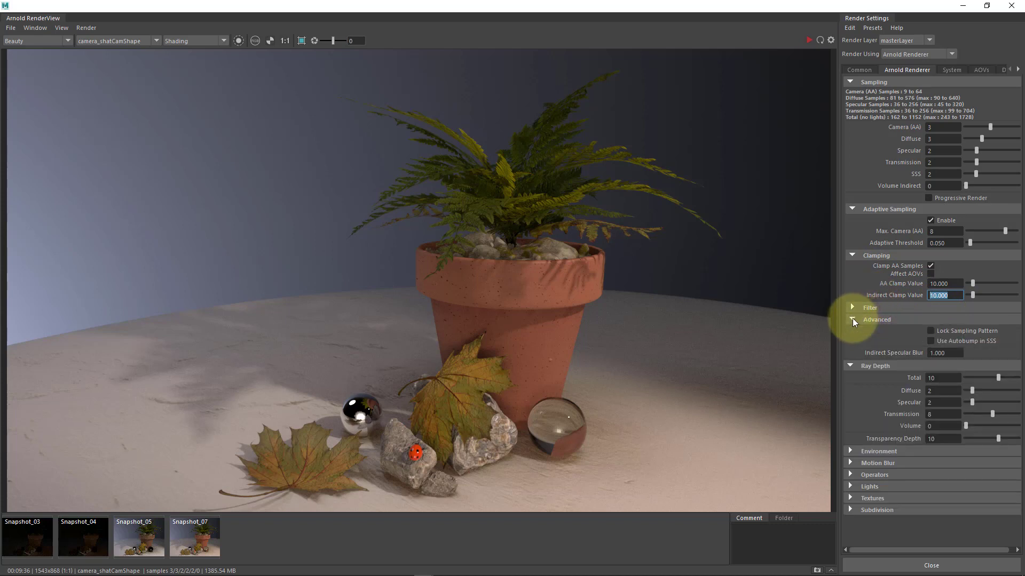
pyautogui.click(853, 307)
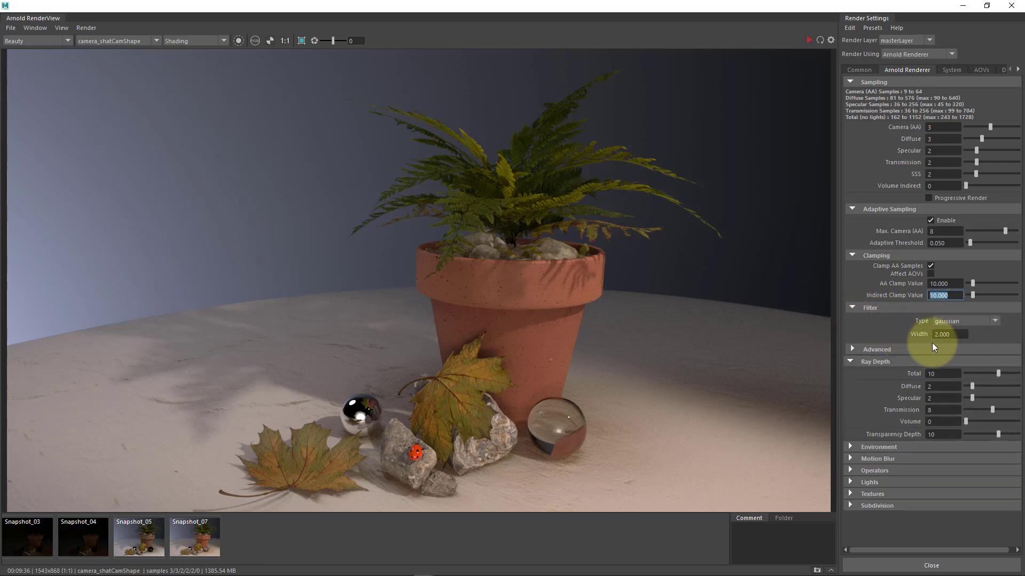
pyautogui.moveTo(599, 414)
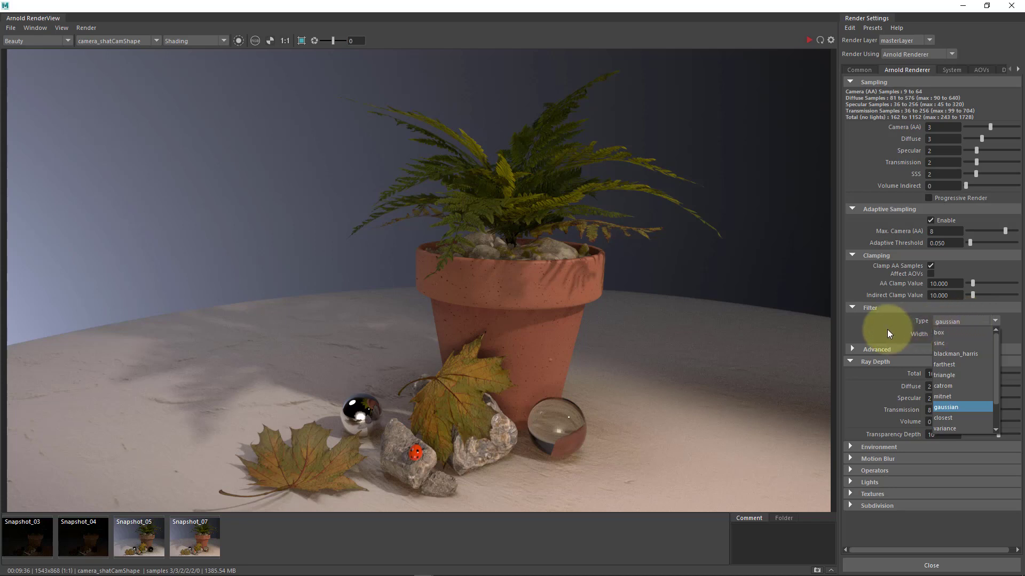
pyautogui.click(946, 406)
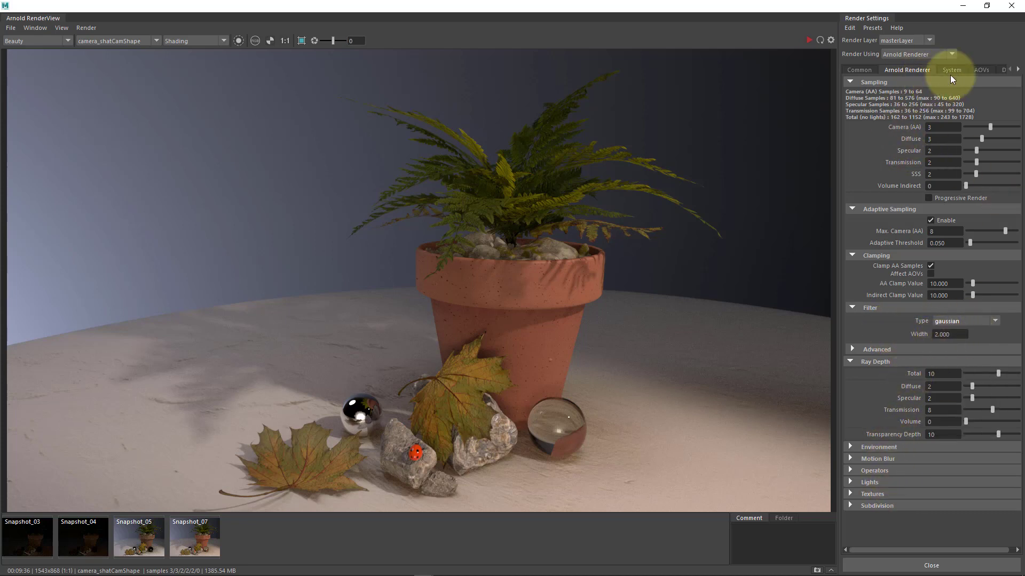
# Step: Switch Render Settings to the System tab with GPU devices and render options
pyautogui.click(951, 70)
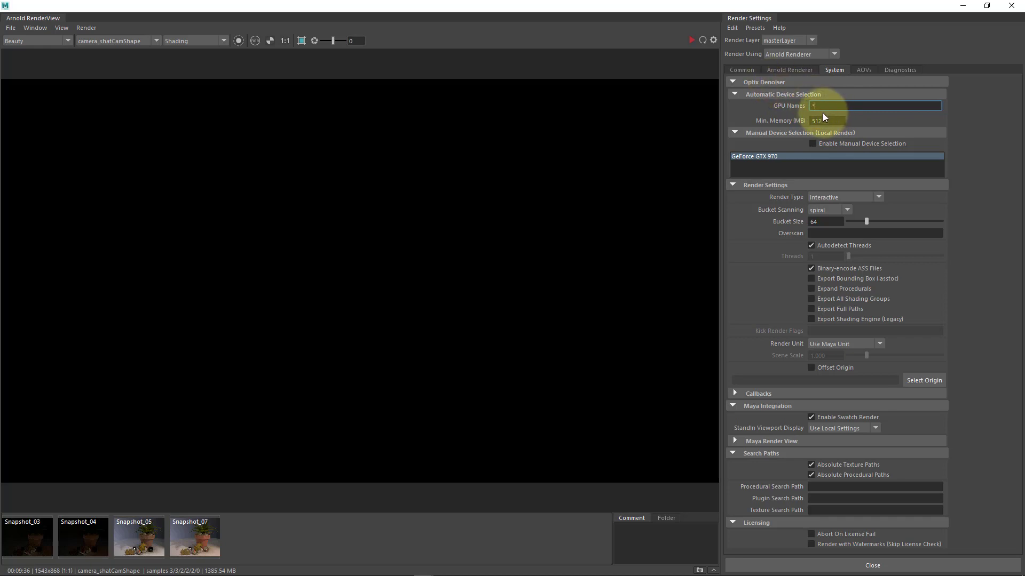
pyautogui.moveTo(737, 171)
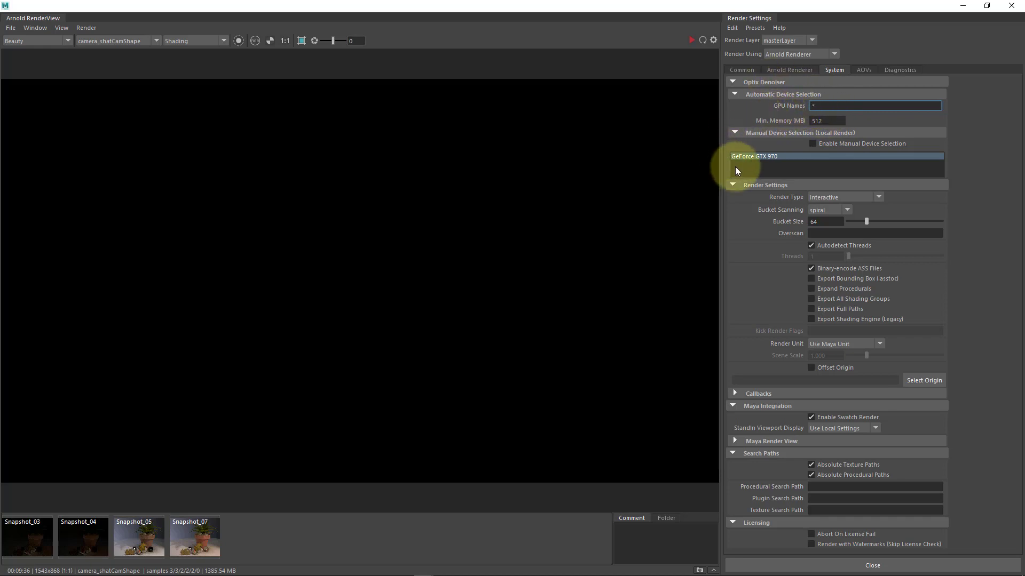
pyautogui.moveTo(663, 248)
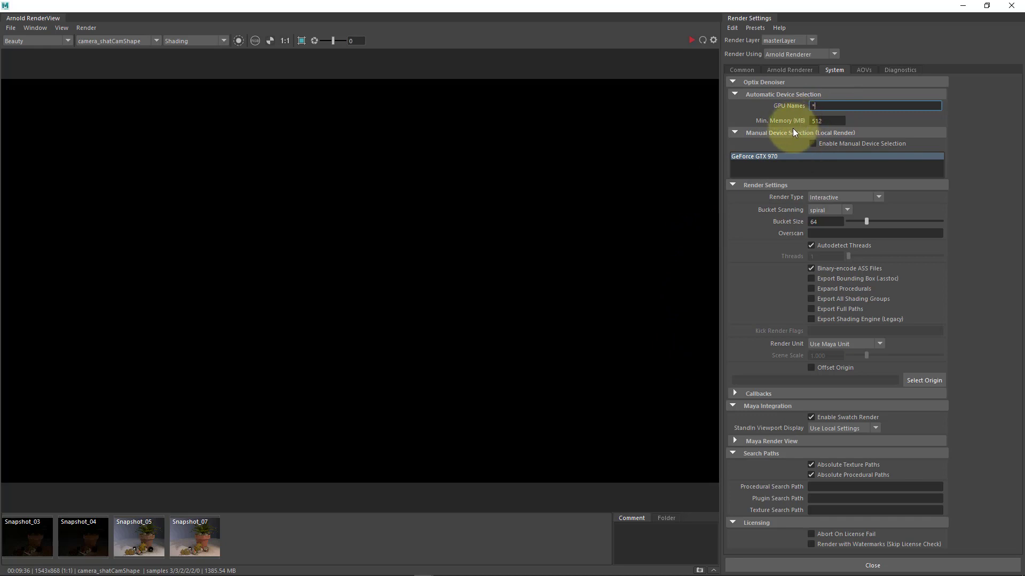
pyautogui.moveTo(777, 233)
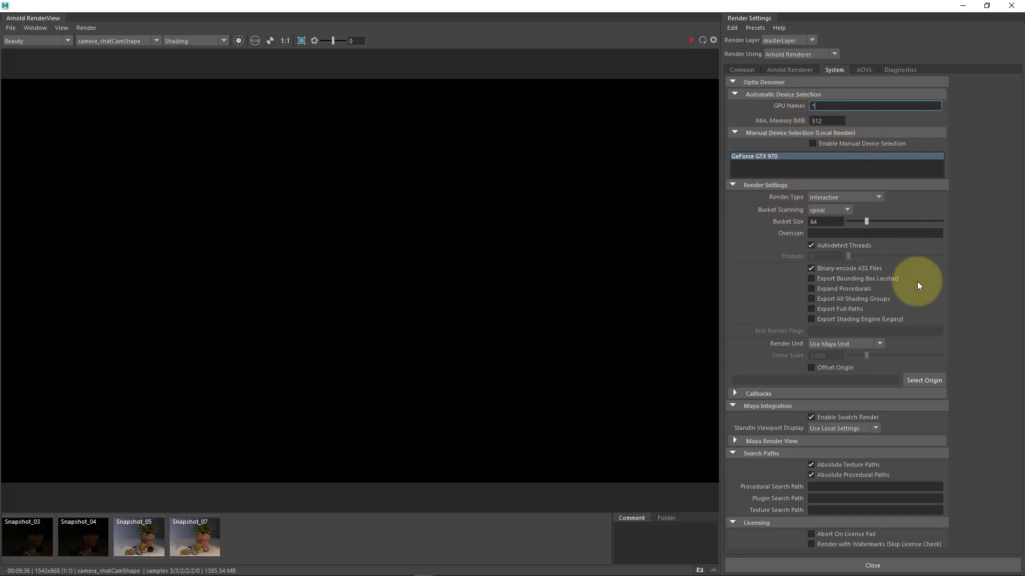
pyautogui.moveTo(821, 282)
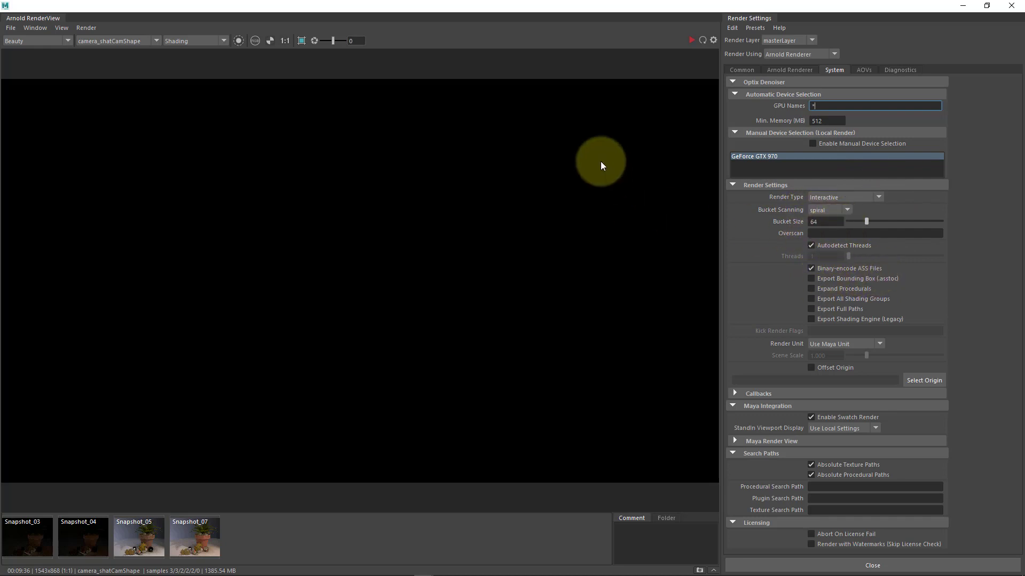
pyautogui.moveTo(770, 385)
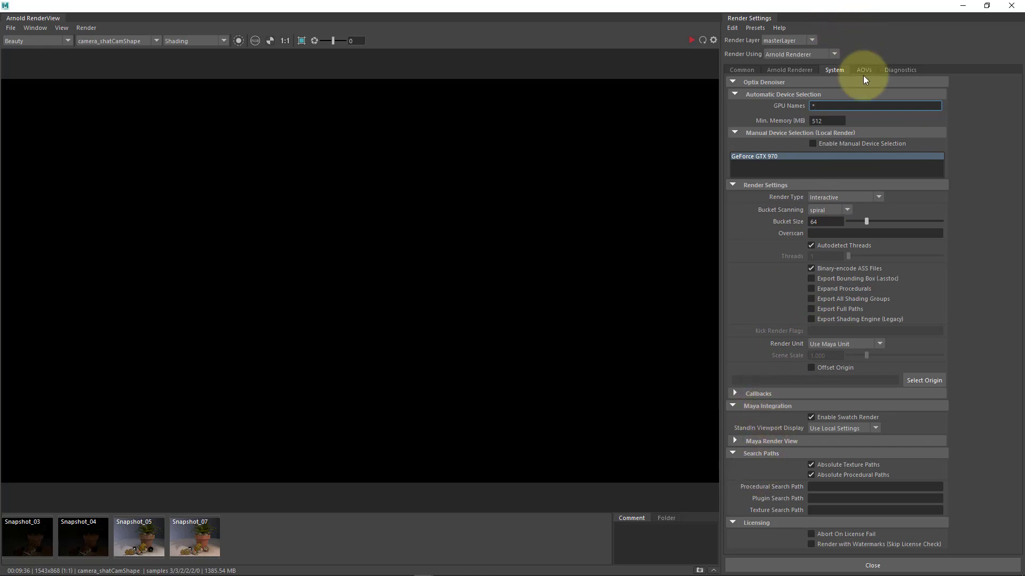
# Step: Browse the AOVs and Diagnostics tabs, then return to the Arnold Renderer tab
pyautogui.click(864, 69)
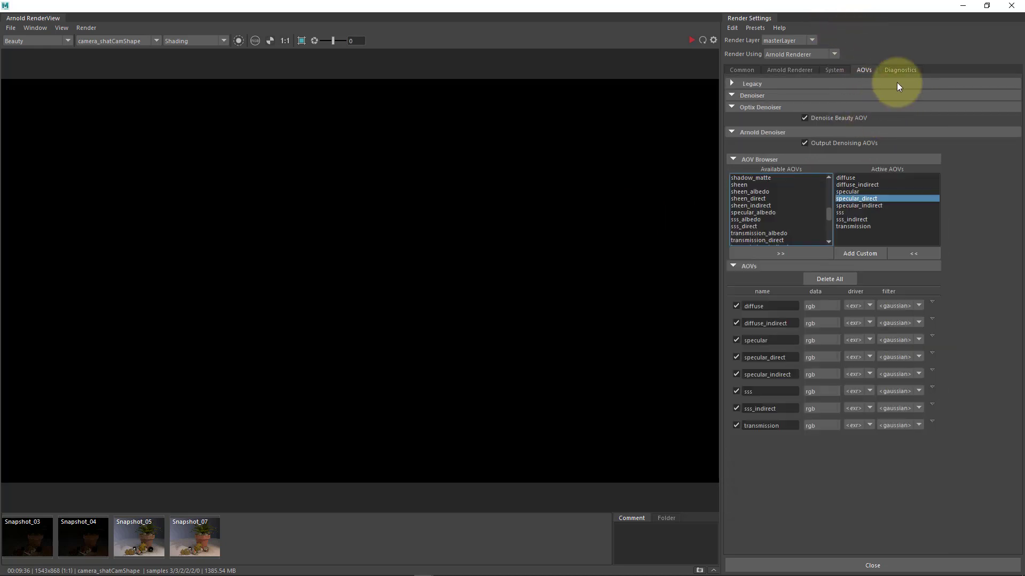
pyautogui.click(900, 69)
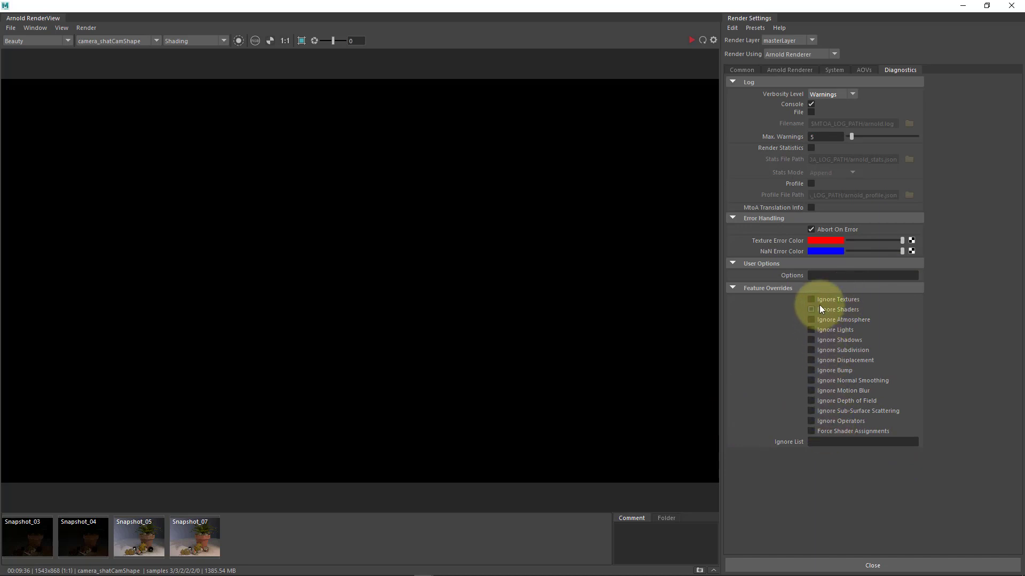
pyautogui.moveTo(827, 344)
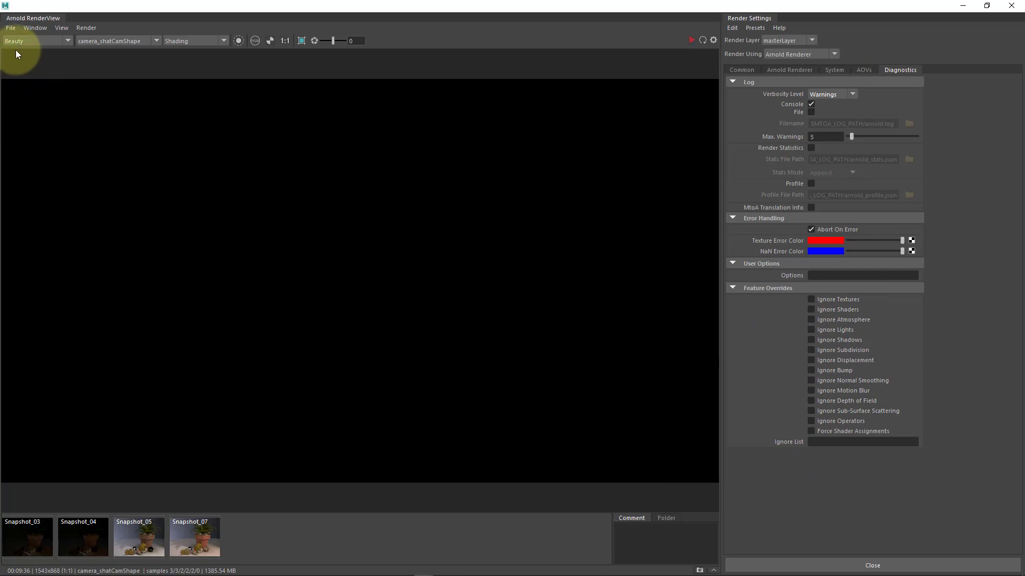
pyautogui.click(34, 41)
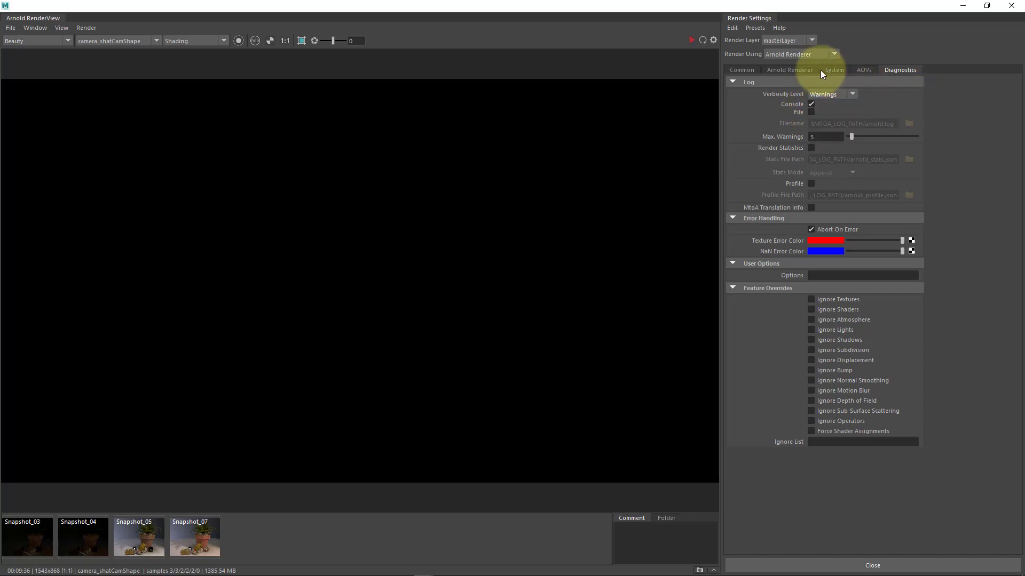
pyautogui.click(790, 69)
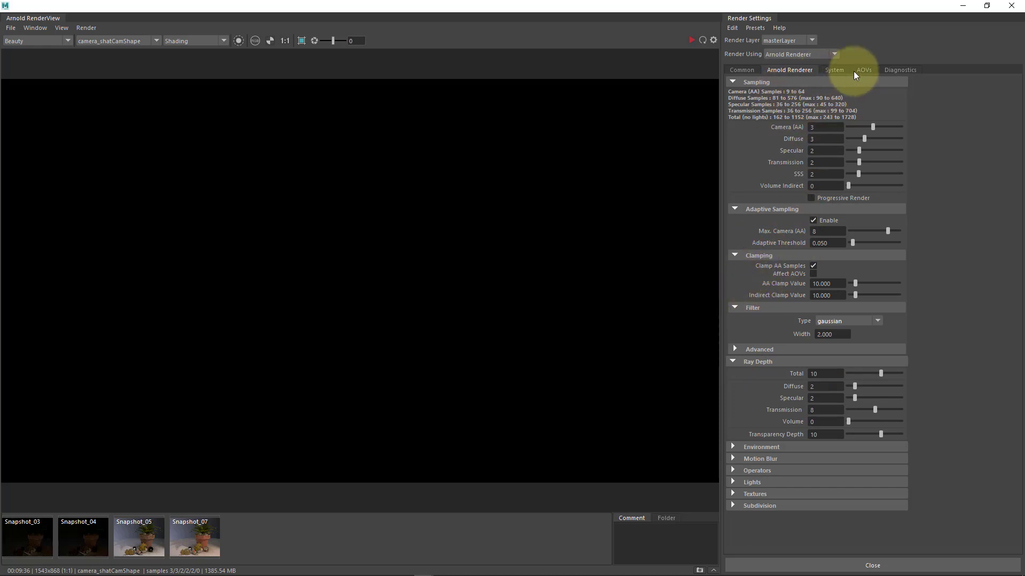
# Step: Switch Arnold bucket scanning from spiral to hilbert in the System render settings
pyautogui.click(864, 70)
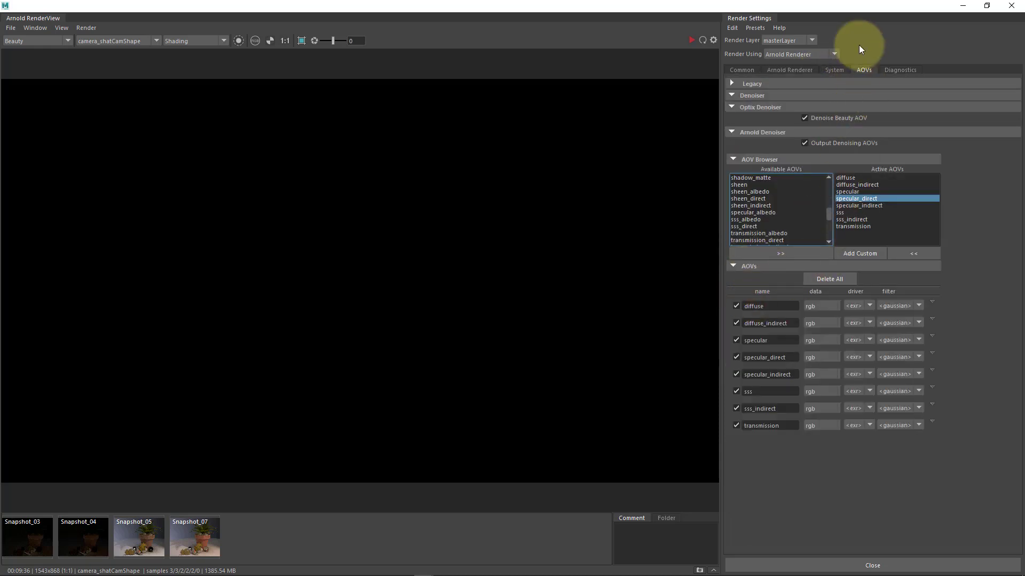
pyautogui.click(834, 70)
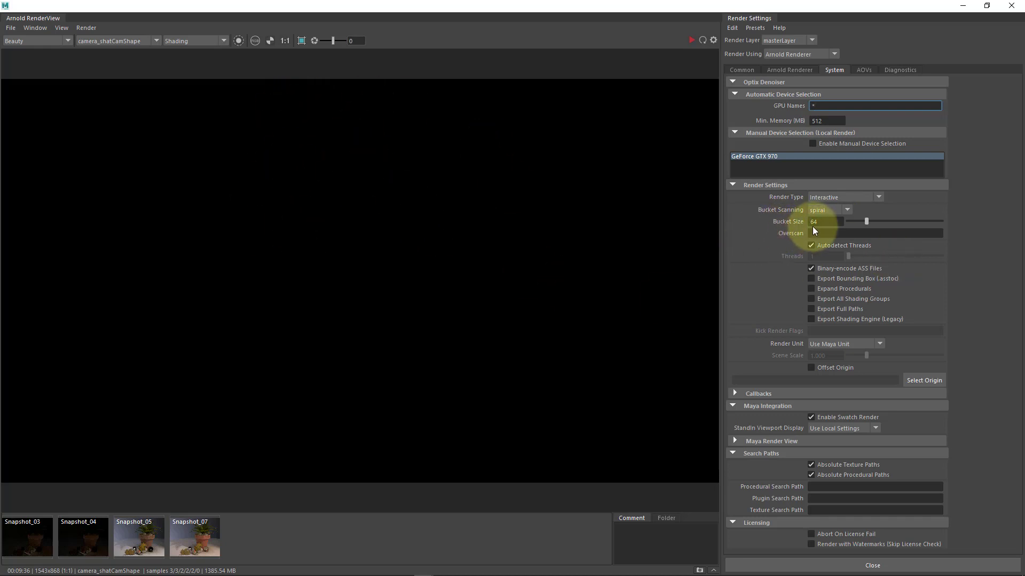
pyautogui.click(832, 222)
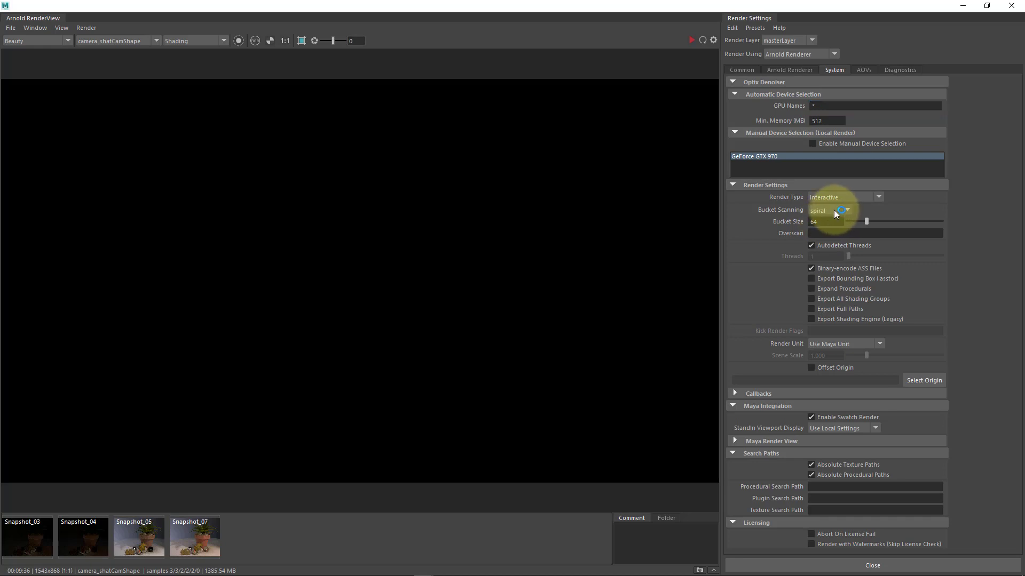
pyautogui.click(845, 210)
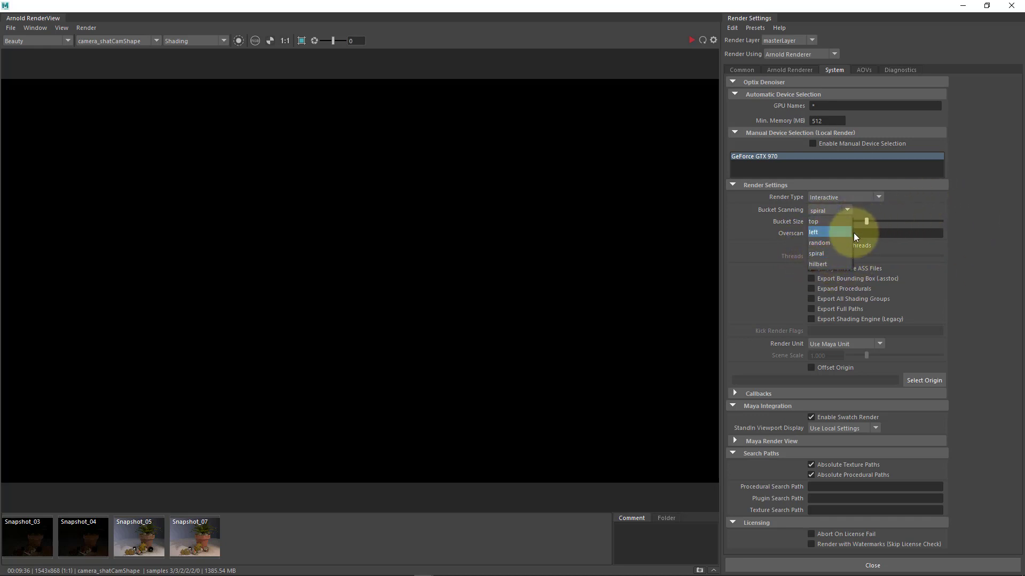
pyautogui.moveTo(826, 262)
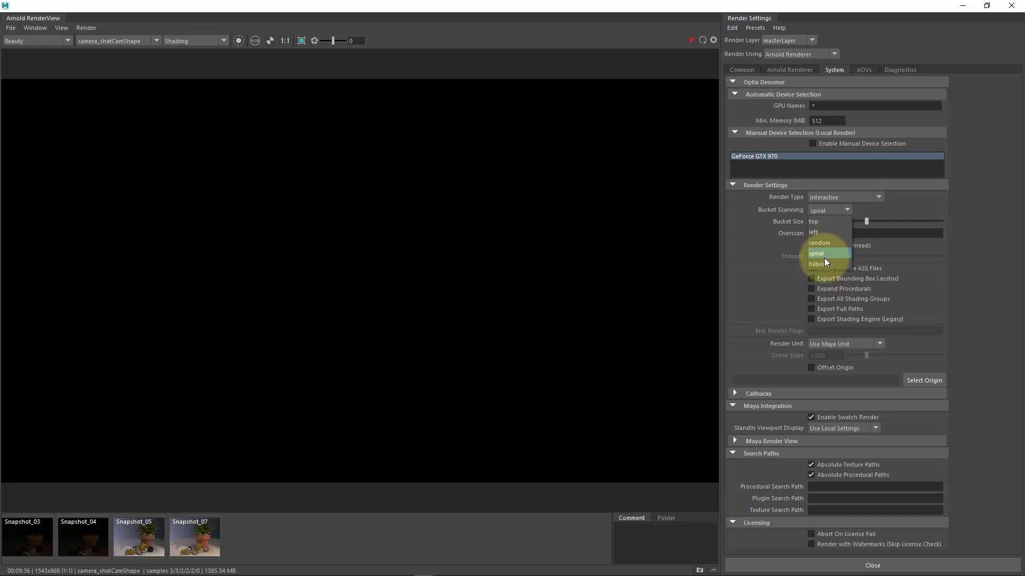
pyautogui.moveTo(825, 268)
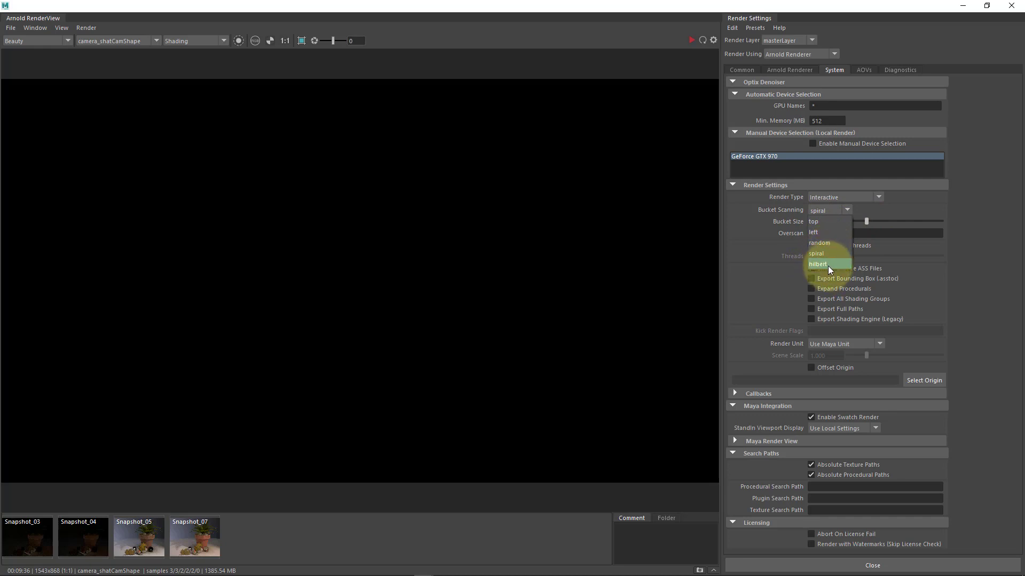
pyautogui.click(818, 263)
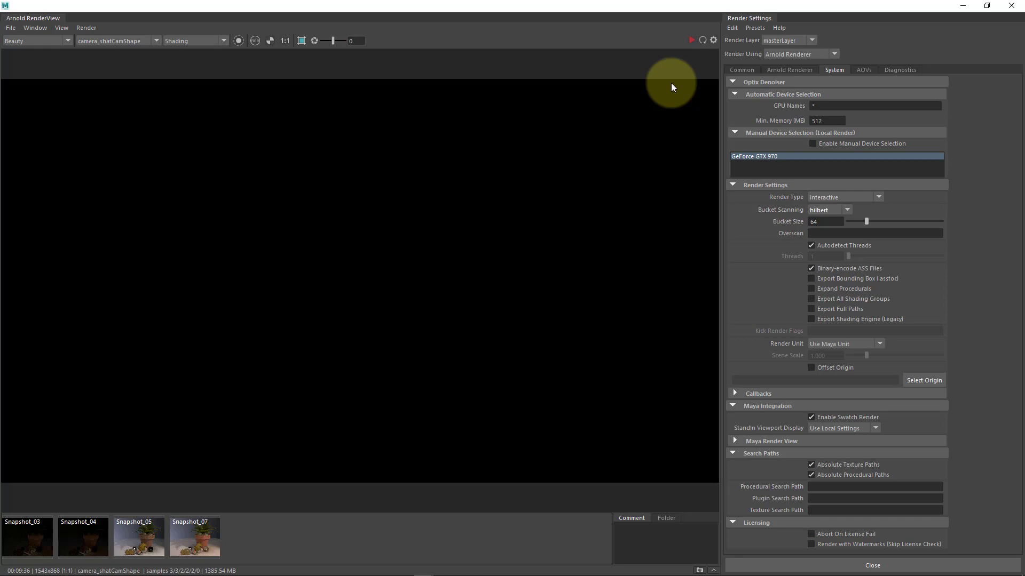
pyautogui.moveTo(685, 48)
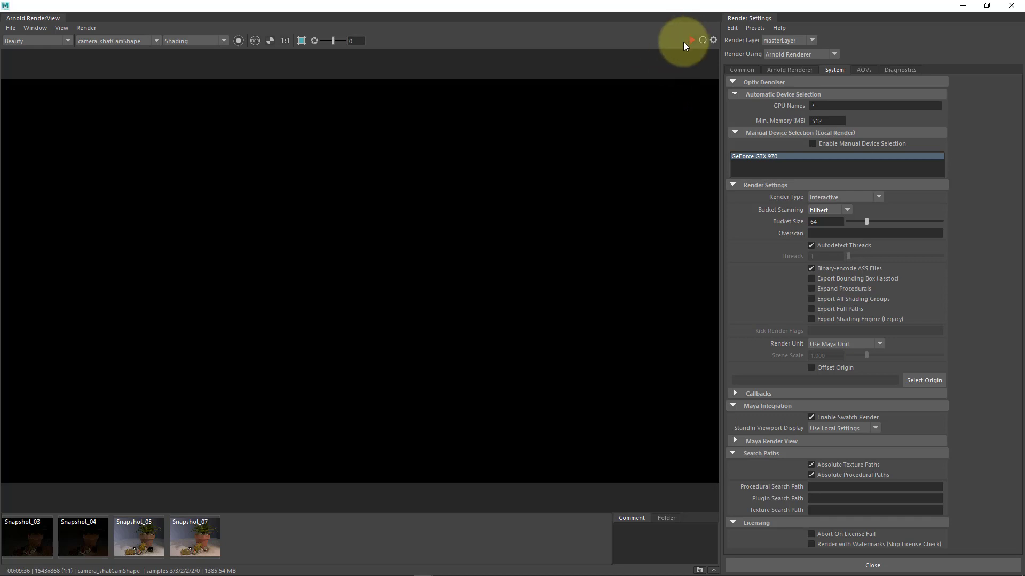